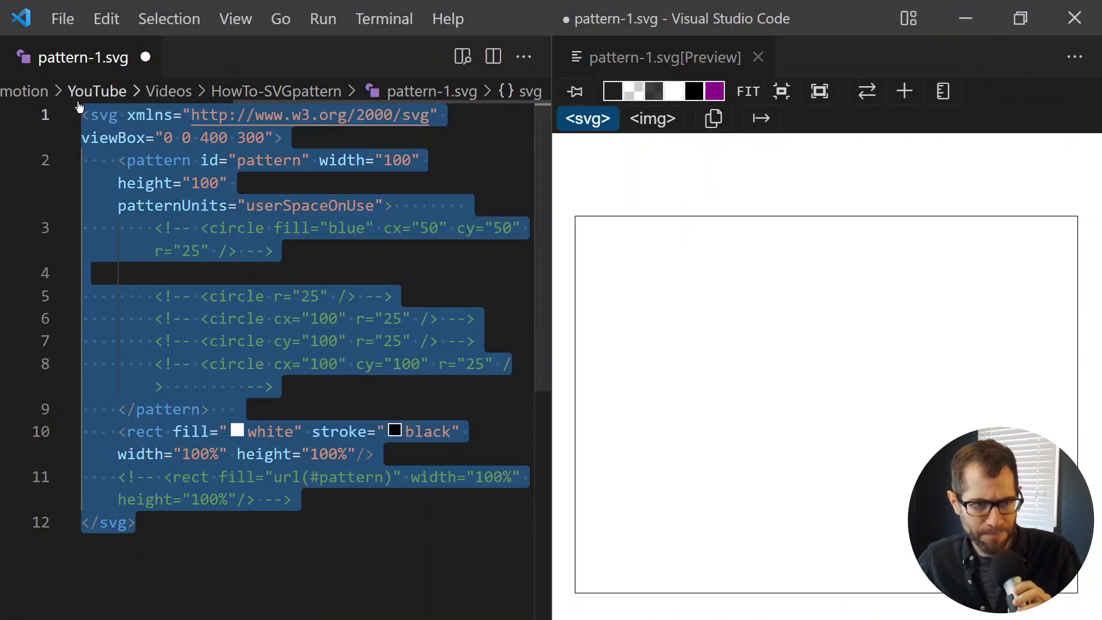
Change the rect's width and height from 100% to a fixed 100 by 100
click(280, 138)
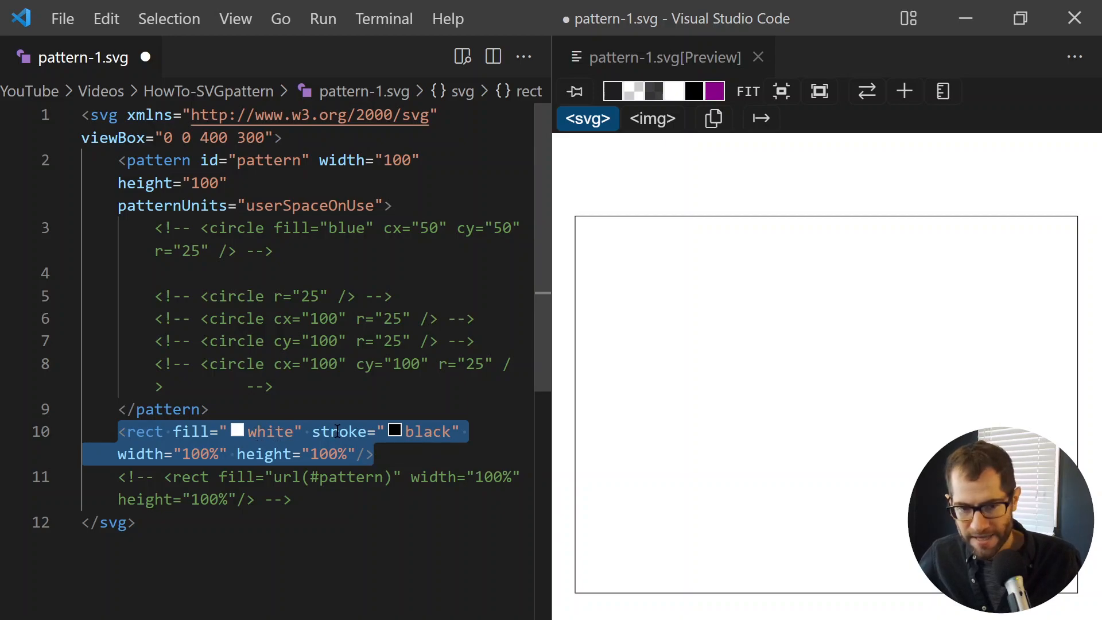
mouse_move(586, 243)
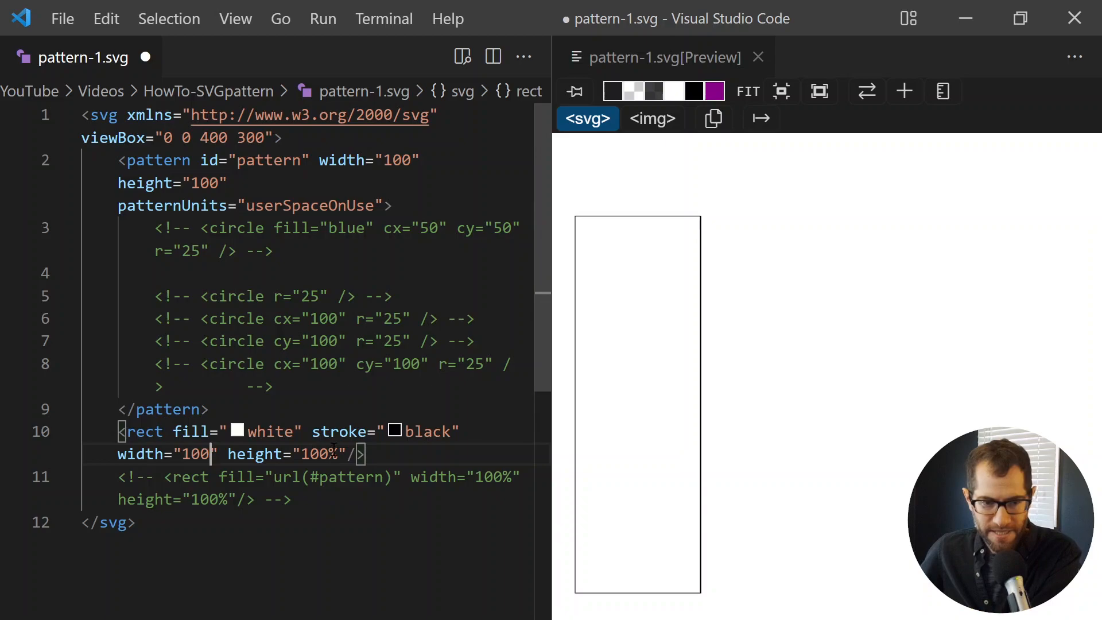
key(Backspace)
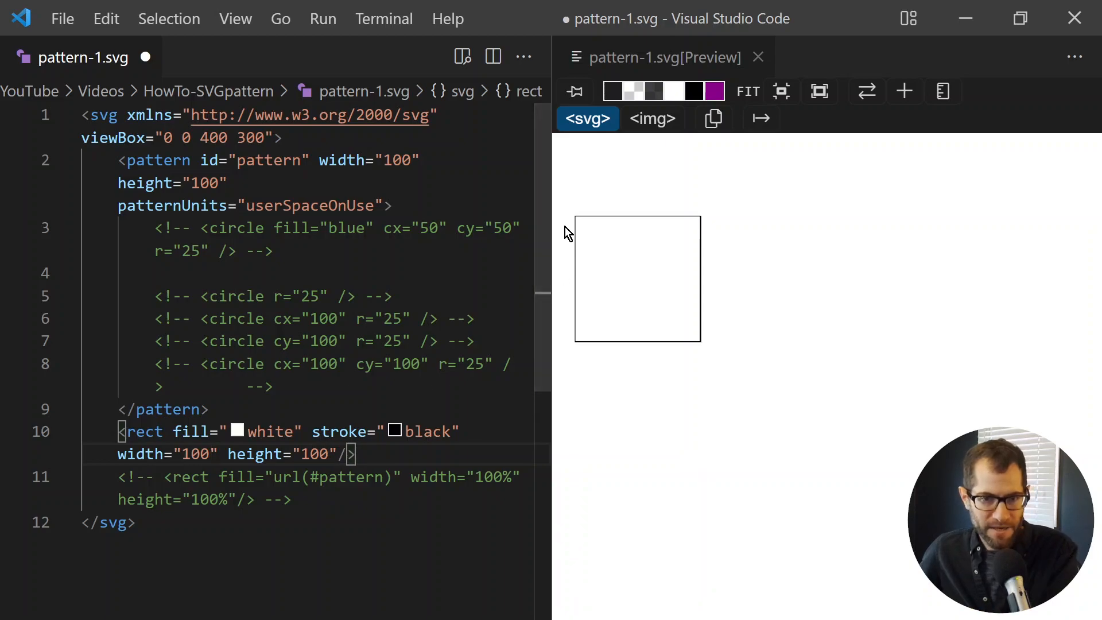
mouse_move(658, 303)
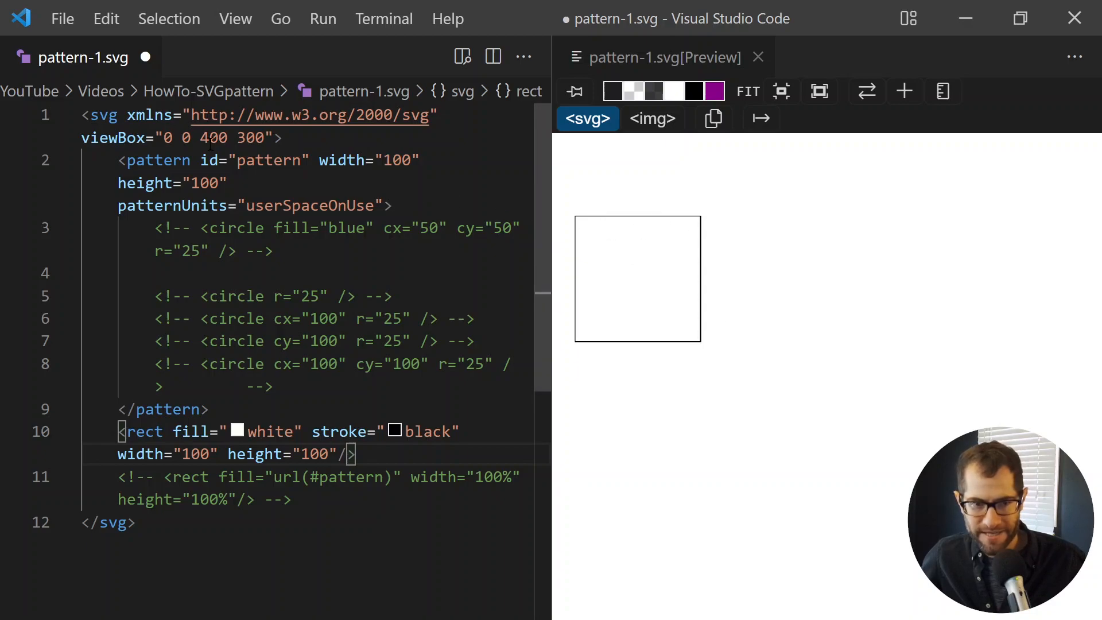
mouse_move(543, 255)
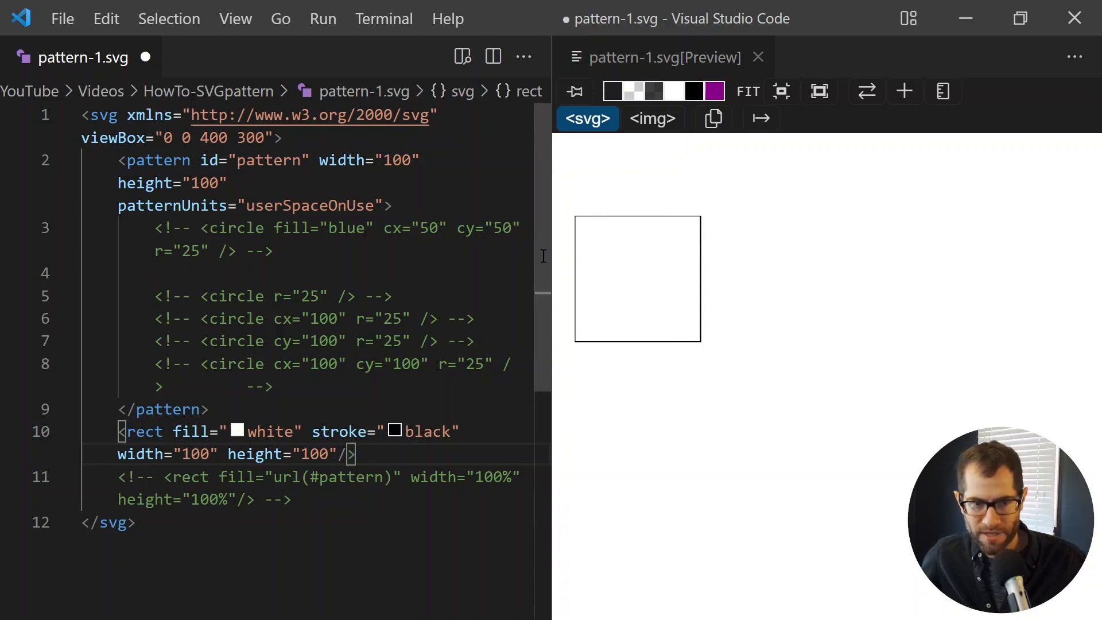
mouse_move(411, 463)
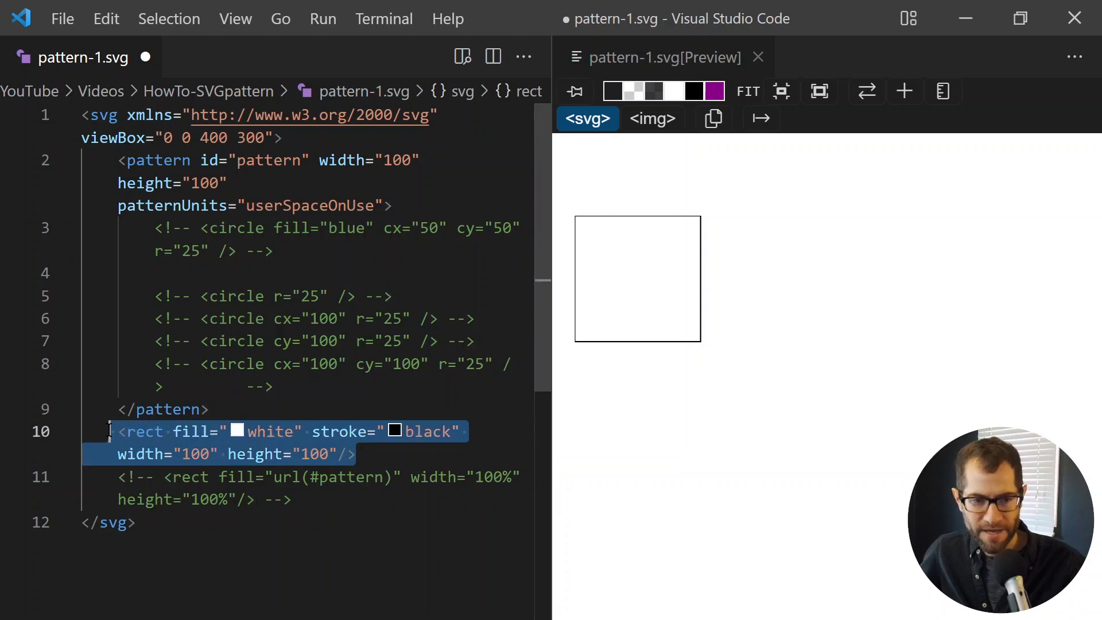
Move the 100×100 rect inside <pattern> and uncomment the url(#pattern) rect to tile the grid
key(Delete)
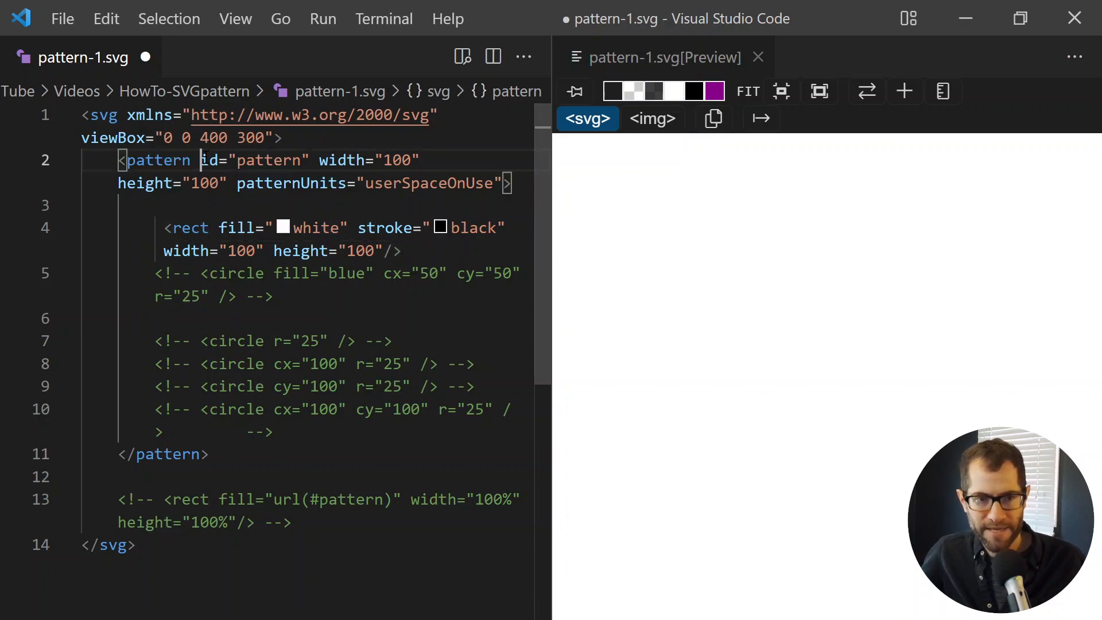
double_click(254, 161)
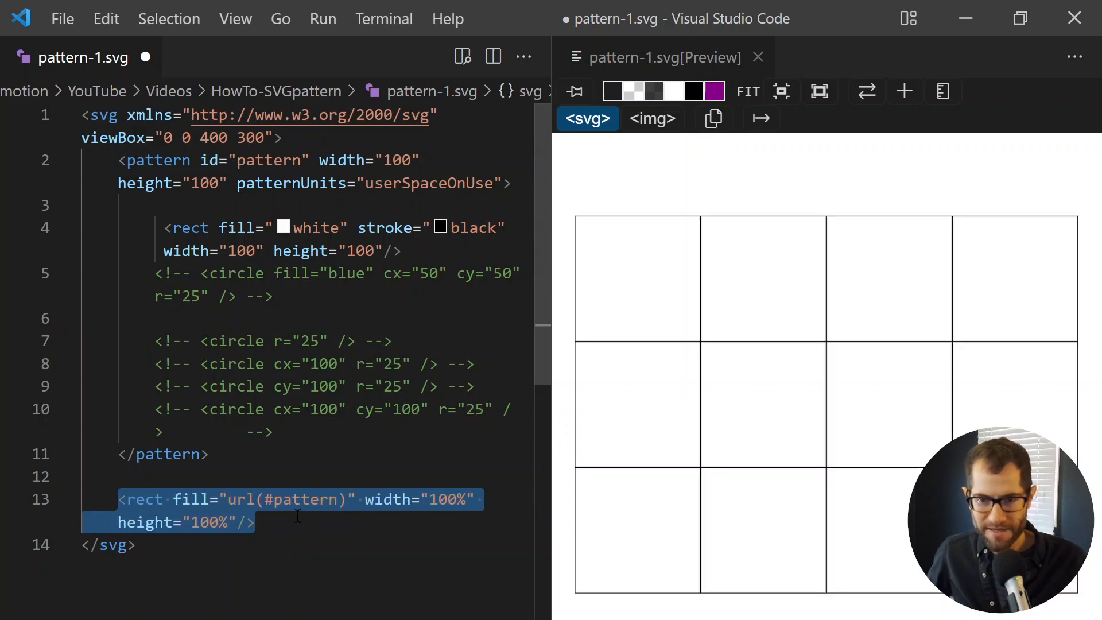
mouse_move(792, 469)
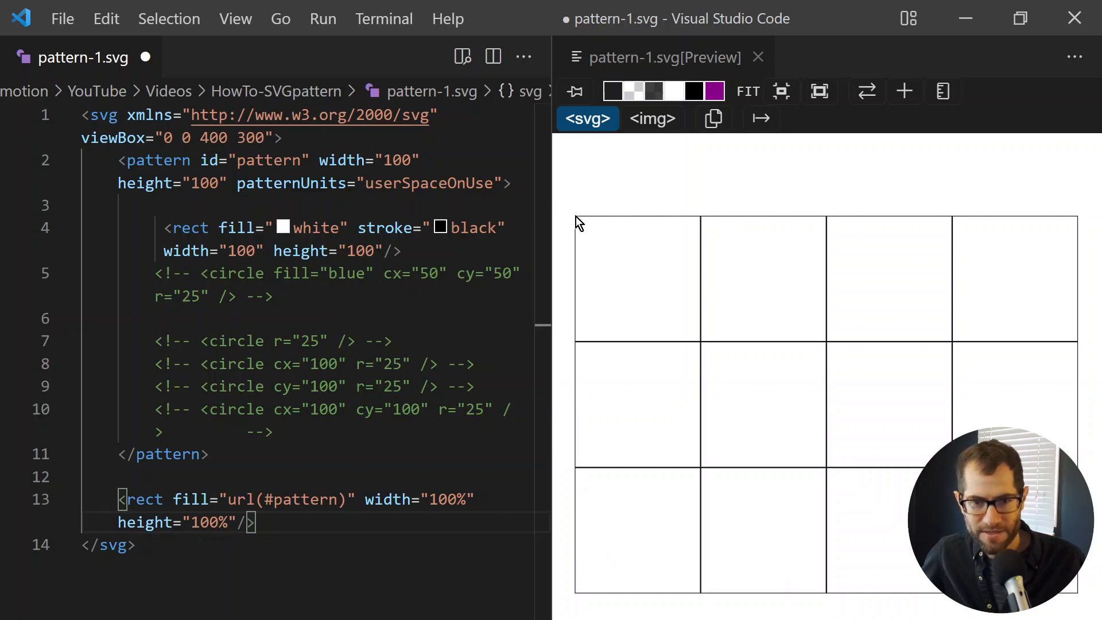
mouse_move(603, 434)
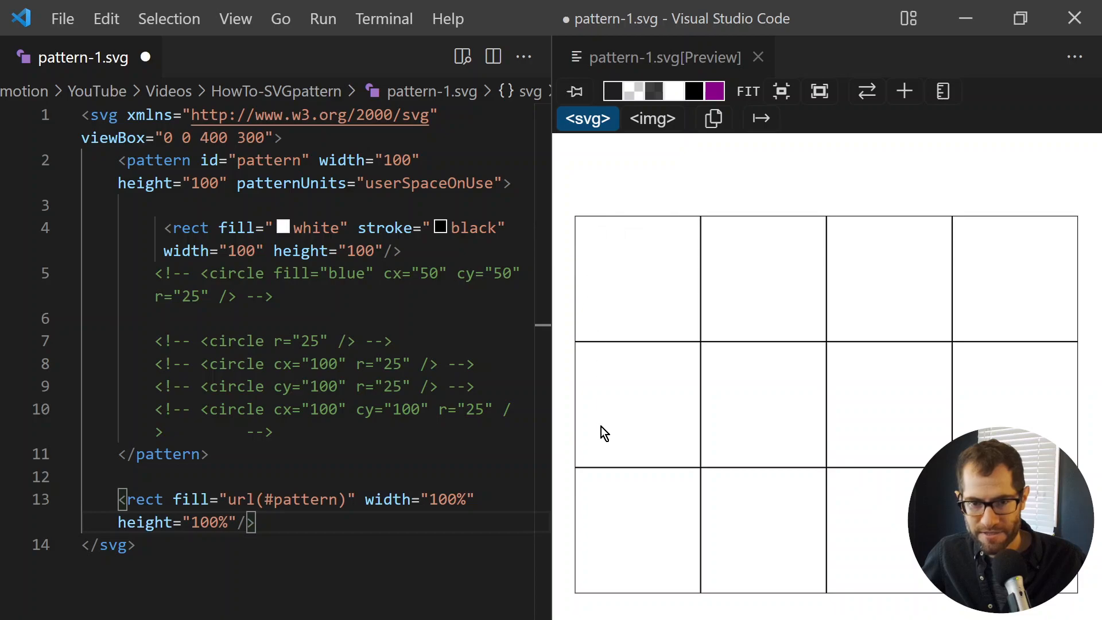
mouse_move(593, 256)
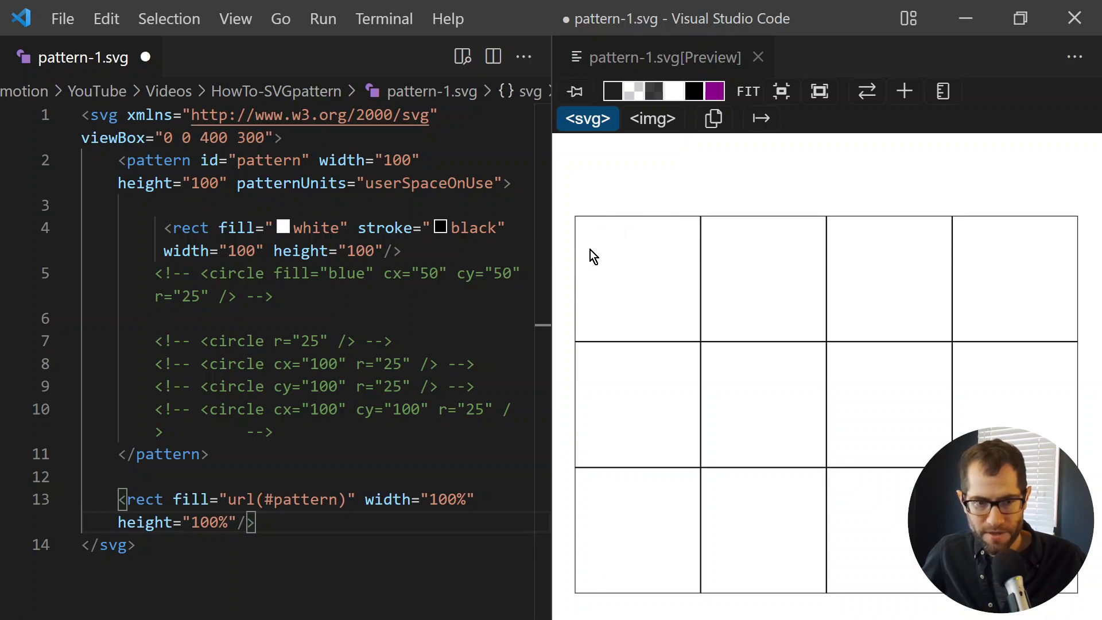
mouse_move(646, 316)
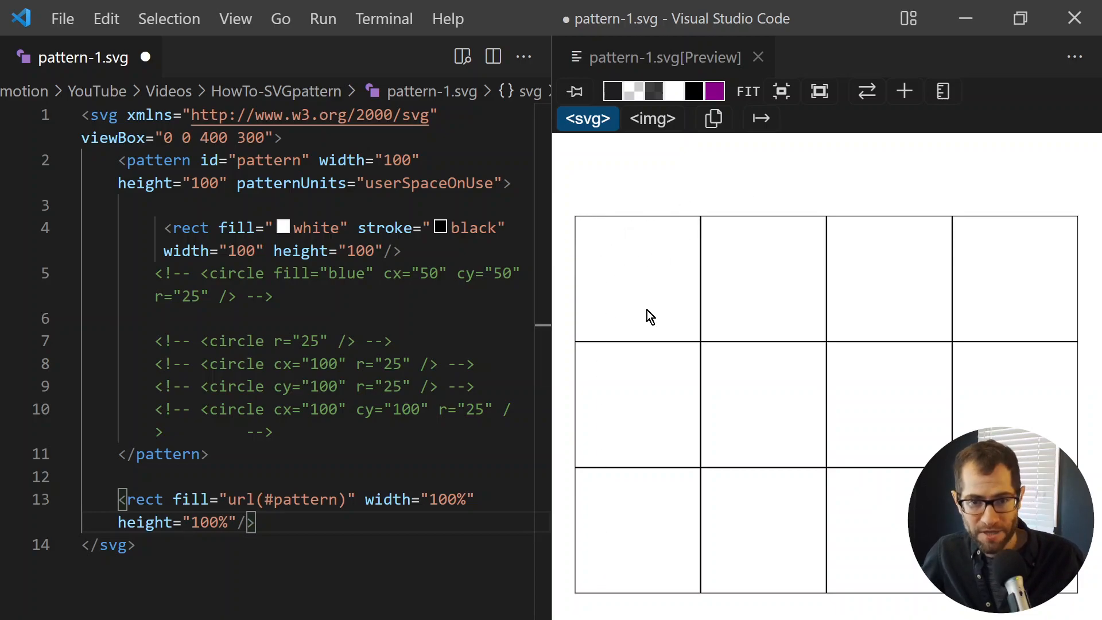
mouse_move(633, 248)
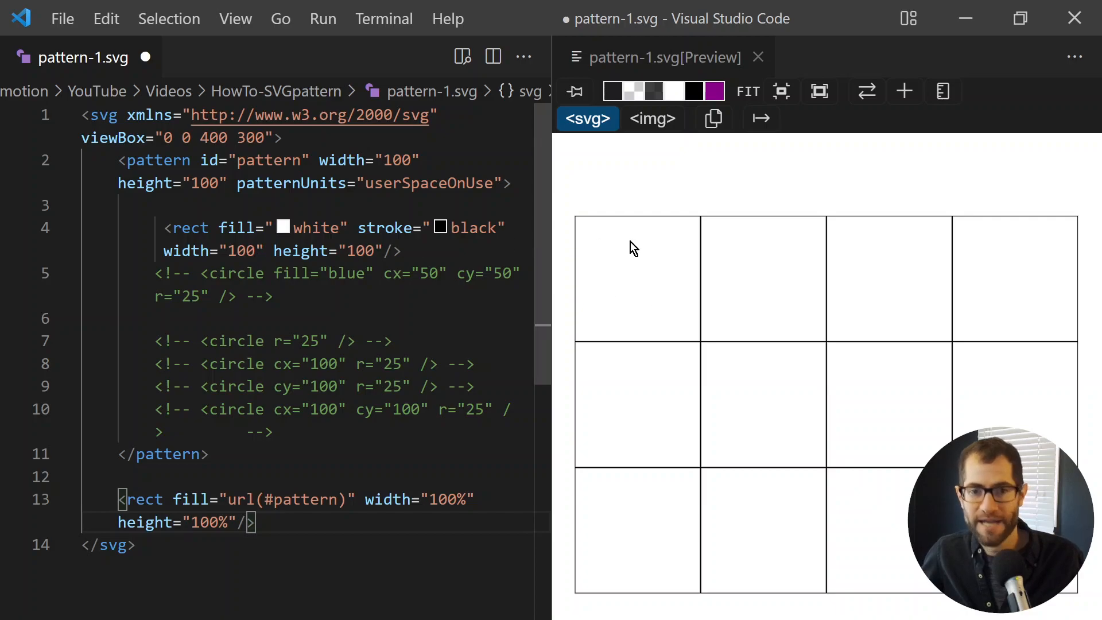
mouse_move(625, 302)
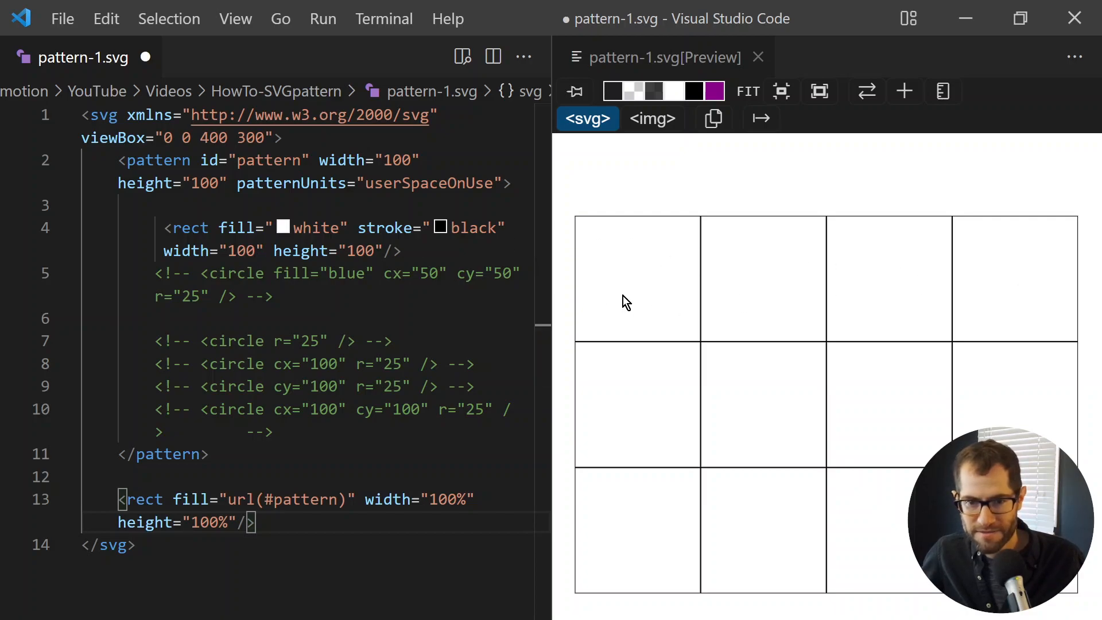
mouse_move(650, 436)
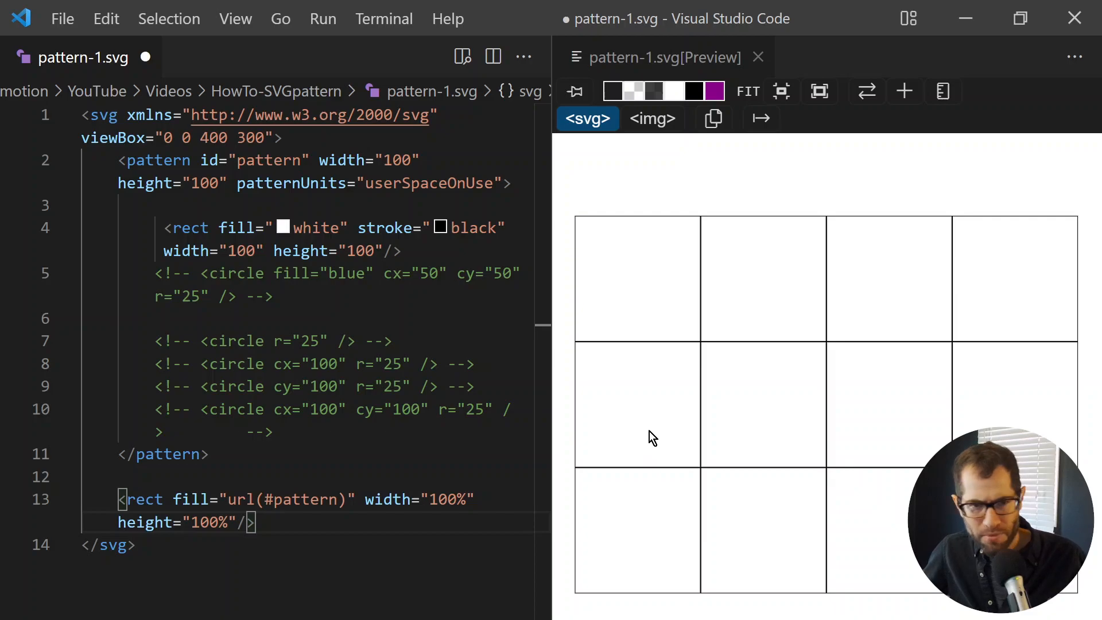
mouse_move(635, 283)
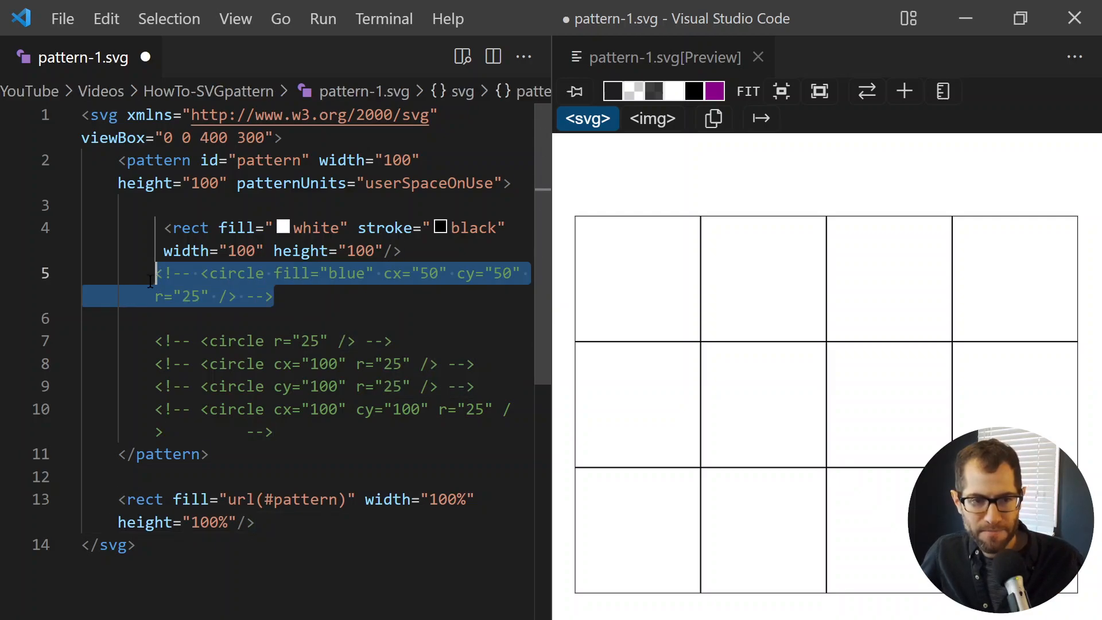
mouse_move(606, 274)
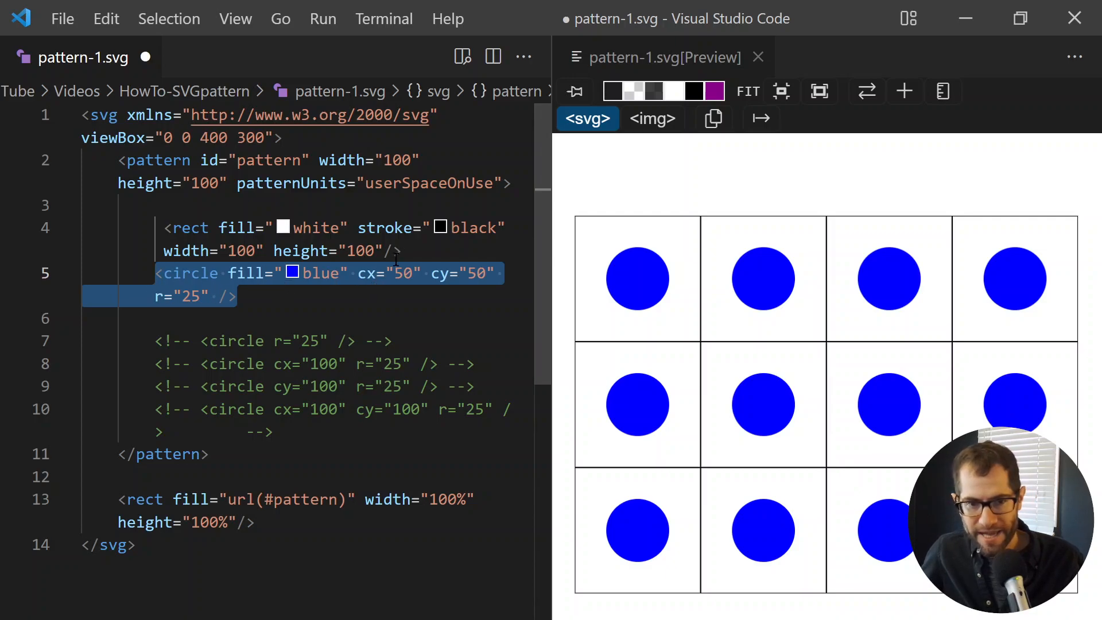
click(358, 273)
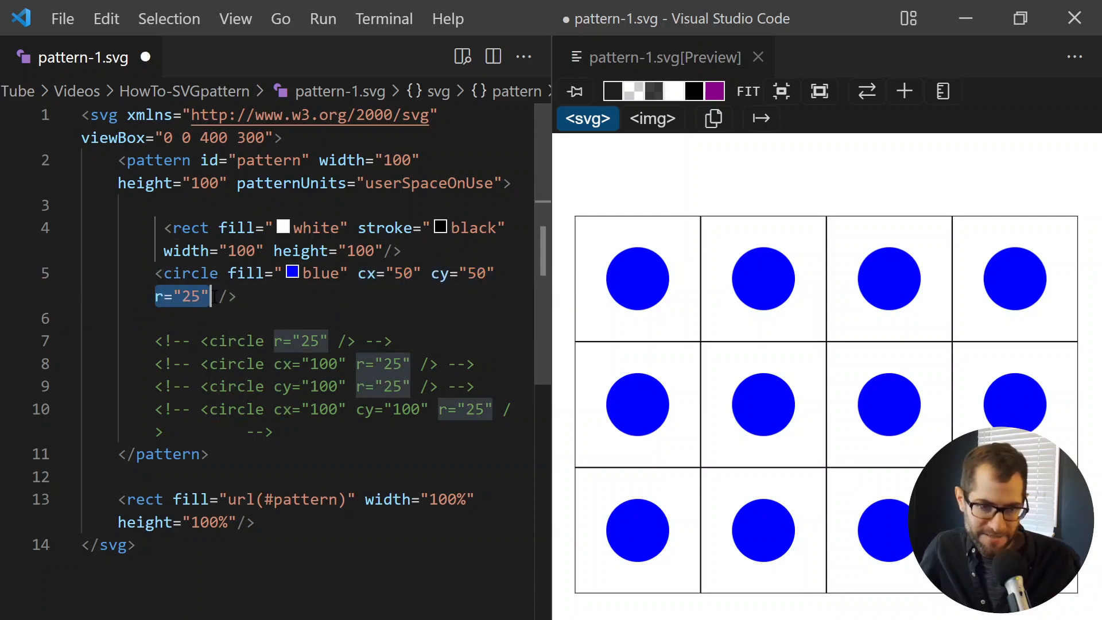
mouse_move(612, 284)
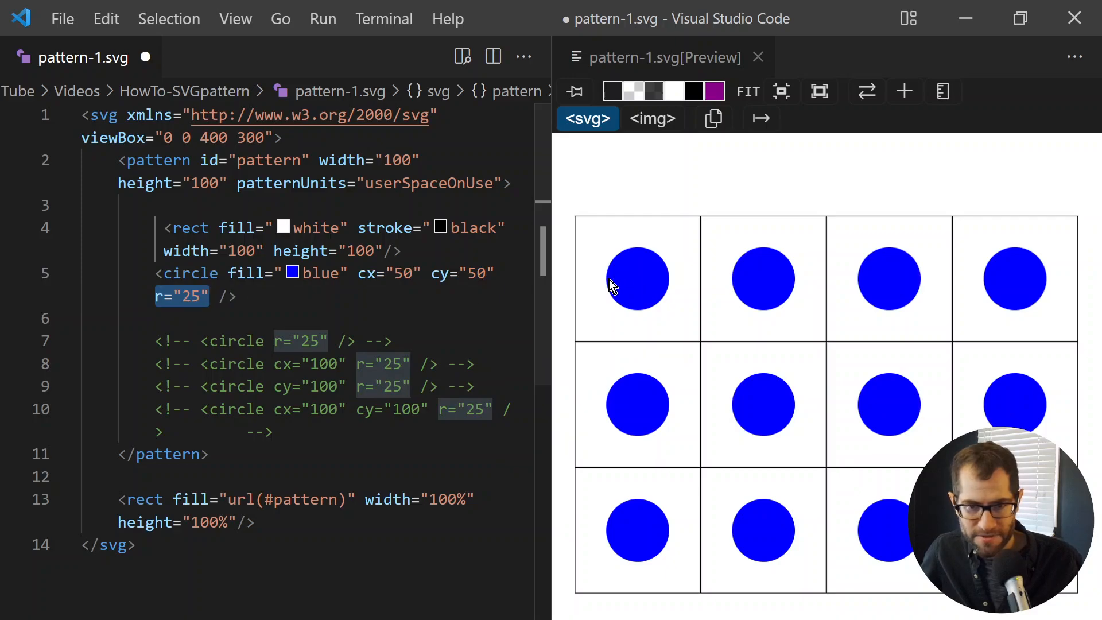
mouse_move(642, 287)
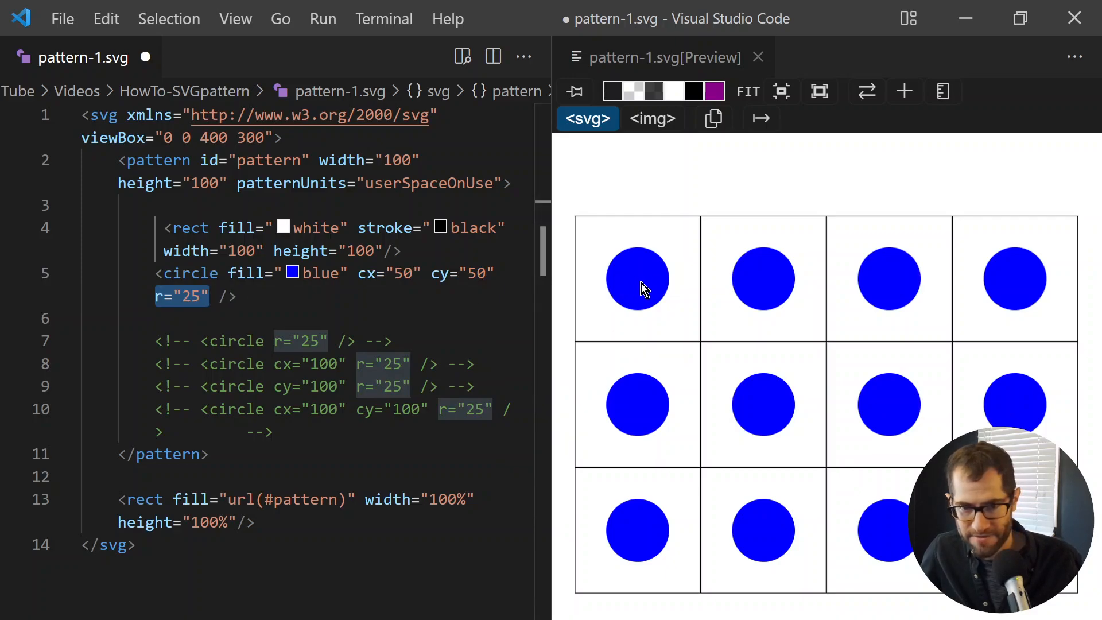
mouse_move(645, 288)
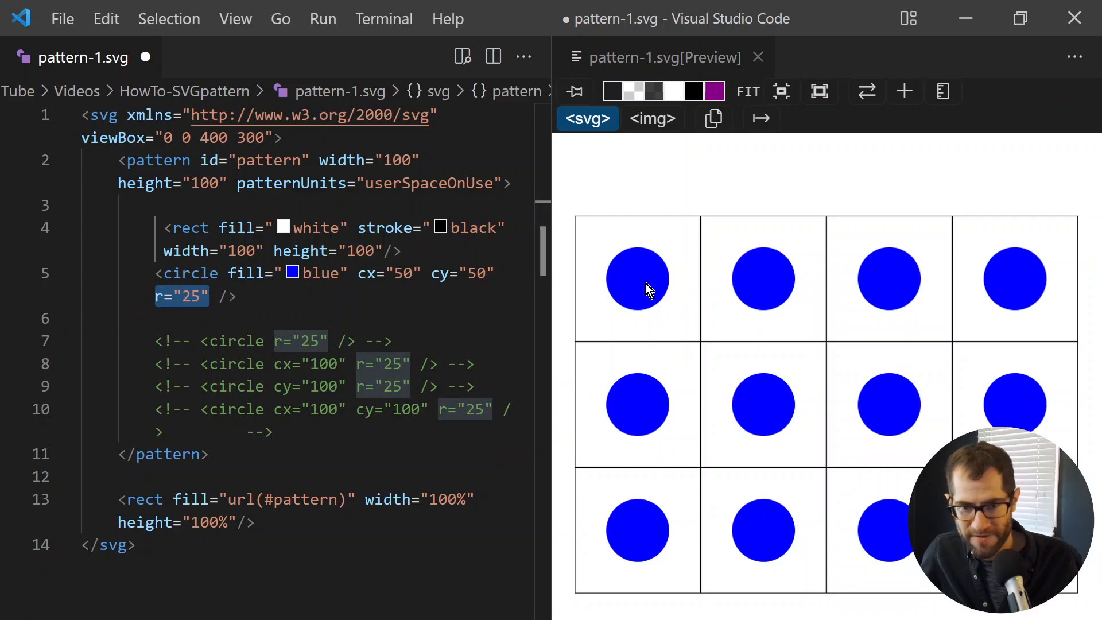
mouse_move(755, 406)
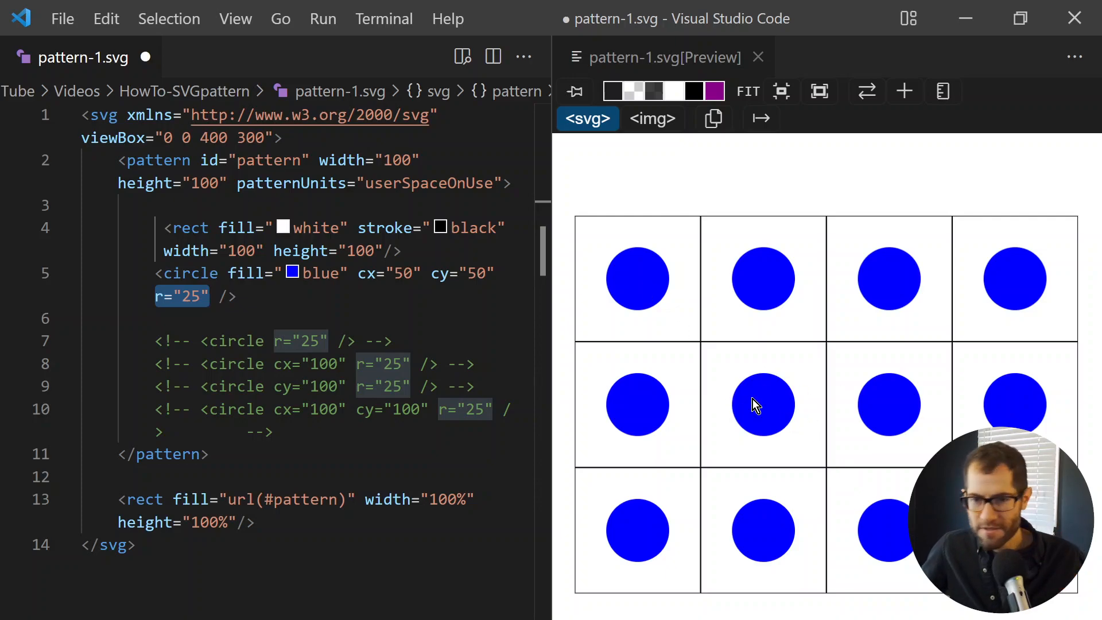
mouse_move(765, 433)
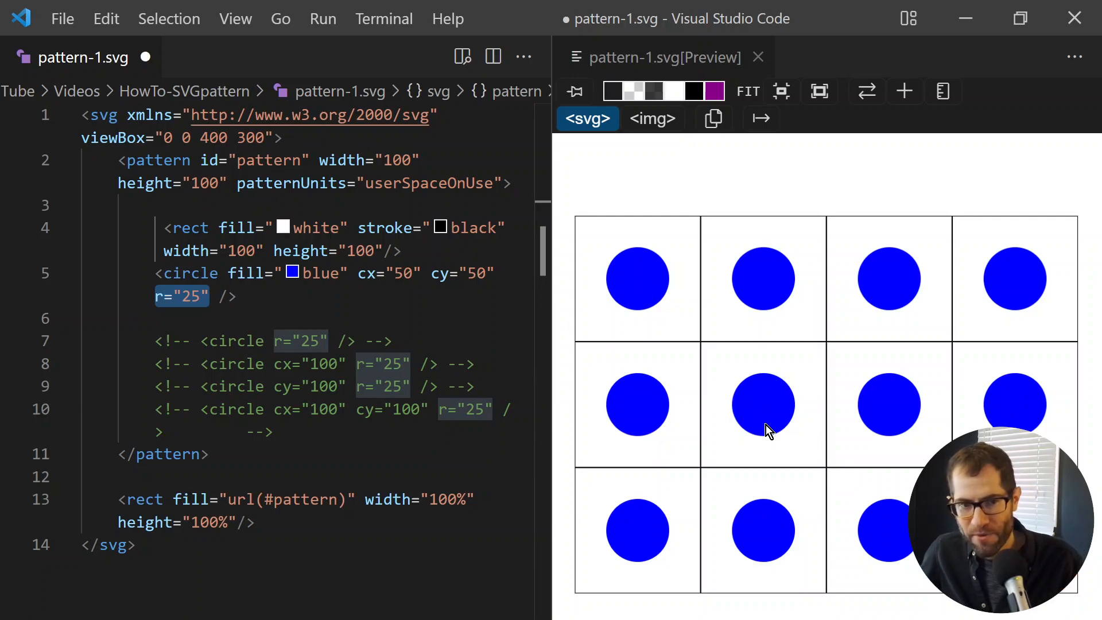
mouse_move(731, 383)
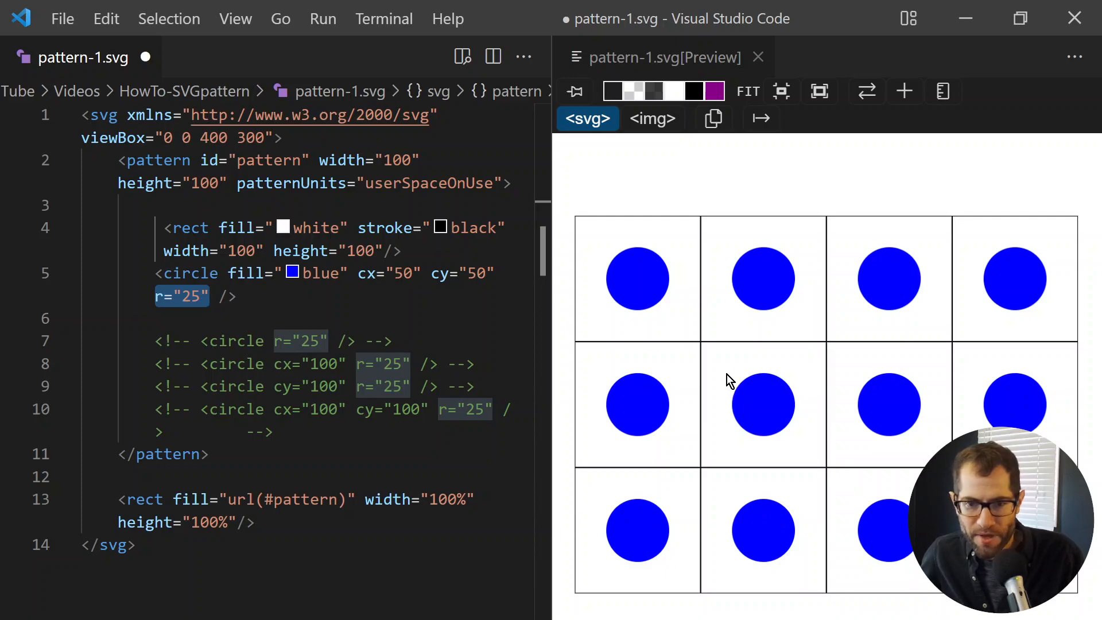
mouse_move(748, 390)
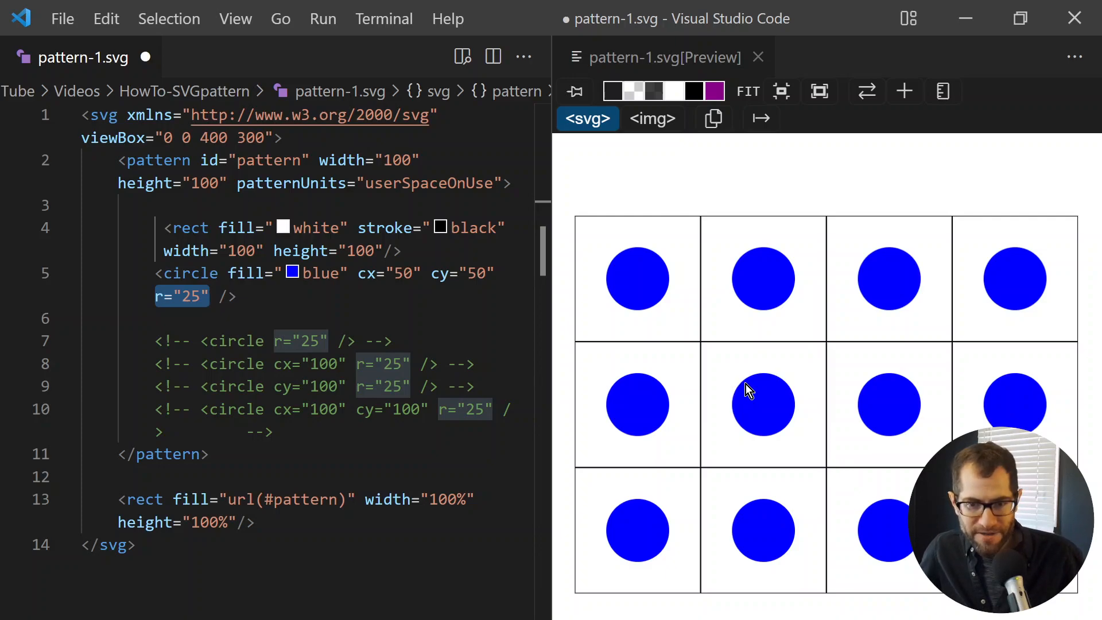
mouse_move(725, 376)
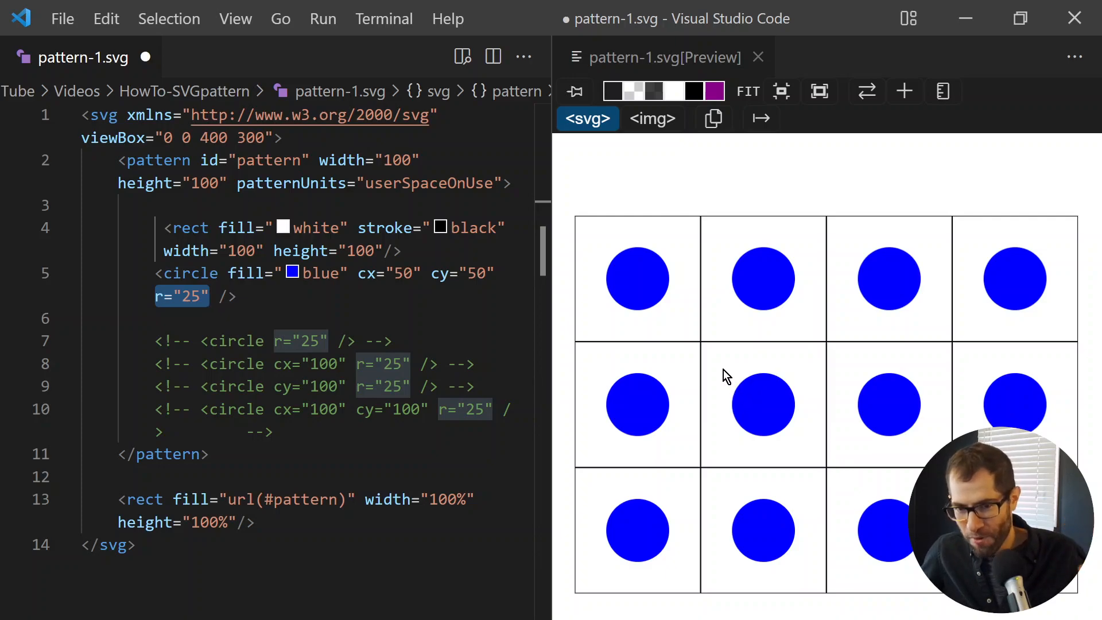
mouse_move(705, 351)
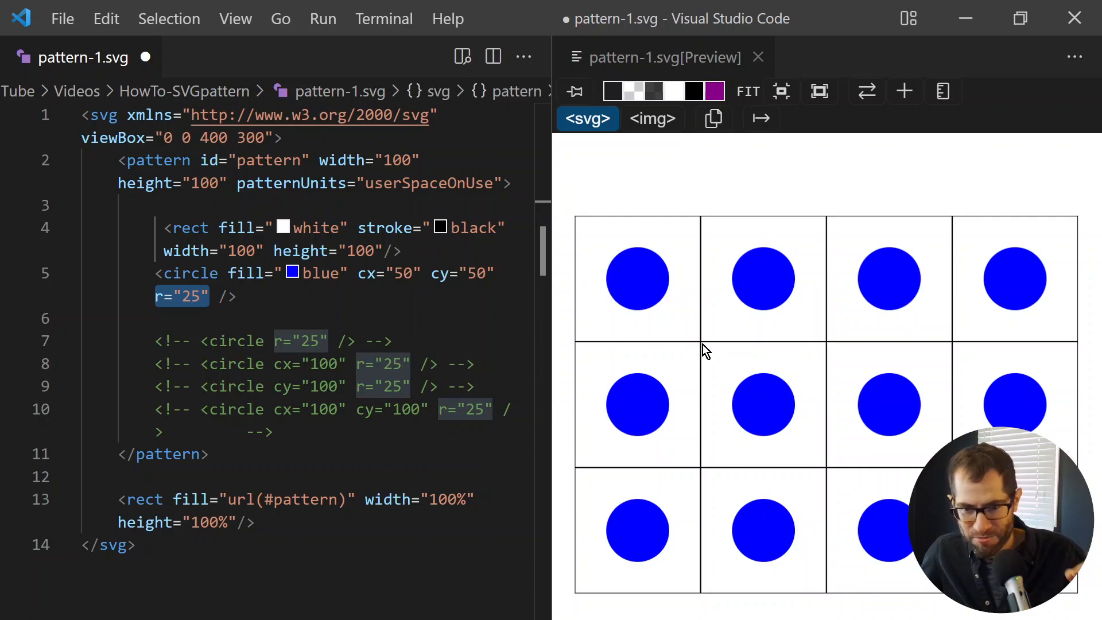
mouse_move(752, 397)
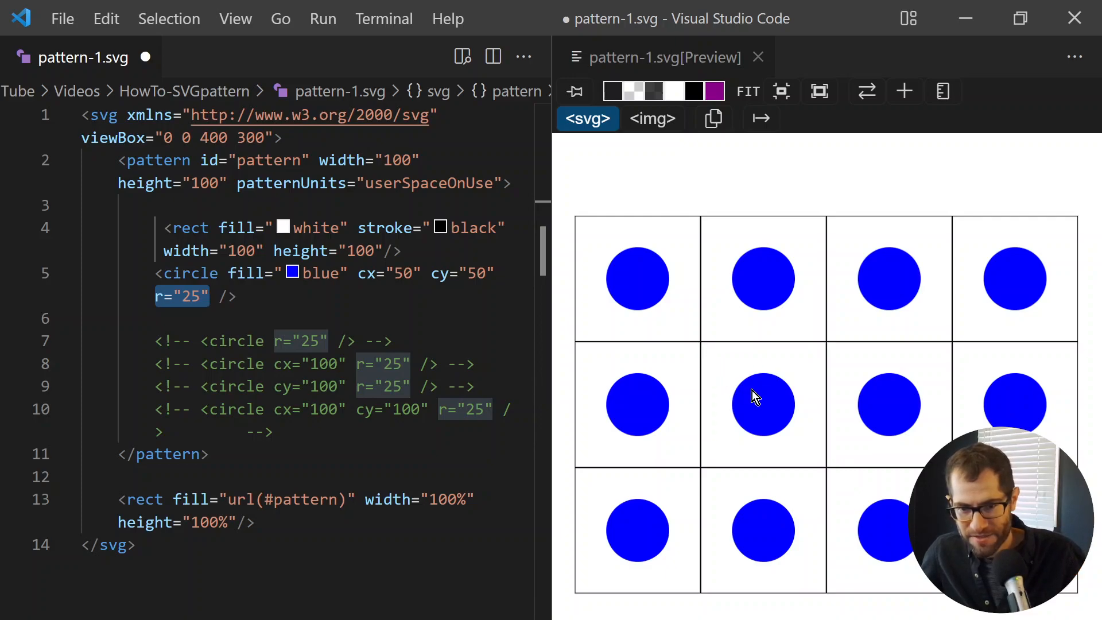
mouse_move(824, 475)
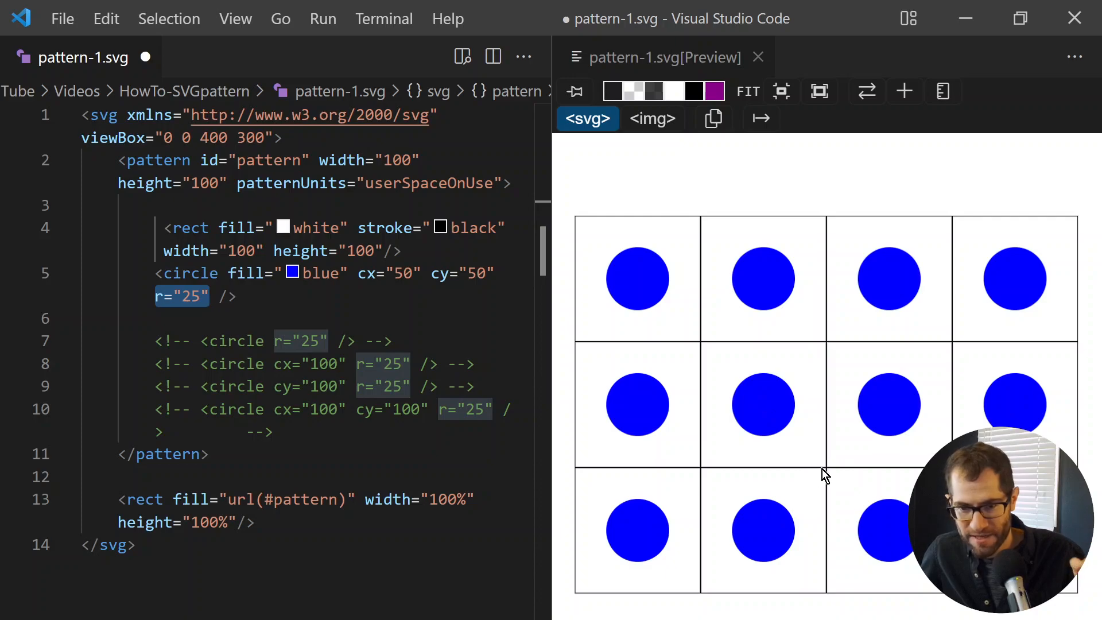
mouse_move(829, 458)
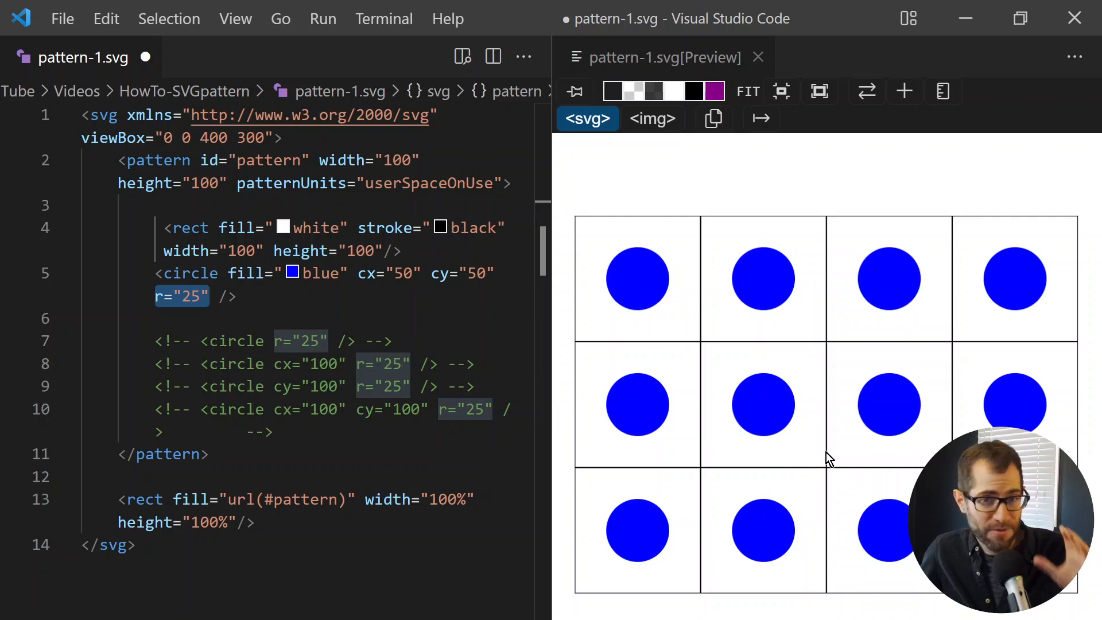
mouse_move(608, 198)
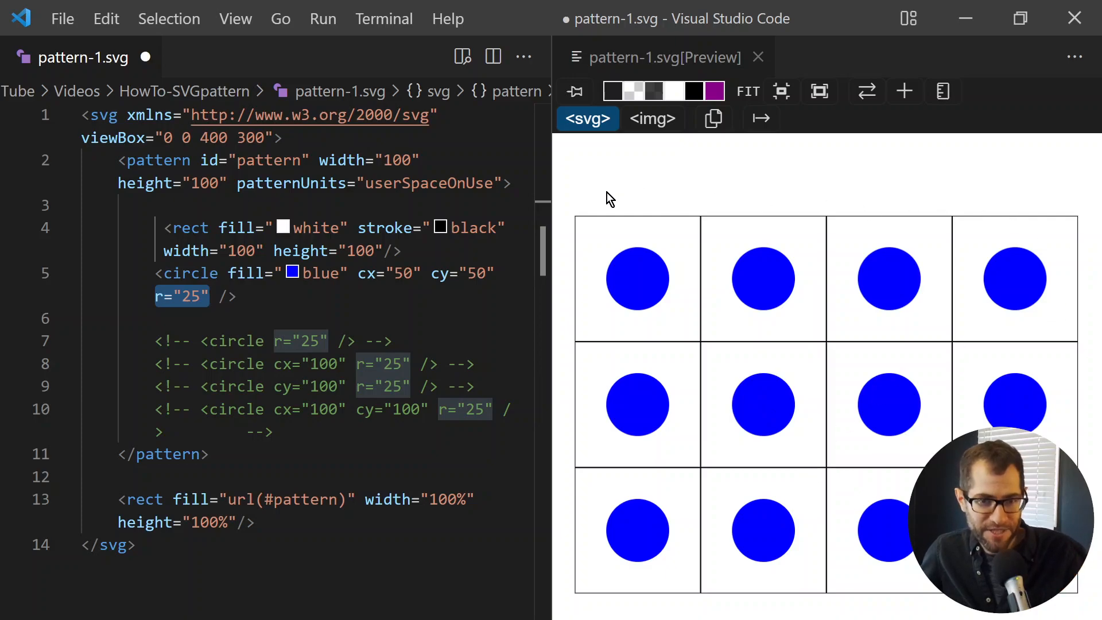
mouse_move(575, 218)
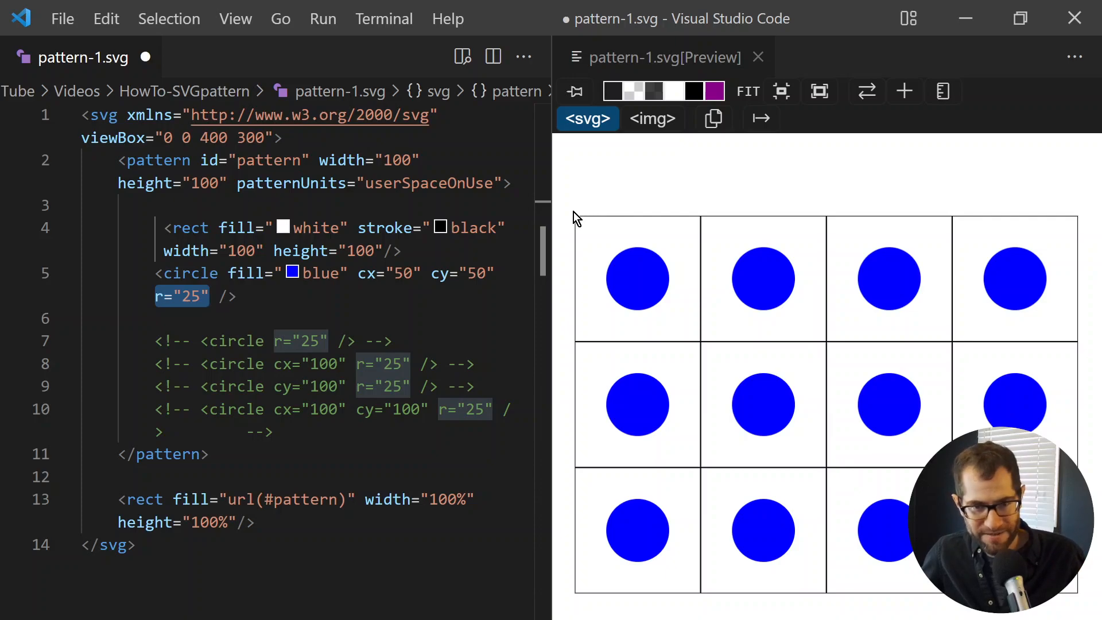
mouse_move(1080, 592)
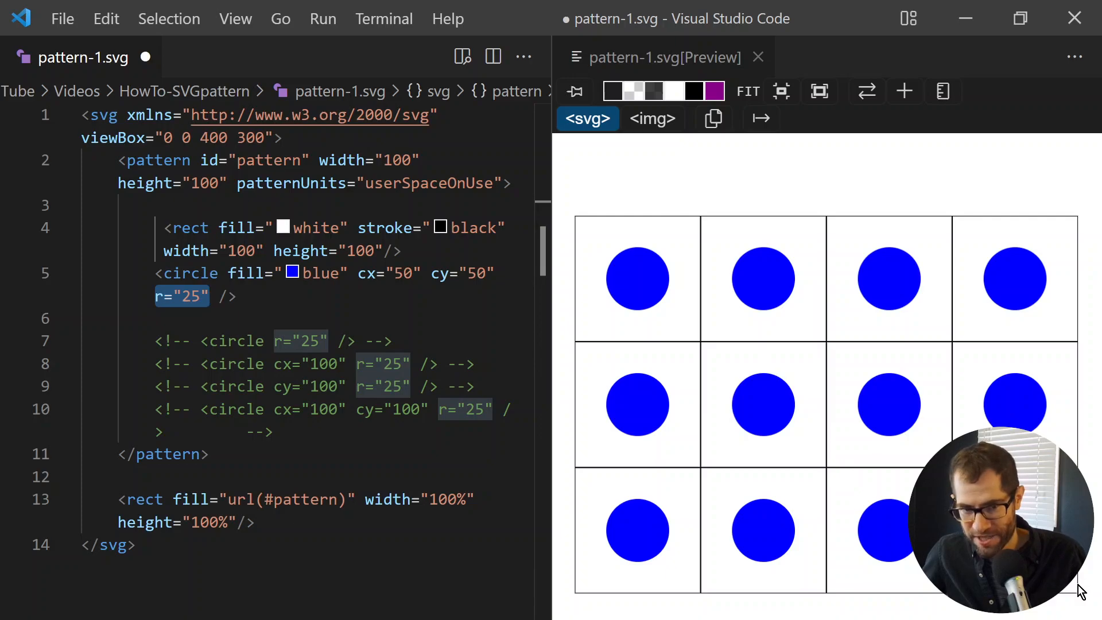
mouse_move(832, 414)
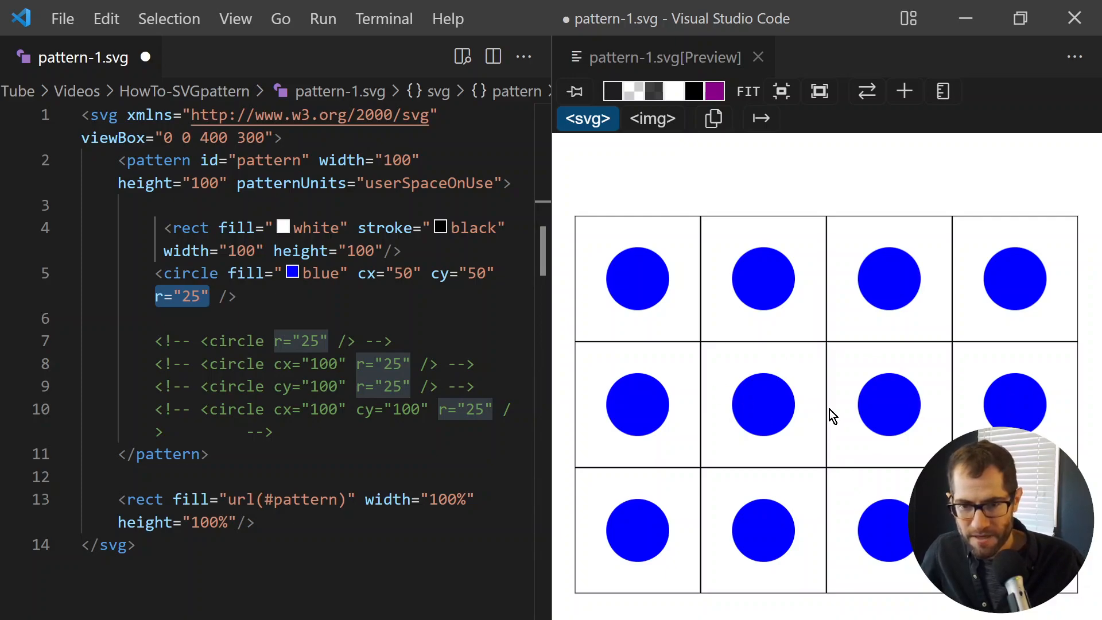
mouse_move(731, 397)
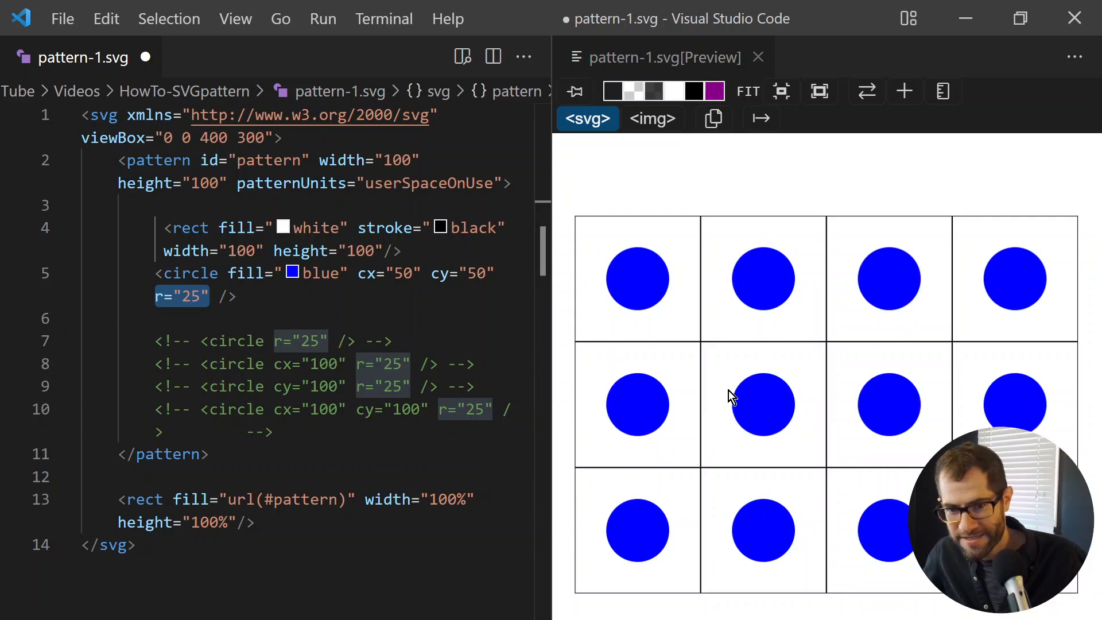
mouse_move(765, 400)
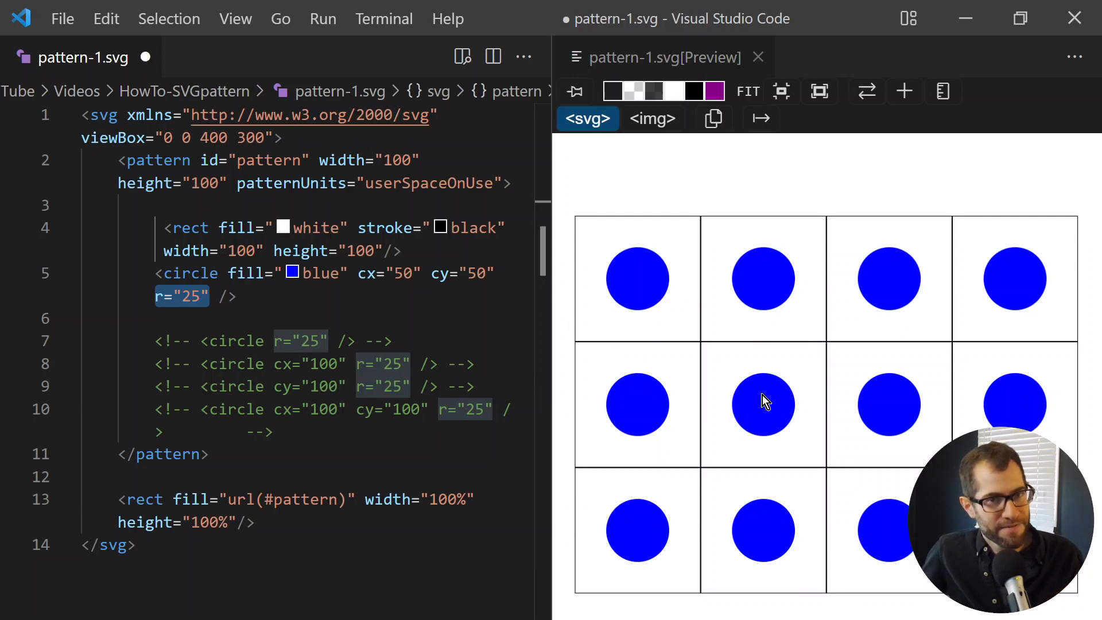
mouse_move(745, 390)
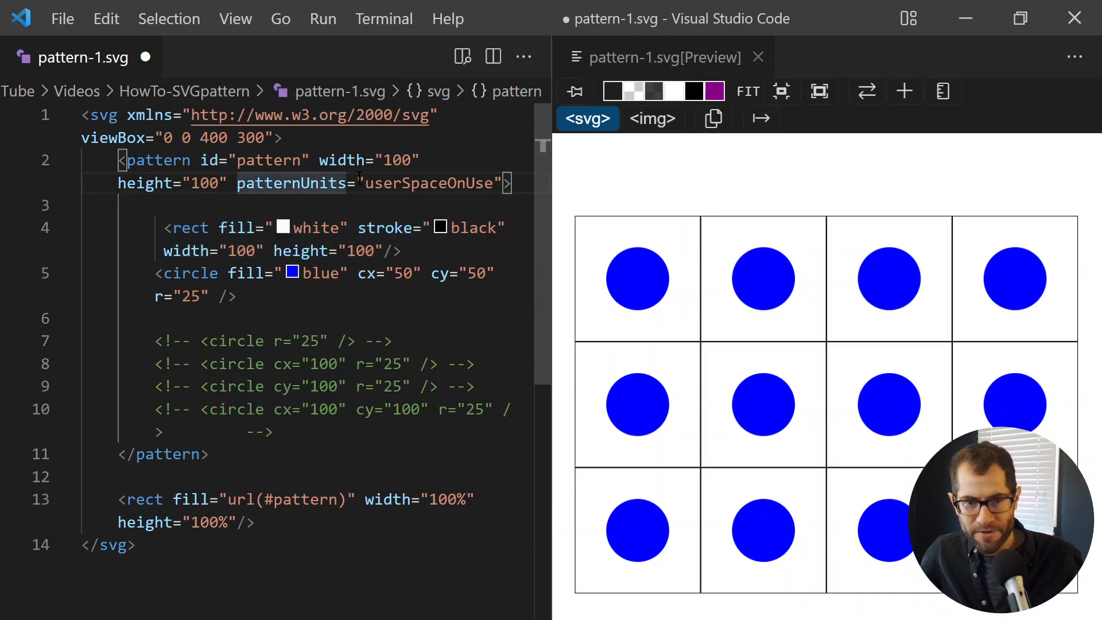
double_click(430, 183)
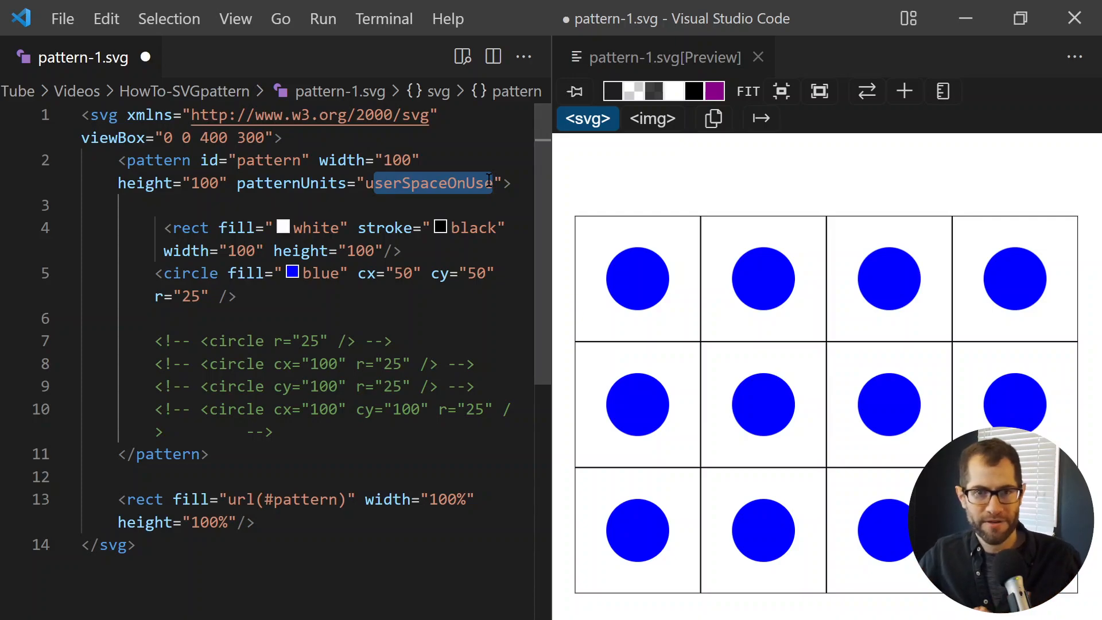
mouse_move(668, 238)
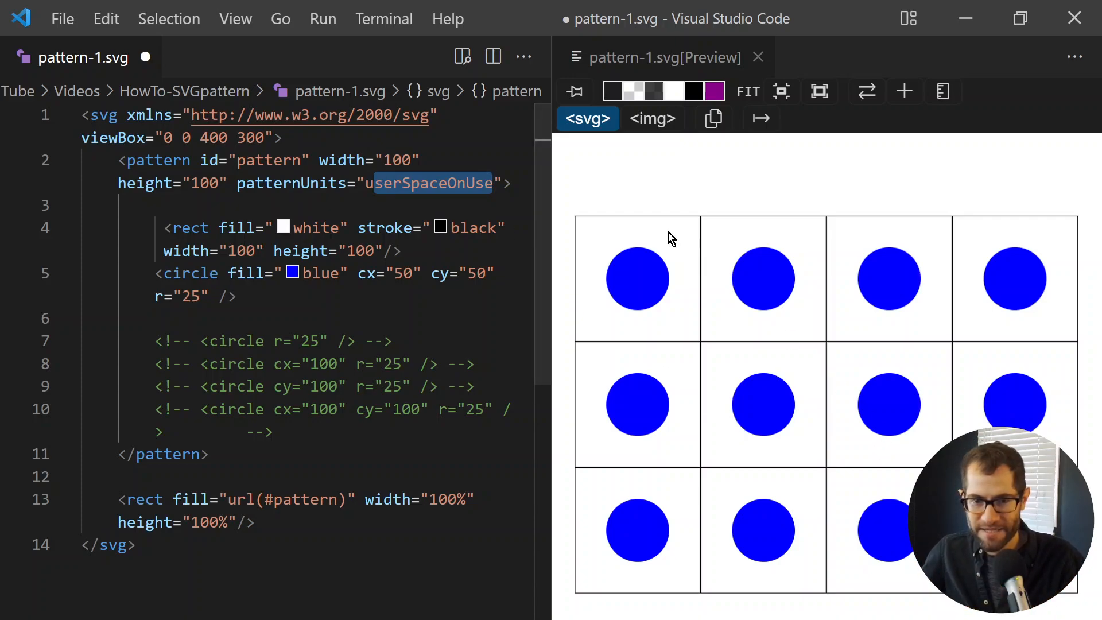
mouse_move(776, 364)
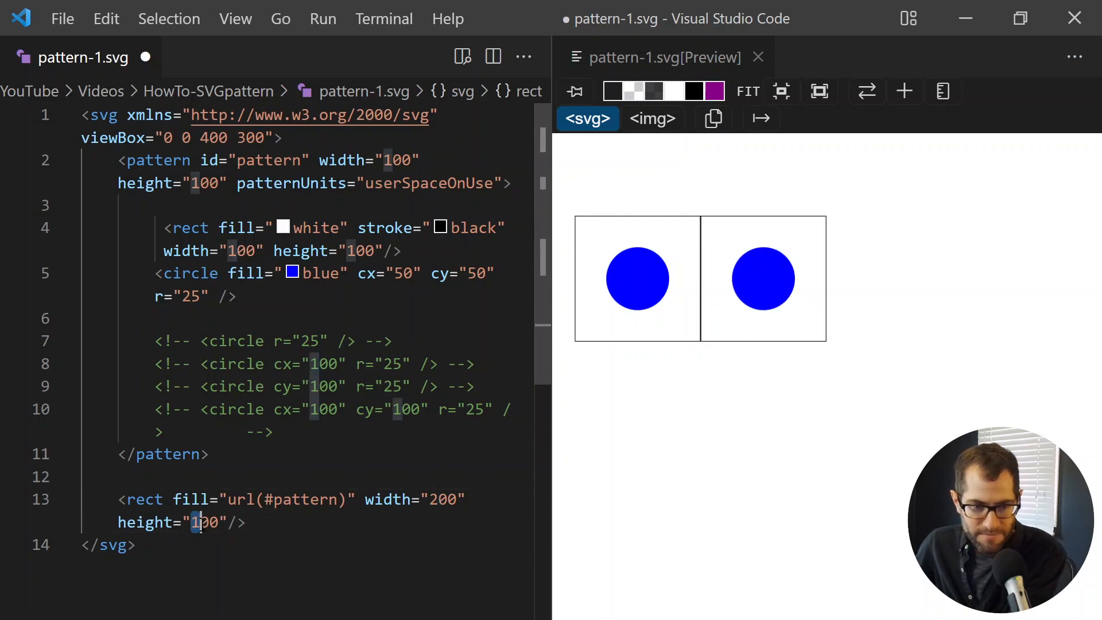
text(200)
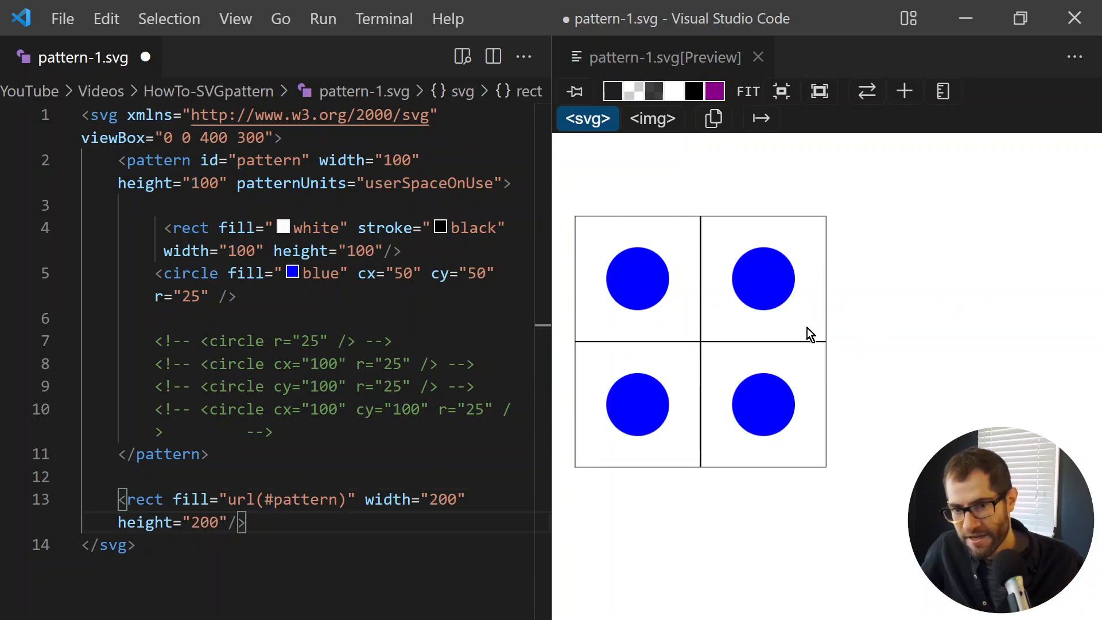
mouse_move(844, 419)
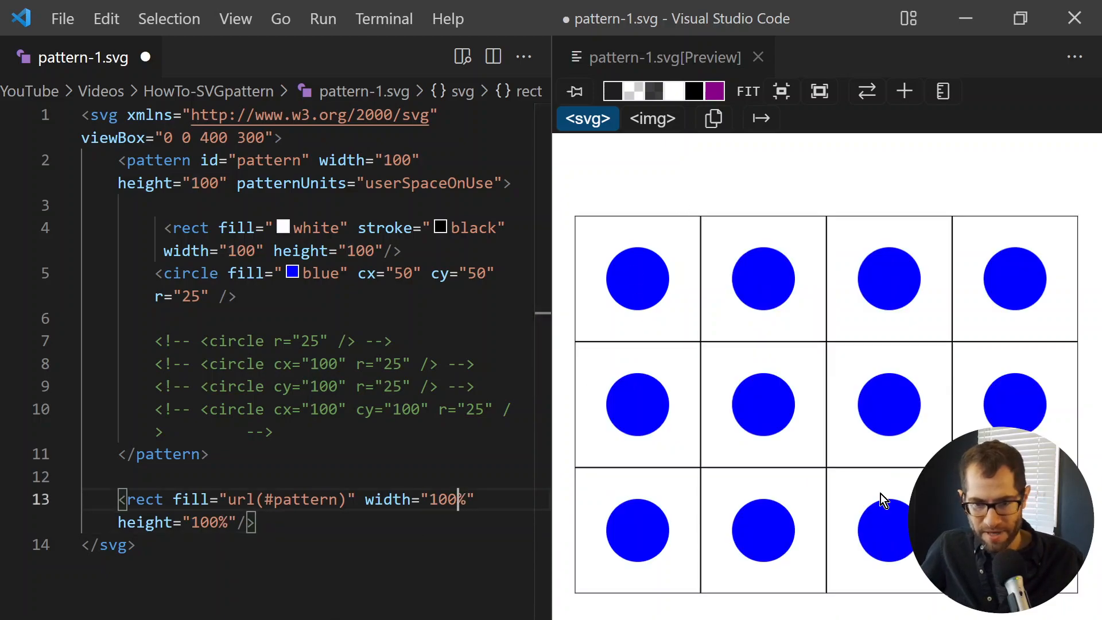
mouse_move(1000, 251)
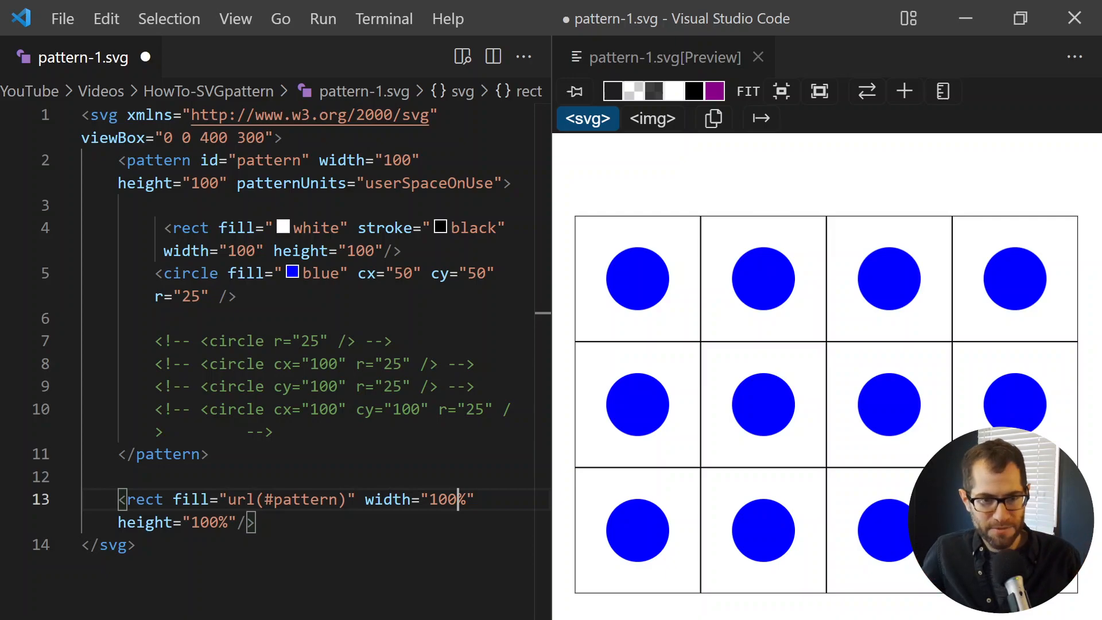
double_click(291, 183)
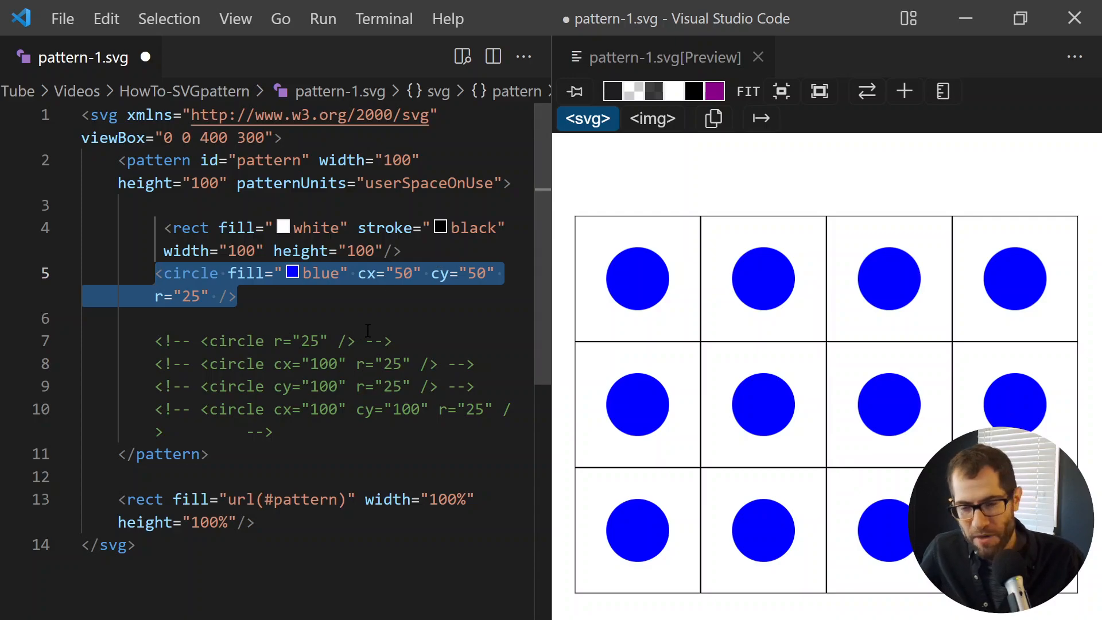
mouse_move(653, 274)
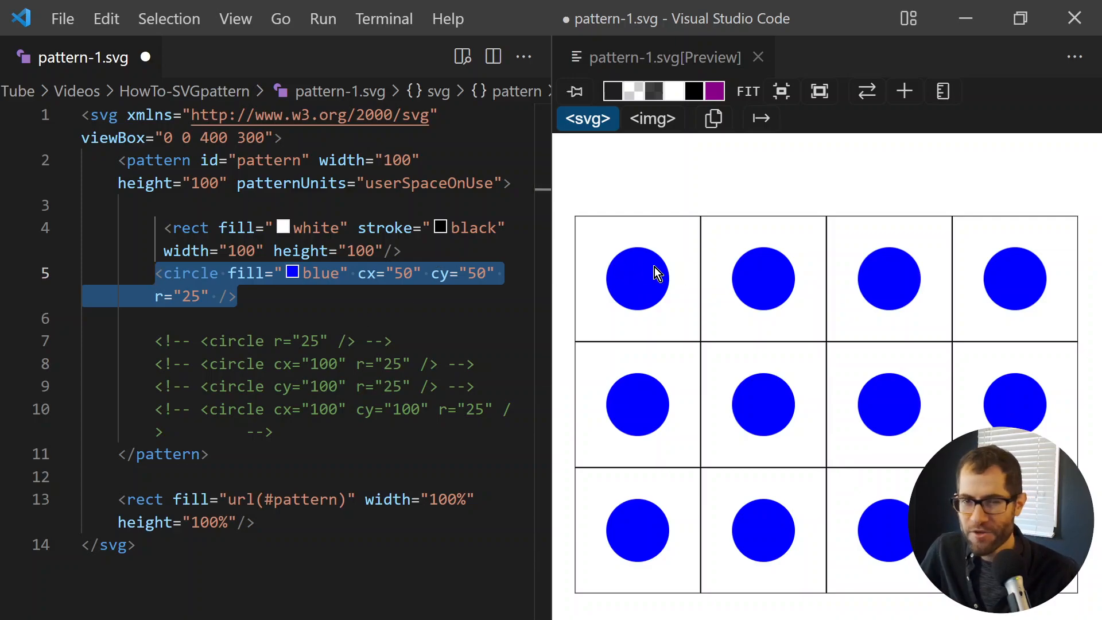
mouse_move(625, 281)
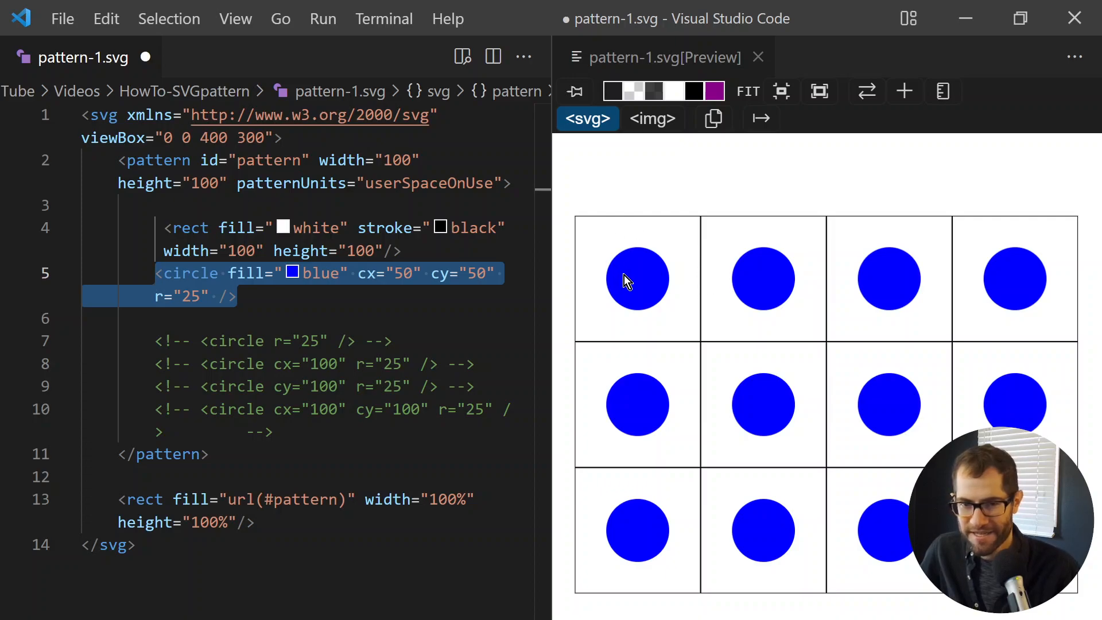
mouse_move(608, 265)
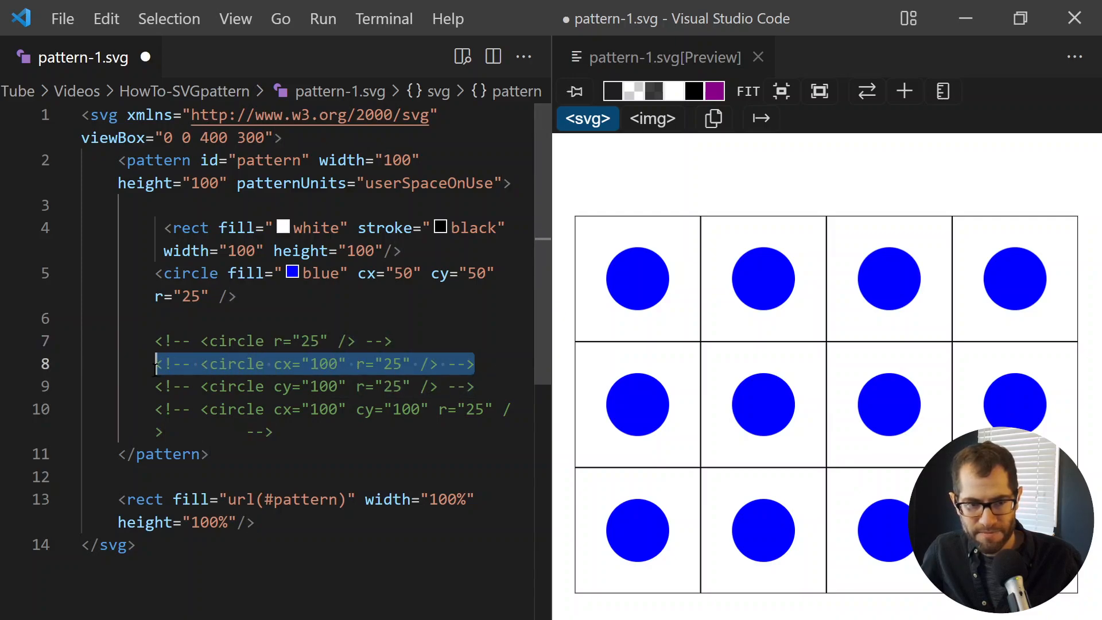
click(393, 340)
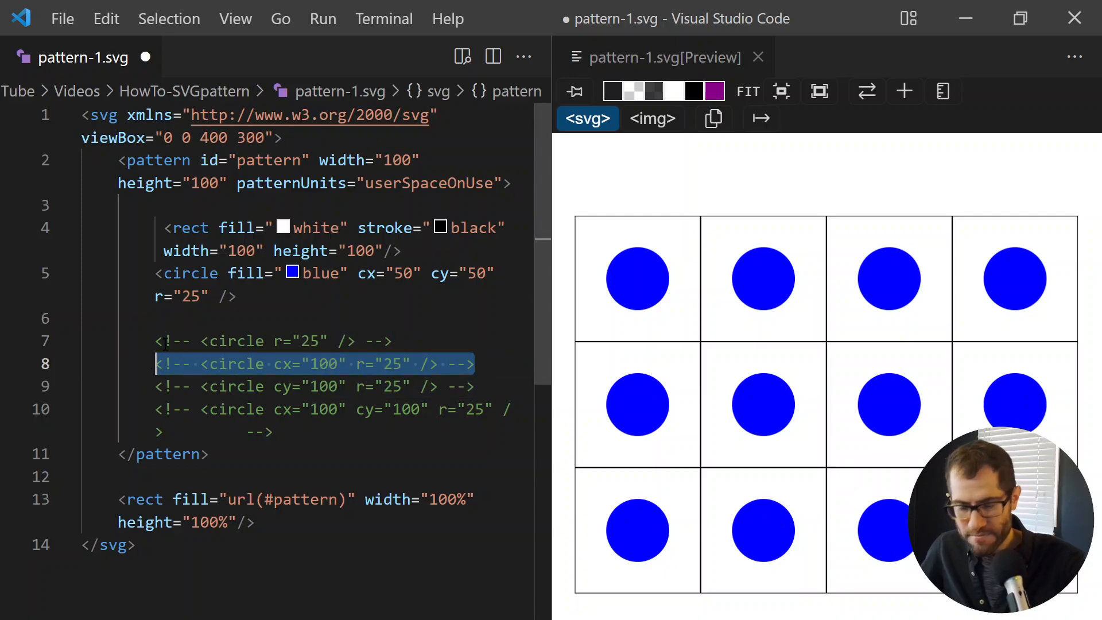
click(84, 317)
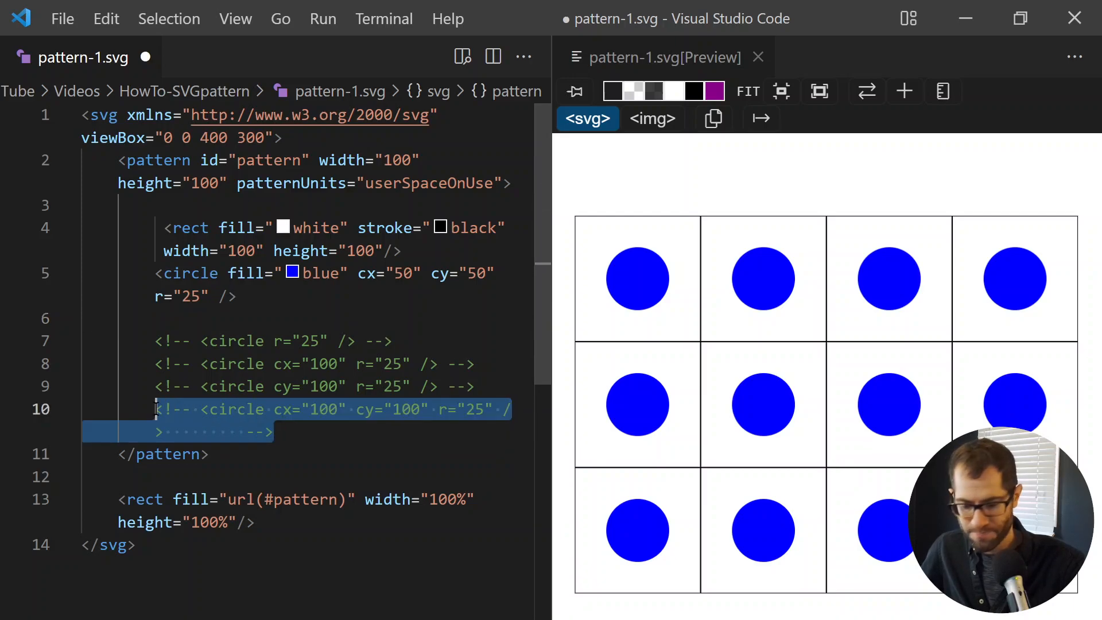
key(Enter)
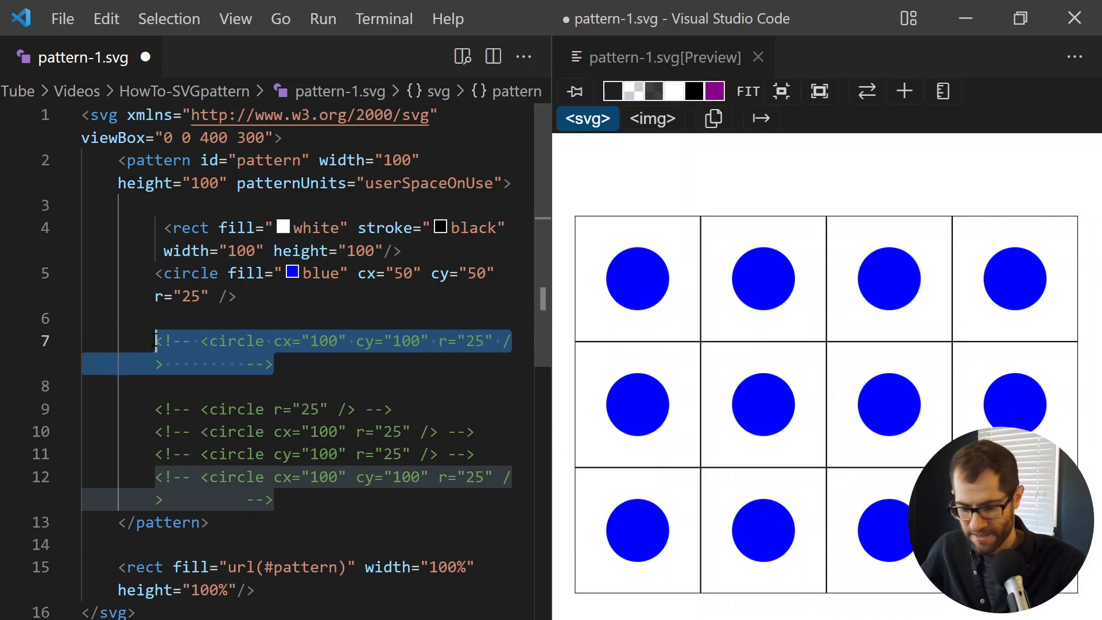
Set the copied black circle to cx=0 cy=50 and comment out the blue centre circle
double_click(321, 341)
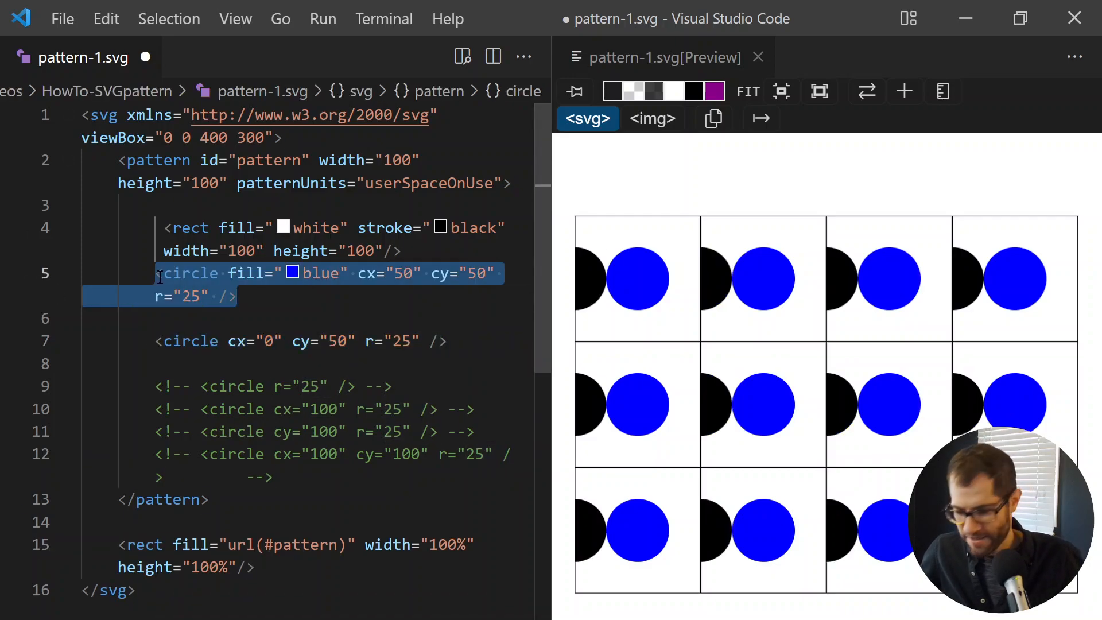
key(ctrl+/)
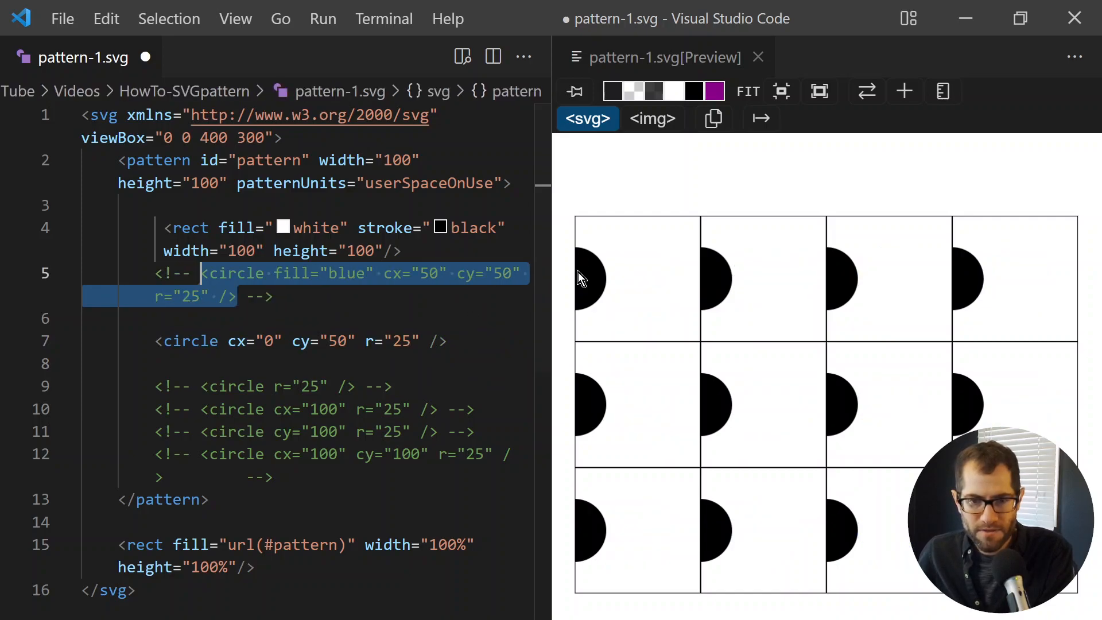
mouse_move(571, 271)
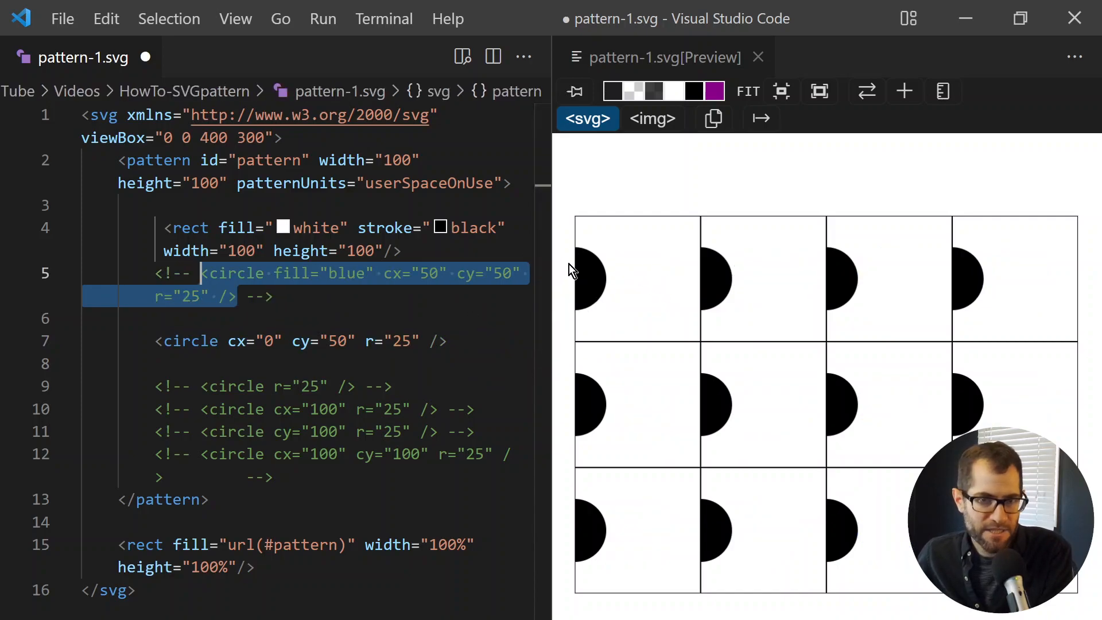
mouse_move(600, 274)
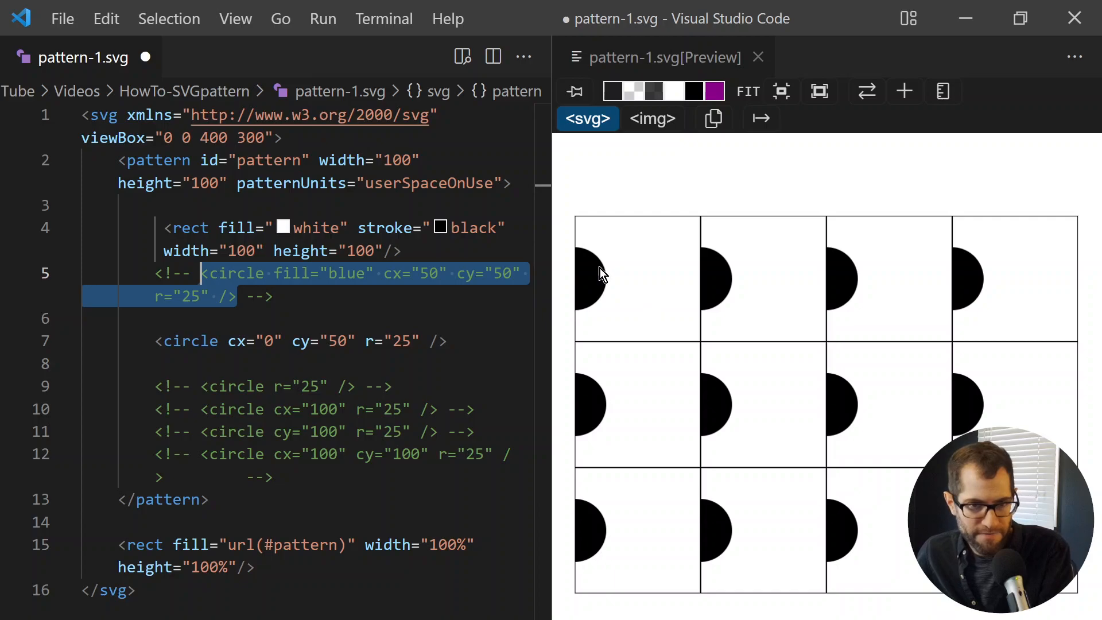
mouse_move(599, 299)
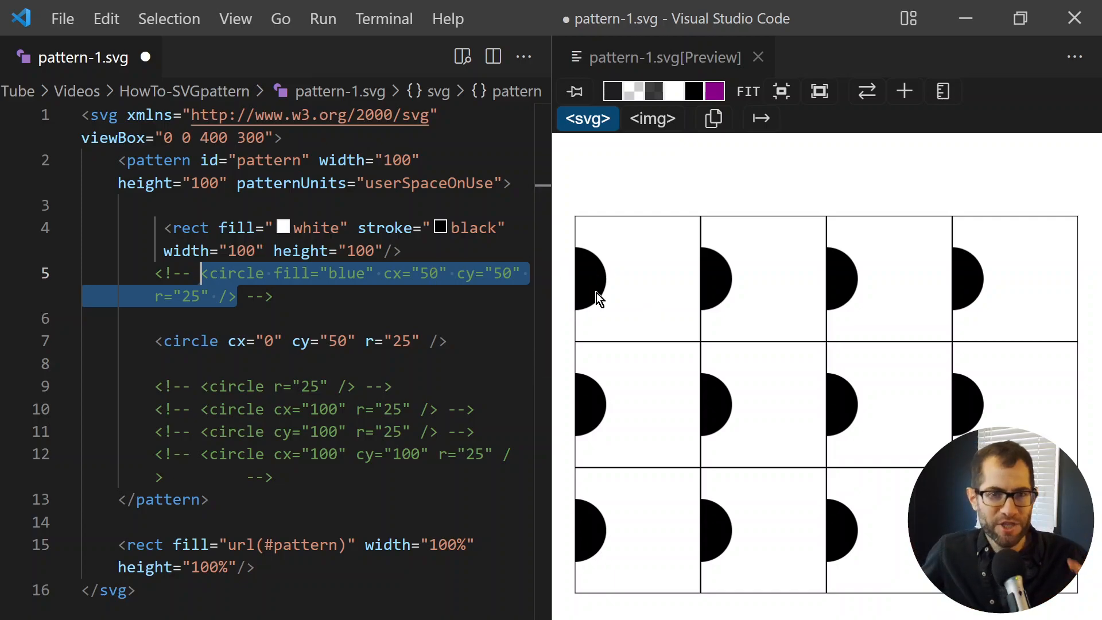
mouse_move(727, 355)
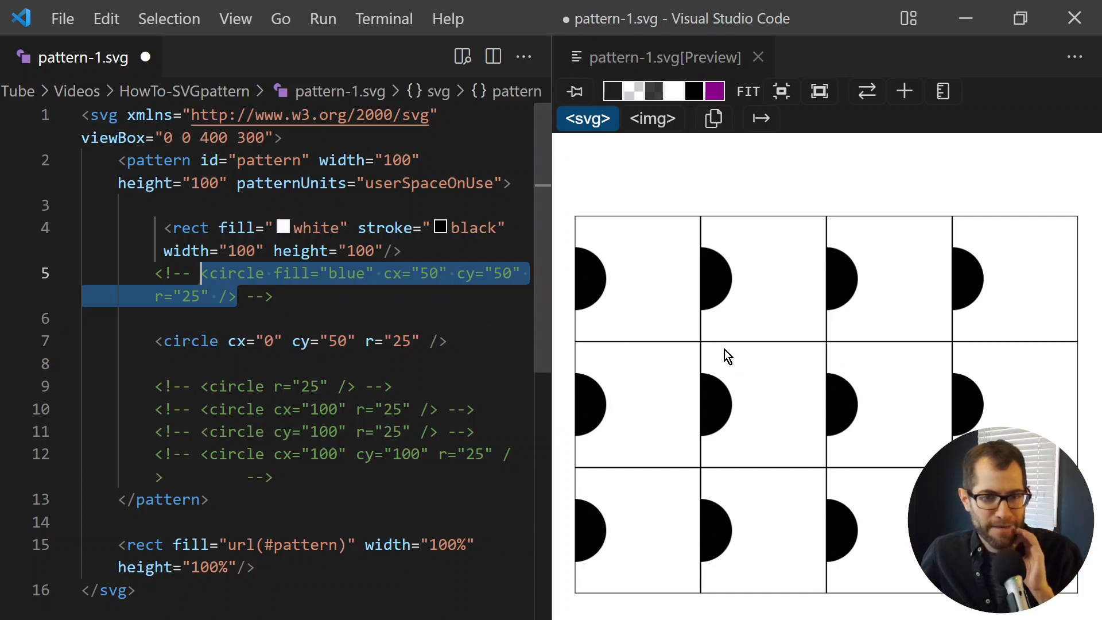
mouse_move(787, 439)
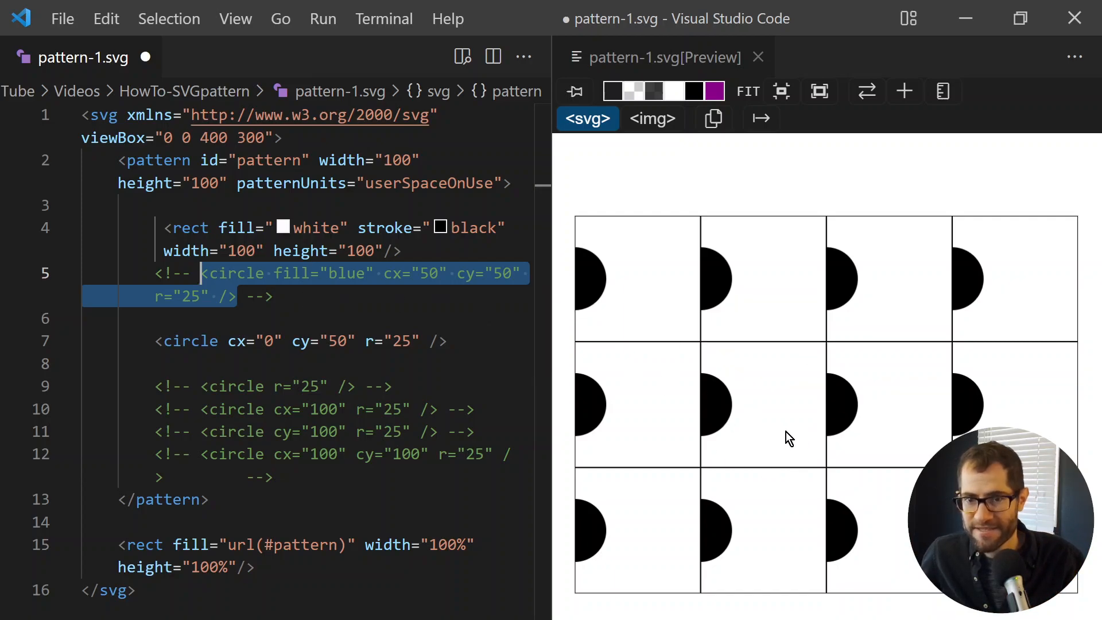
mouse_move(569, 460)
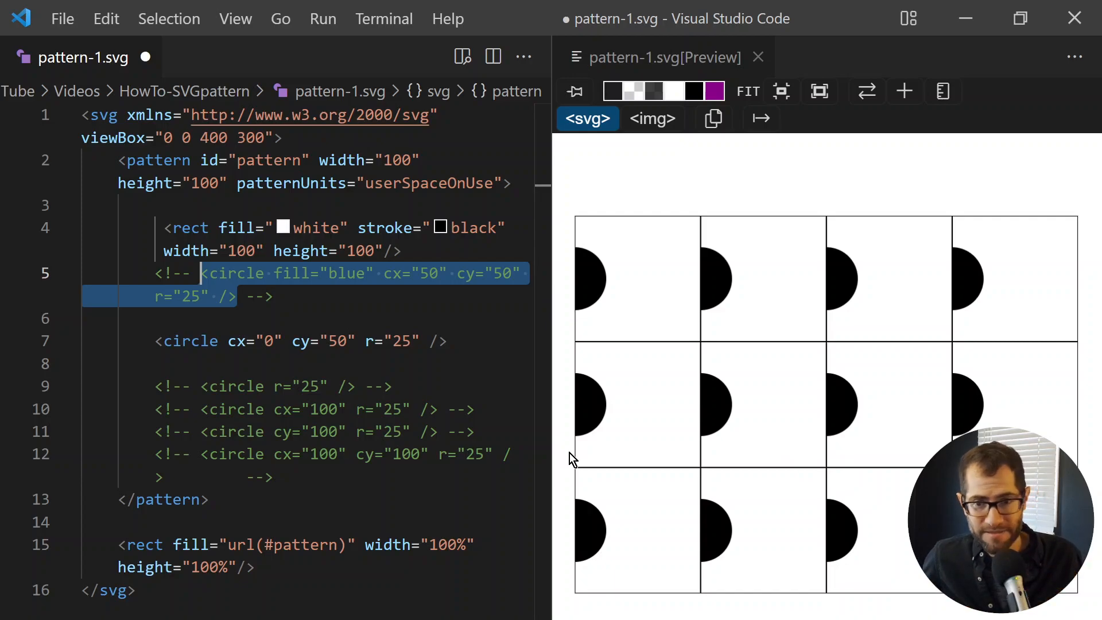
mouse_move(860, 368)
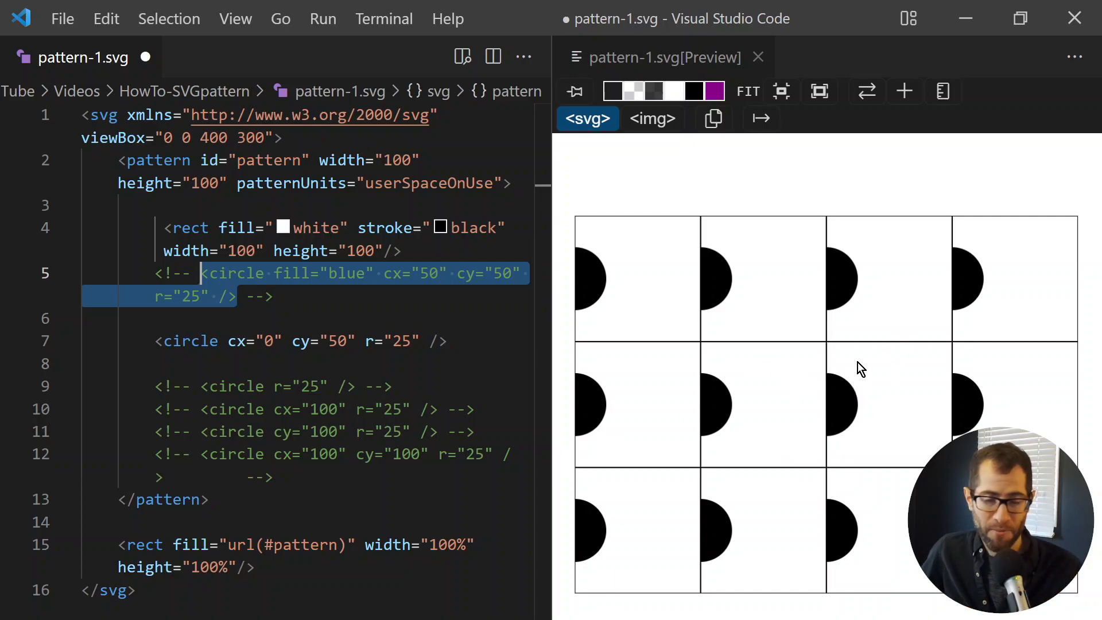
mouse_move(941, 434)
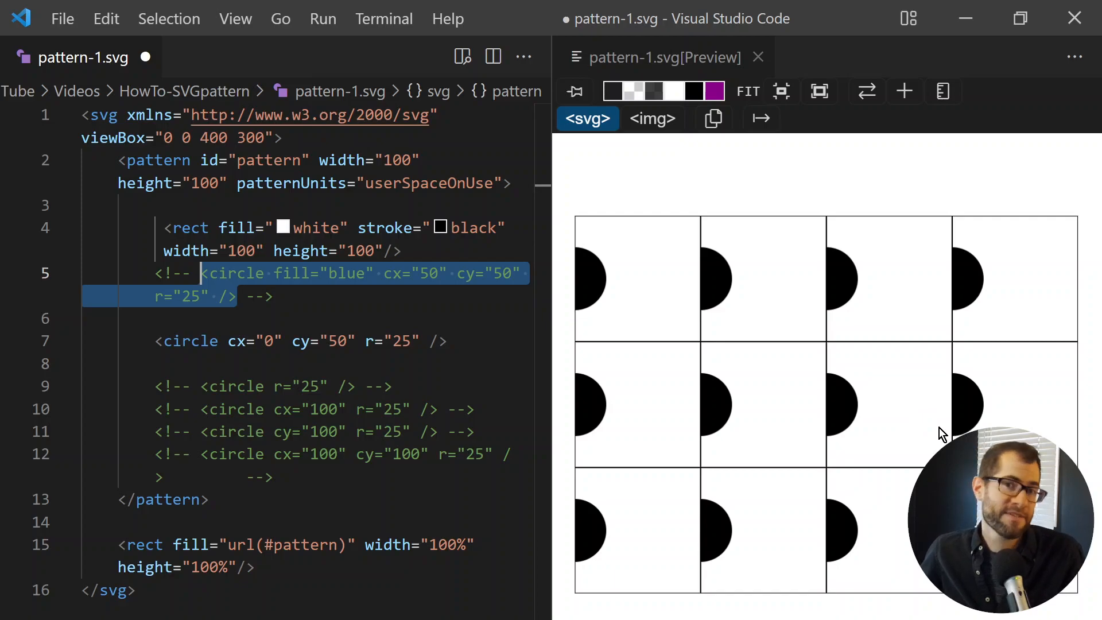
mouse_move(705, 392)
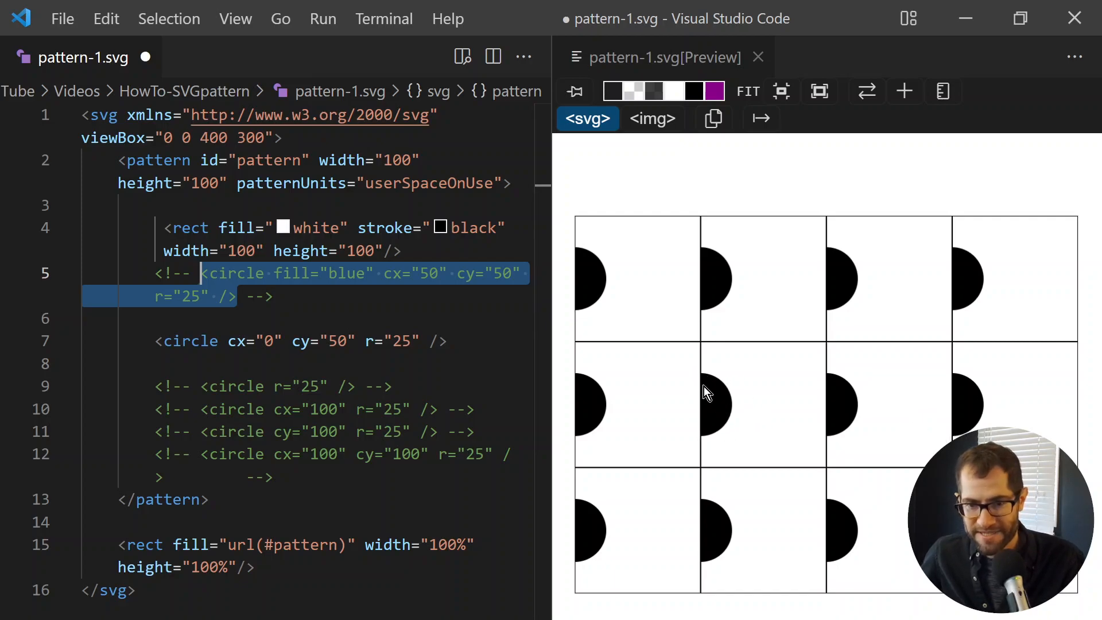
mouse_move(744, 429)
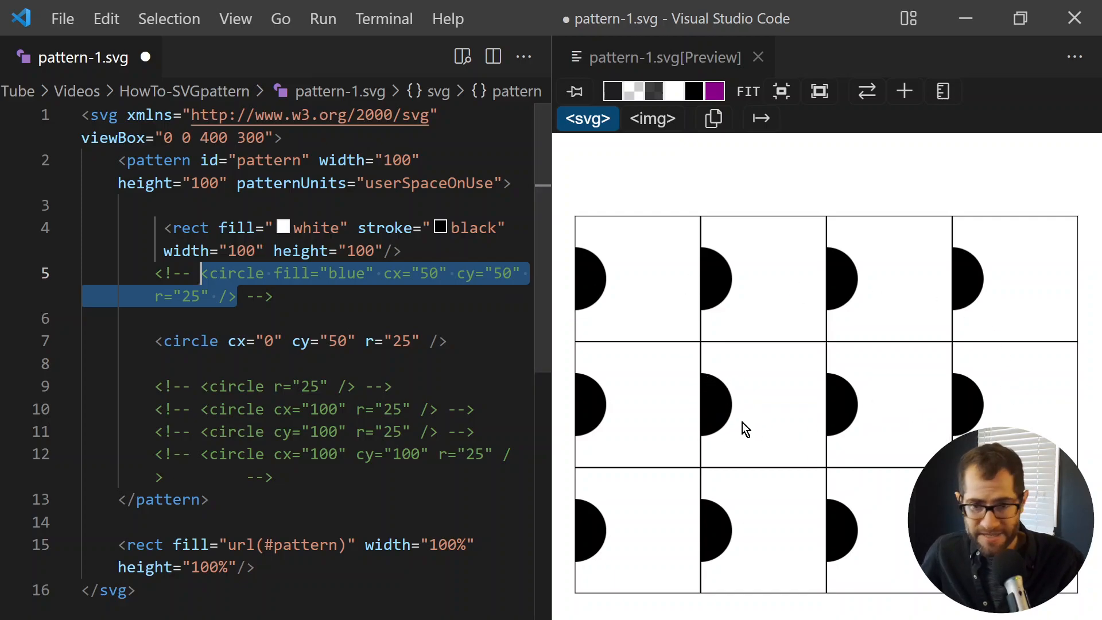
mouse_move(718, 385)
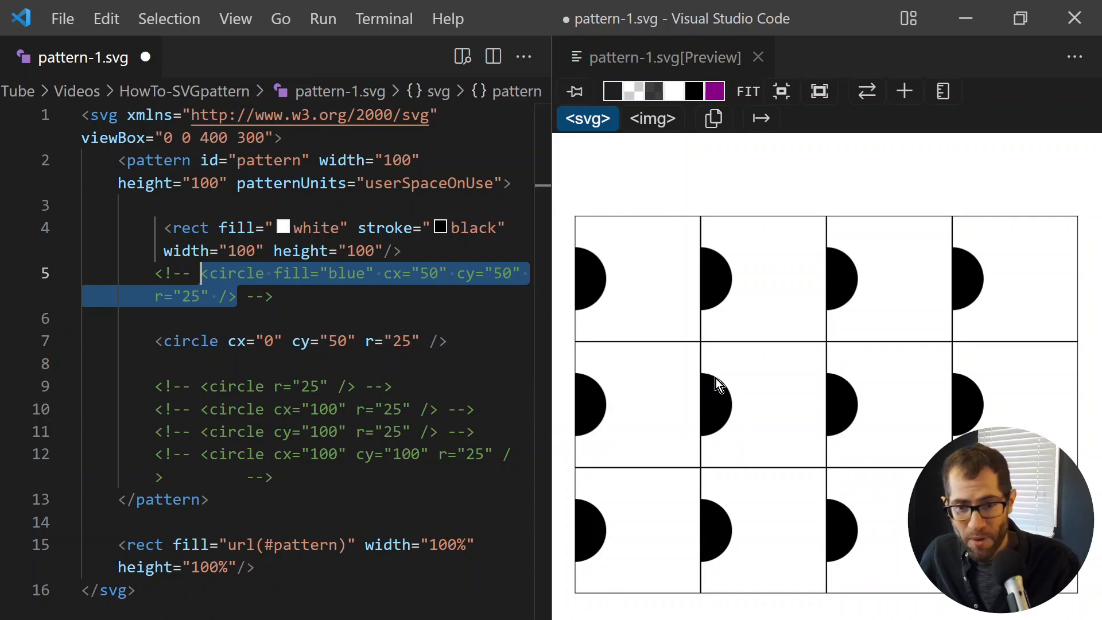
mouse_move(708, 388)
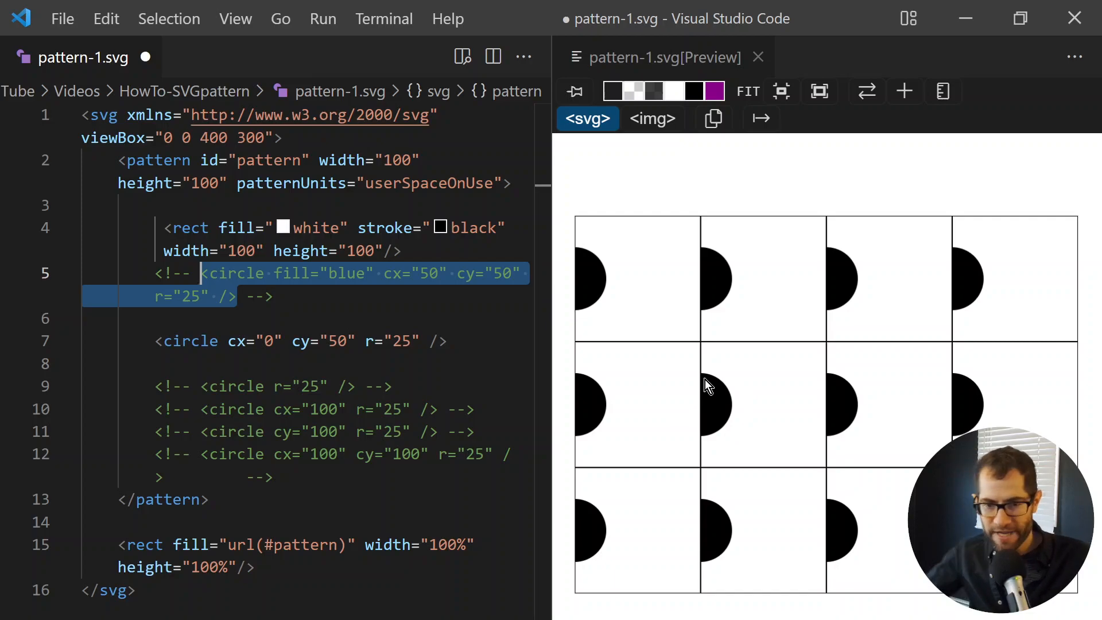
mouse_move(726, 419)
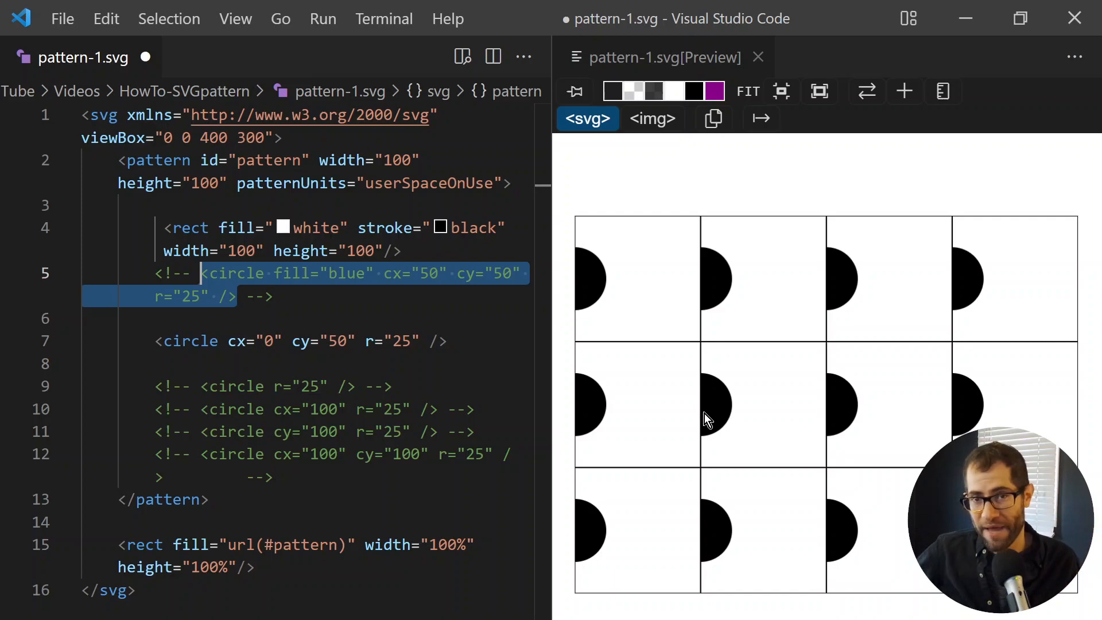
mouse_move(724, 392)
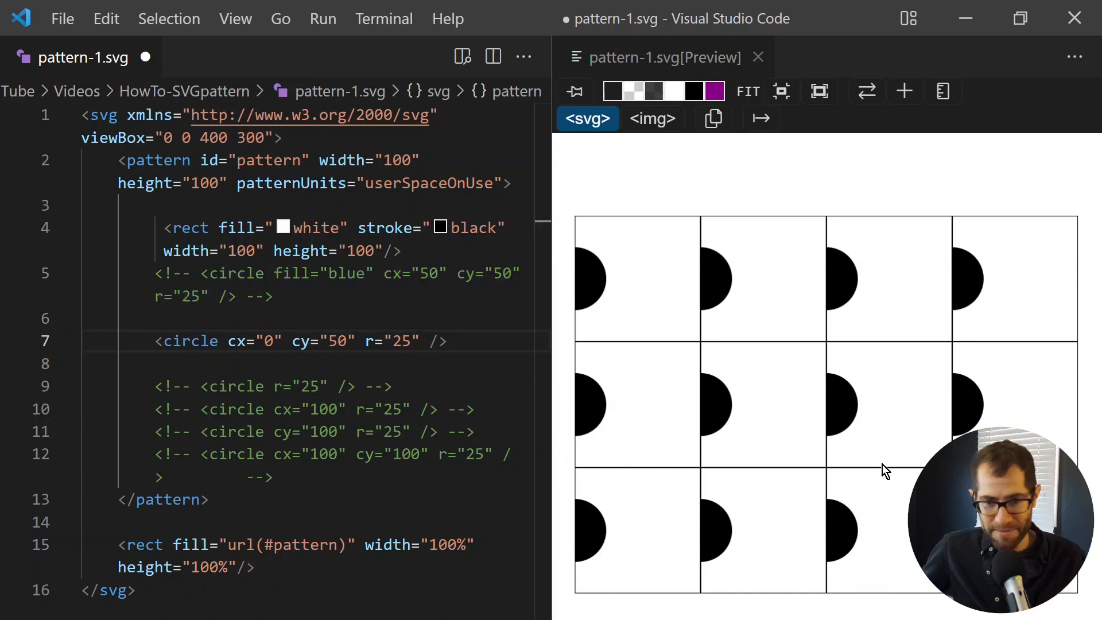
mouse_move(861, 468)
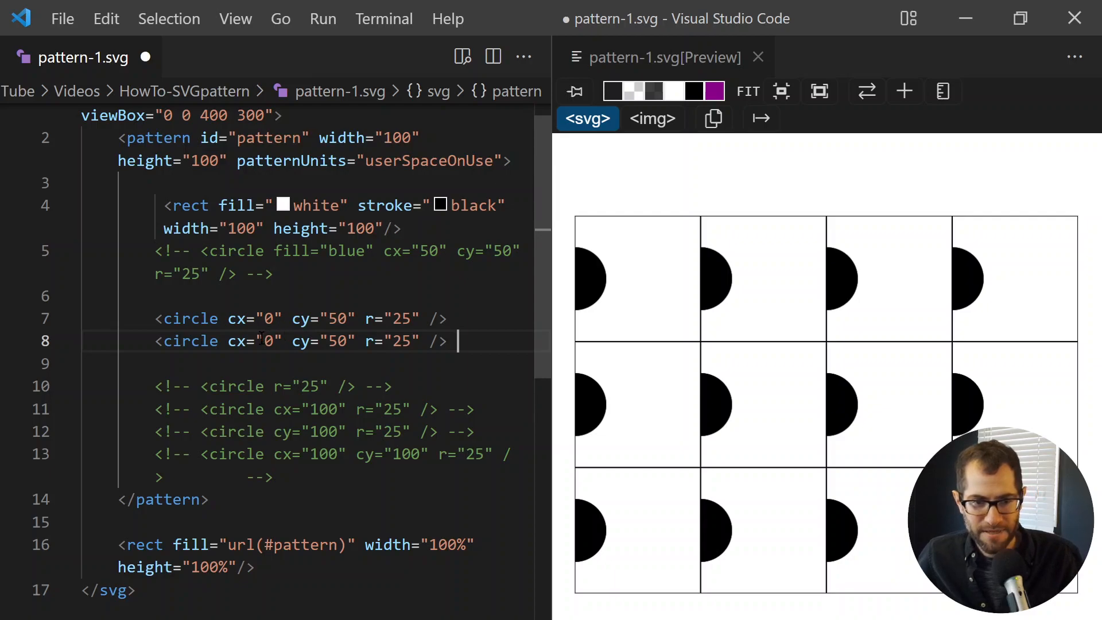
mouse_move(704, 403)
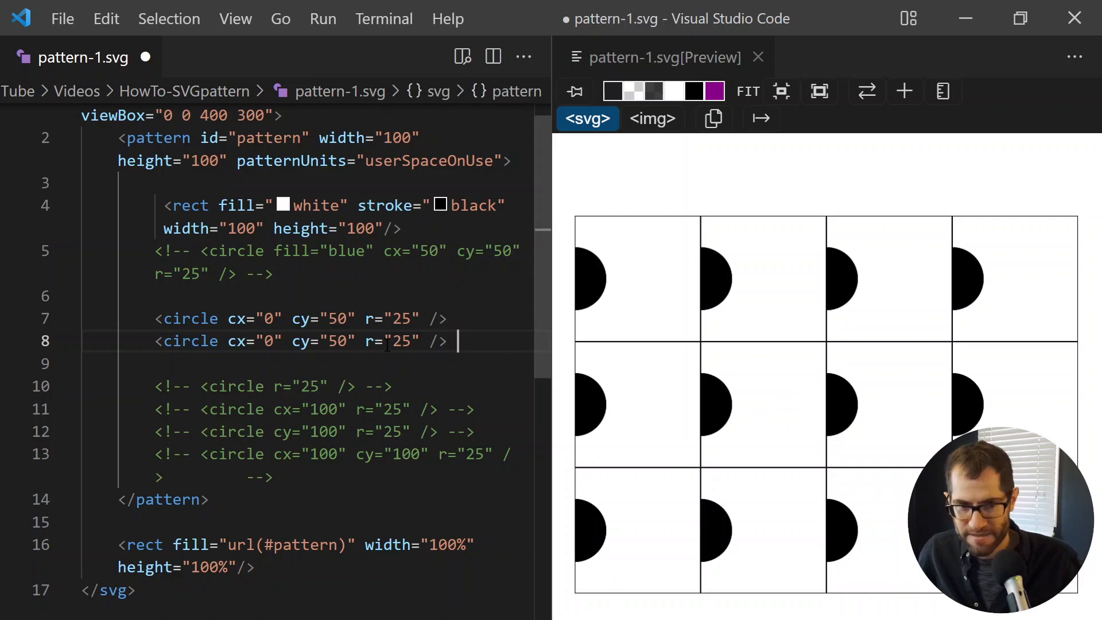
Duplicate the edge circle and set the copy's cx to 100 for the right edge
double_click(251, 318)
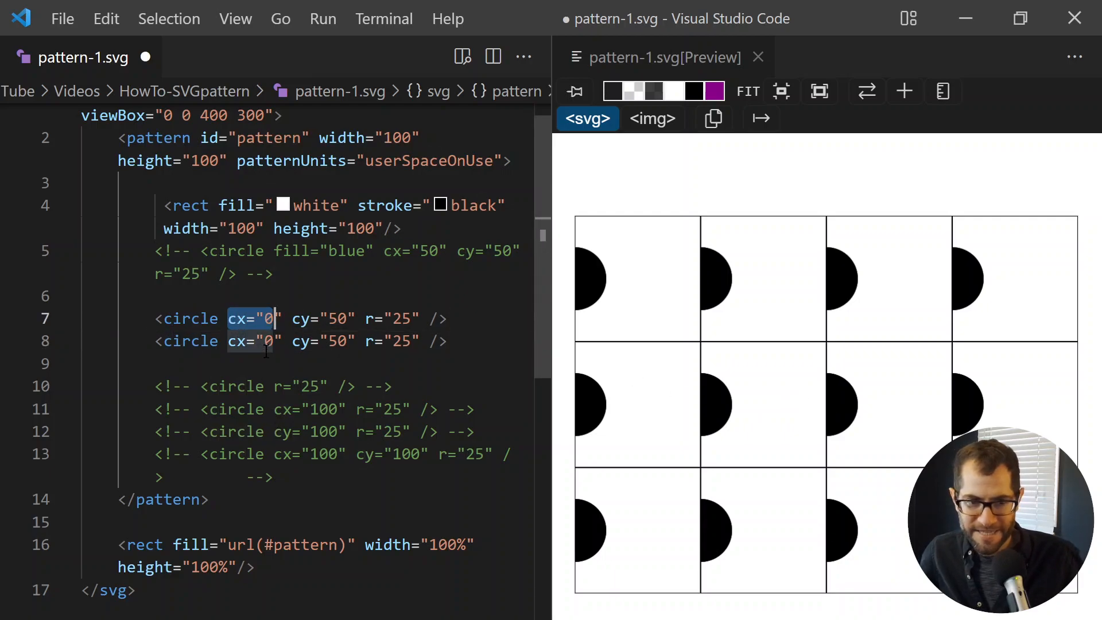
click(265, 341)
text(10)
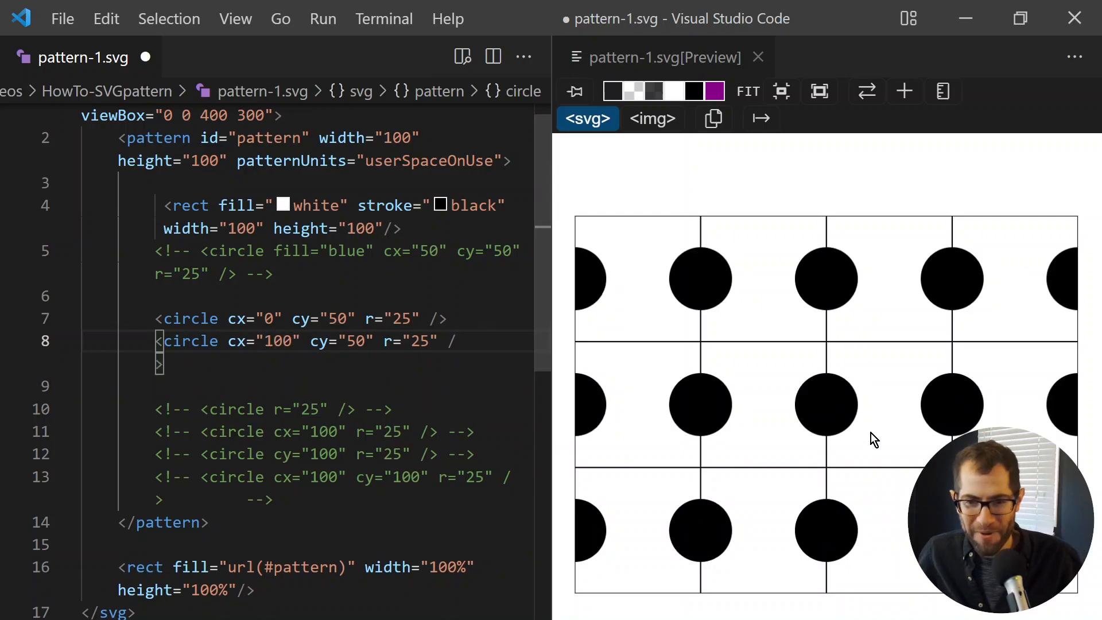
mouse_move(856, 400)
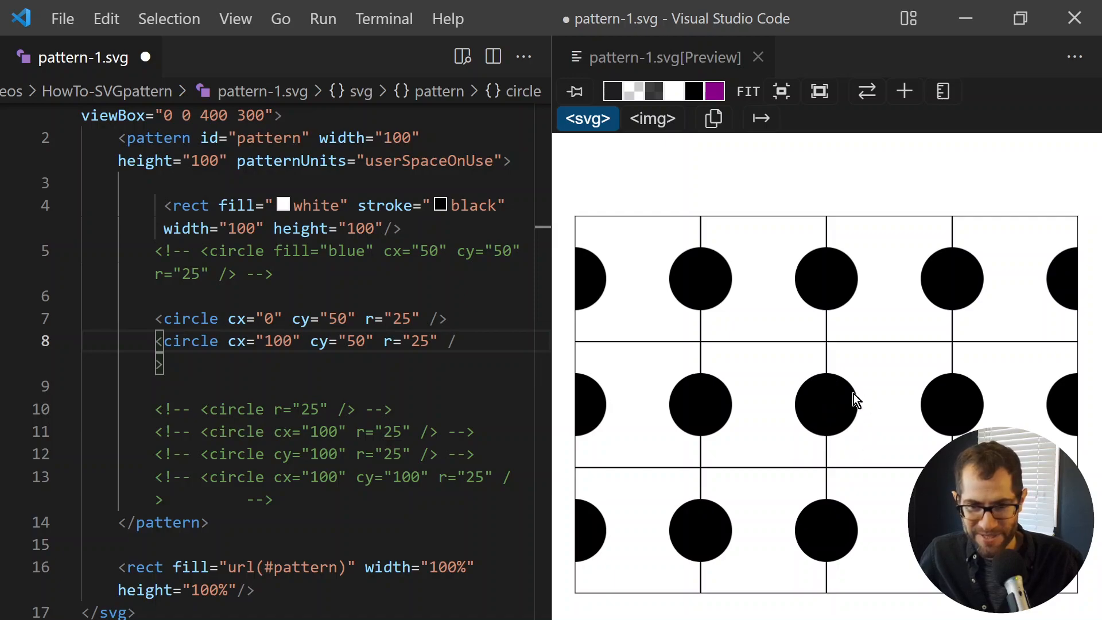
mouse_move(774, 360)
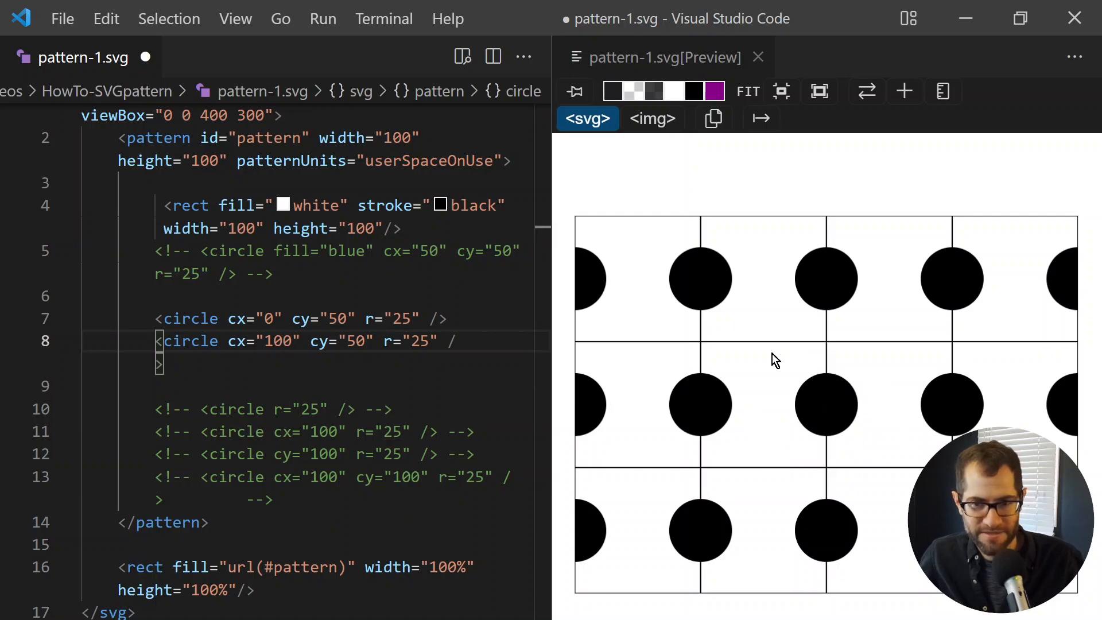
mouse_move(709, 392)
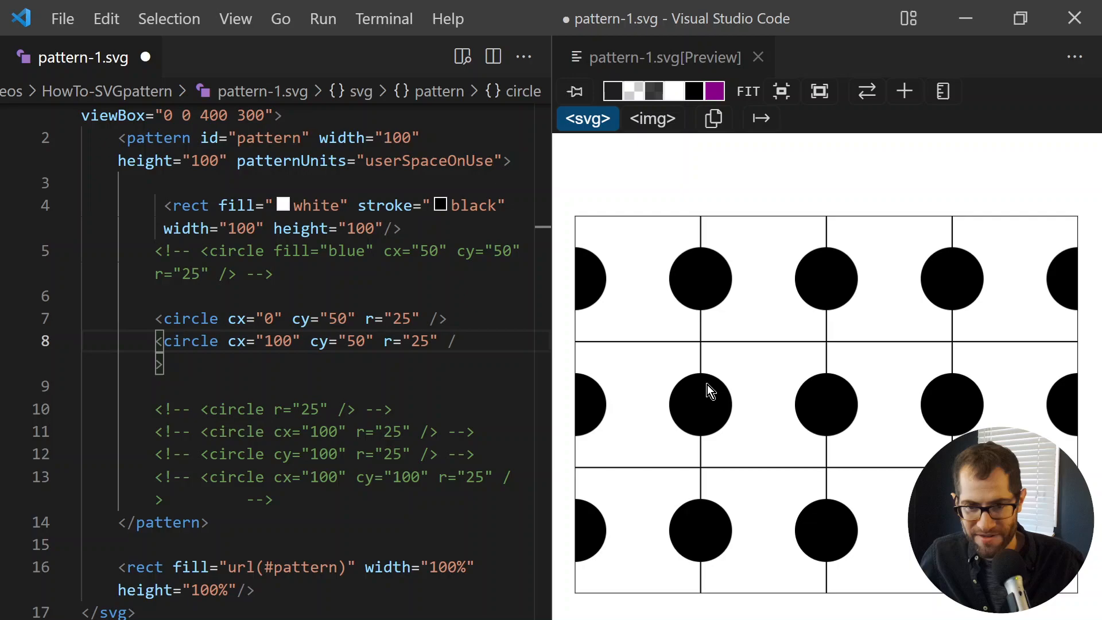
mouse_move(847, 410)
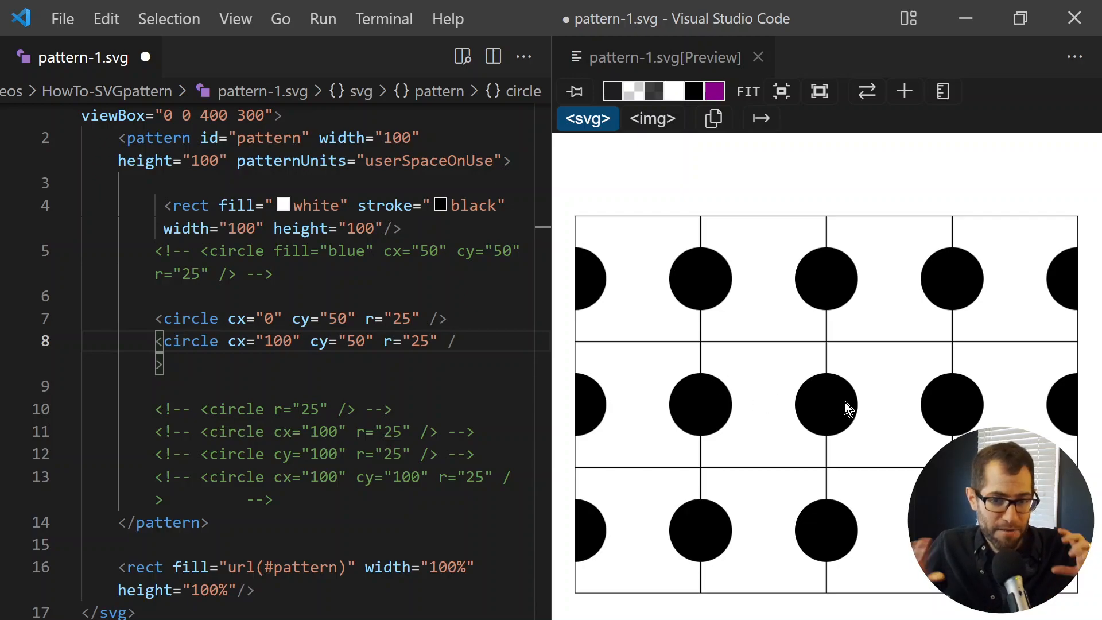
mouse_move(841, 406)
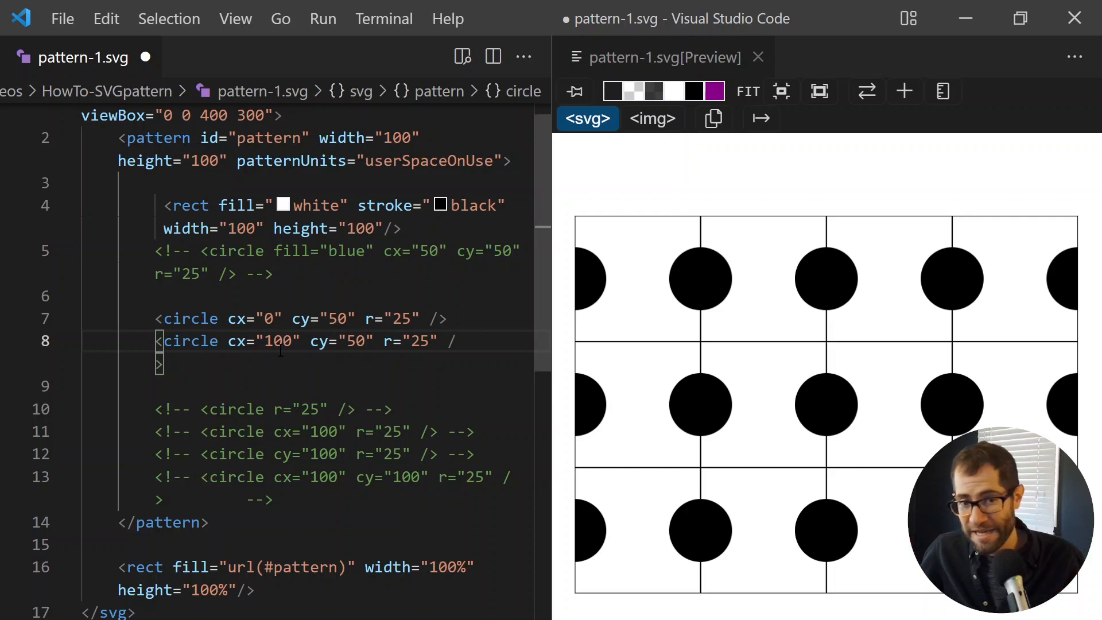
double_click(280, 341)
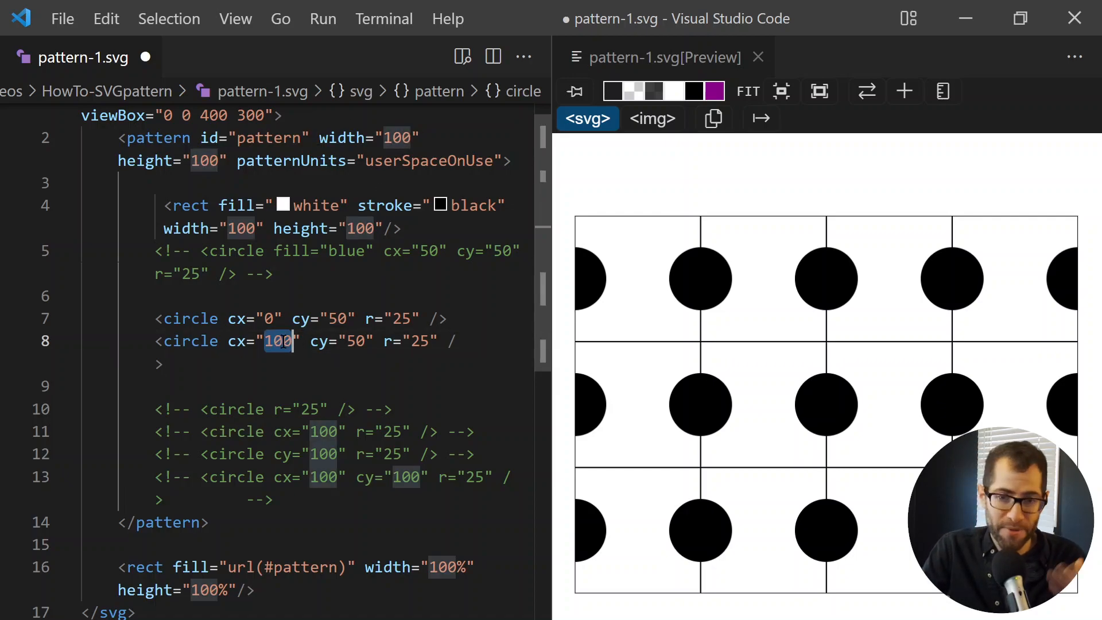
Test the second circle at cx=90 and cx=110 before restoring it to 100
text(90)
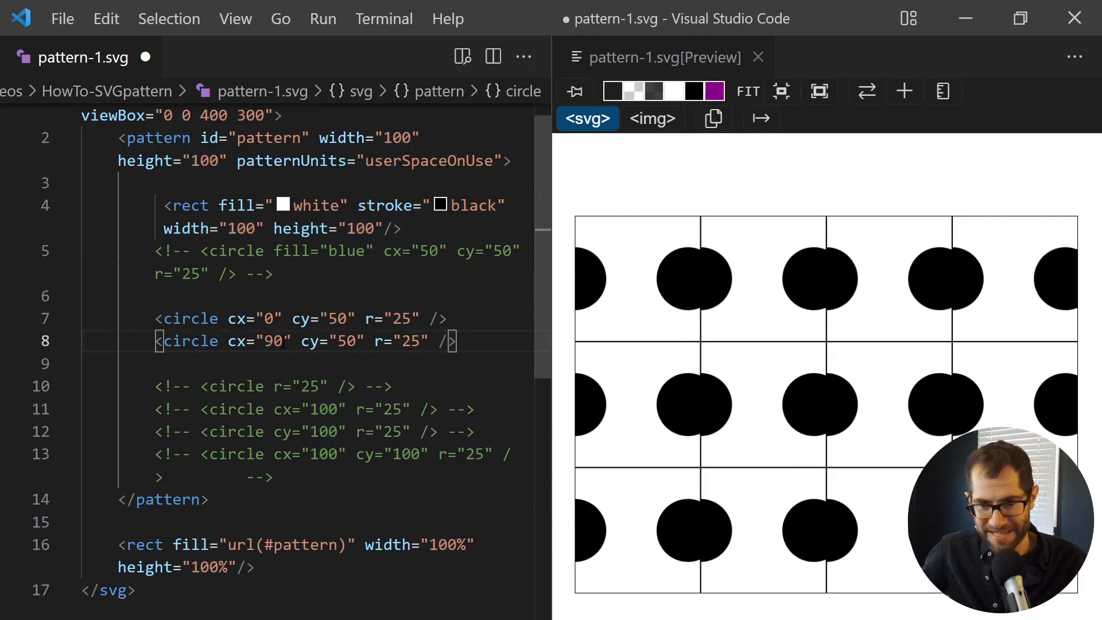
mouse_move(834, 381)
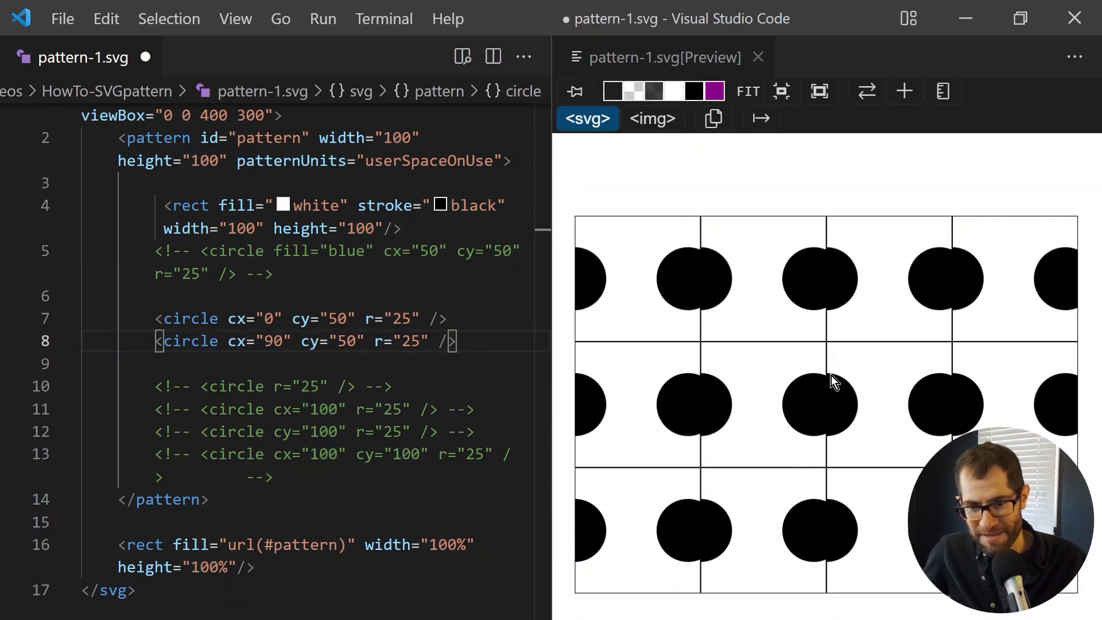
mouse_move(800, 380)
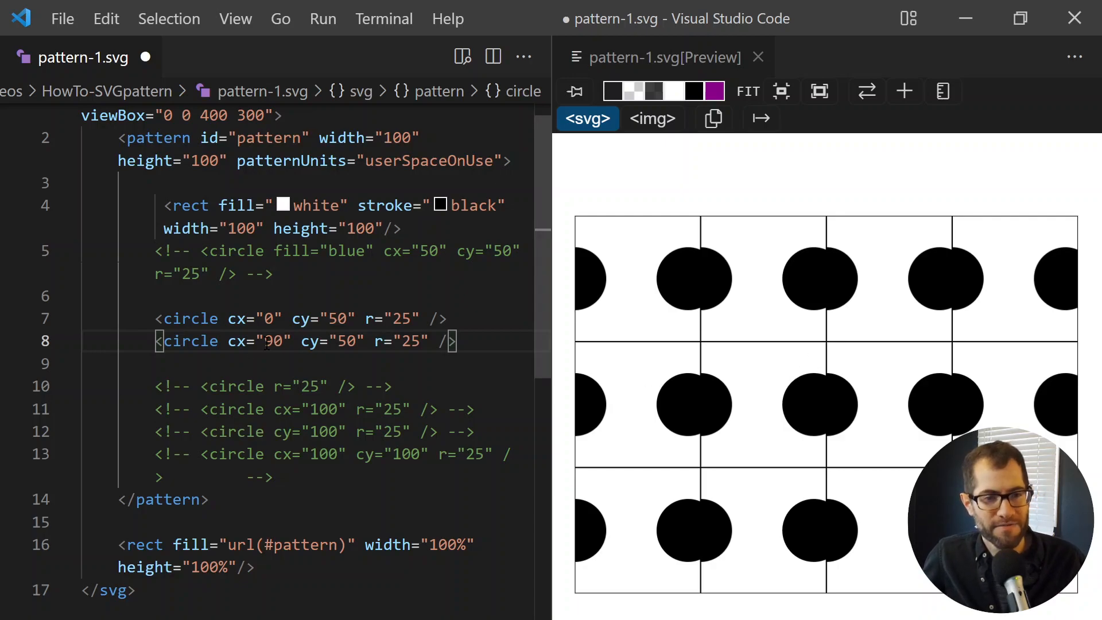
text(11)
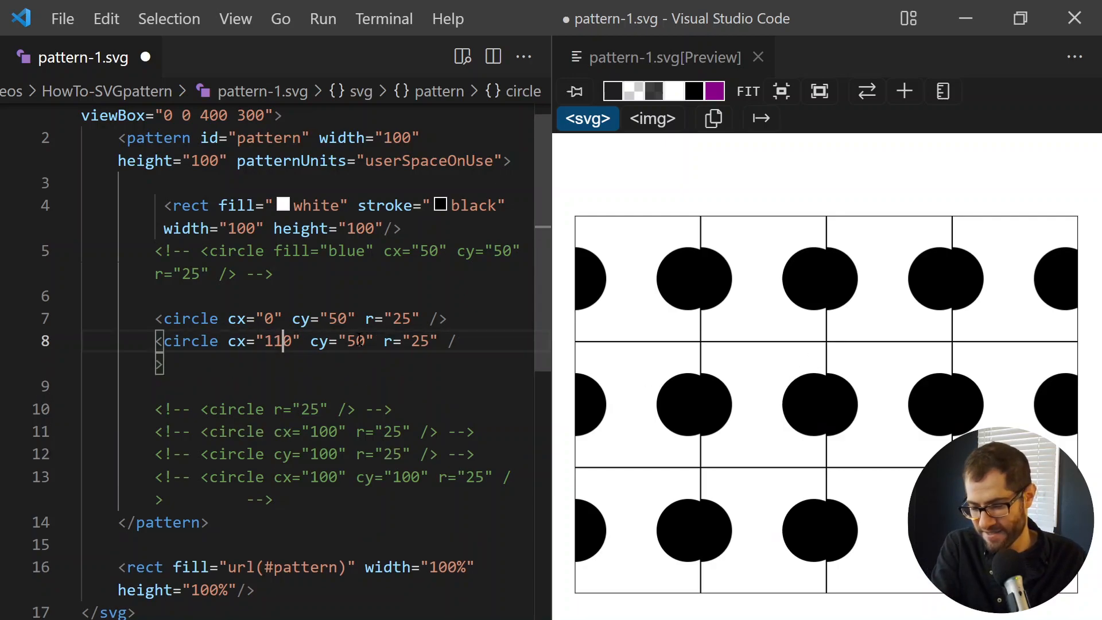
text(\)
text(0)
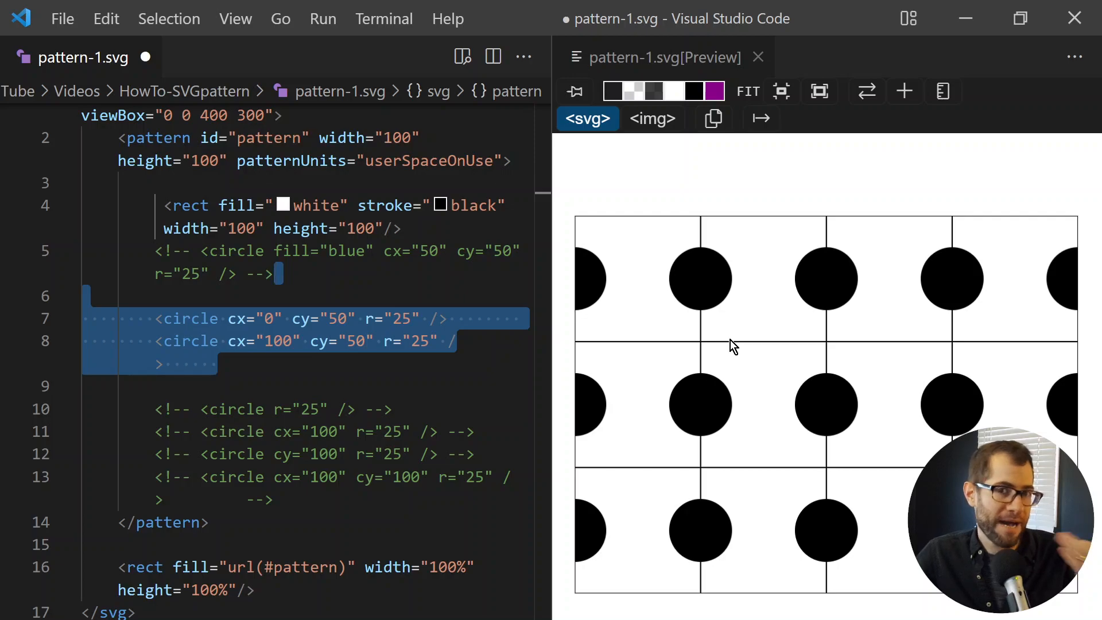
Delete the two edge circles and uncomment the blue centre and r=25 corner circles
key(Delete)
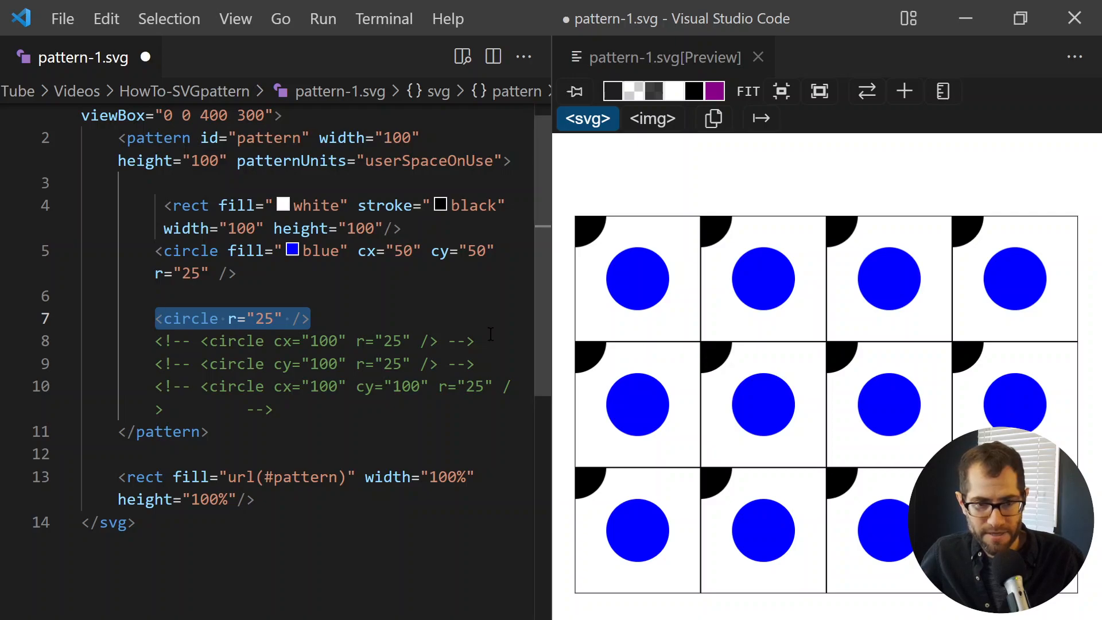
mouse_move(705, 356)
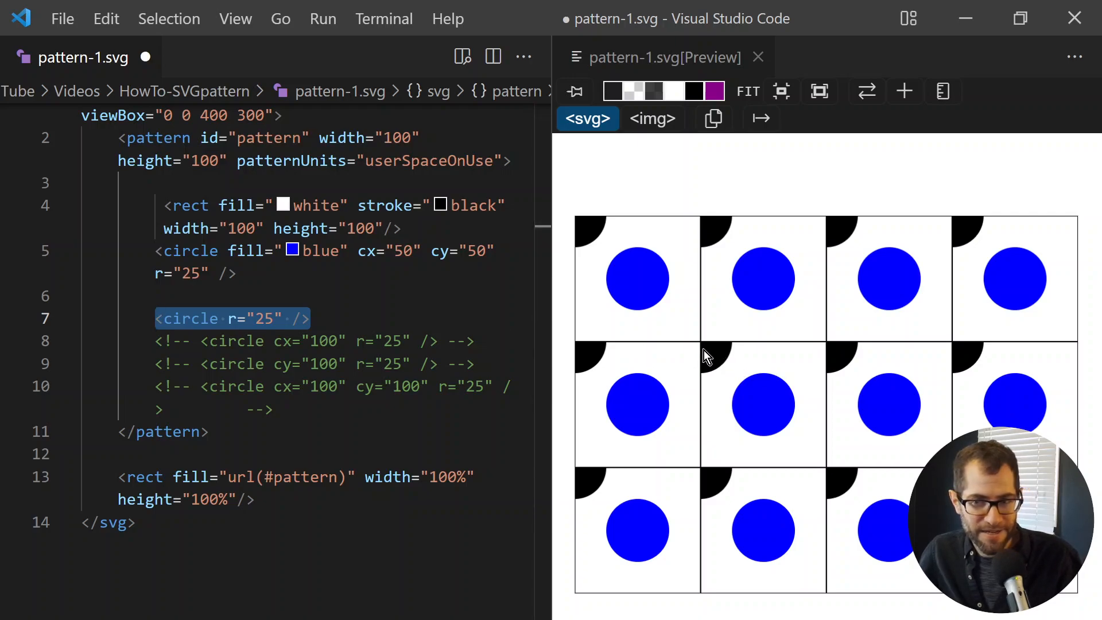
mouse_move(714, 355)
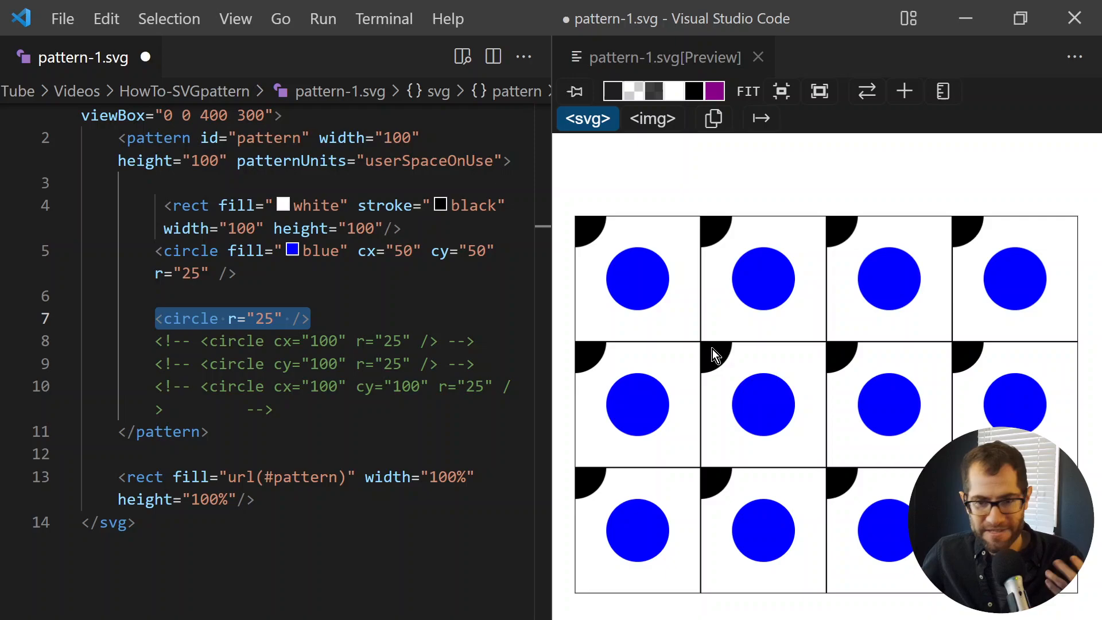
mouse_move(712, 355)
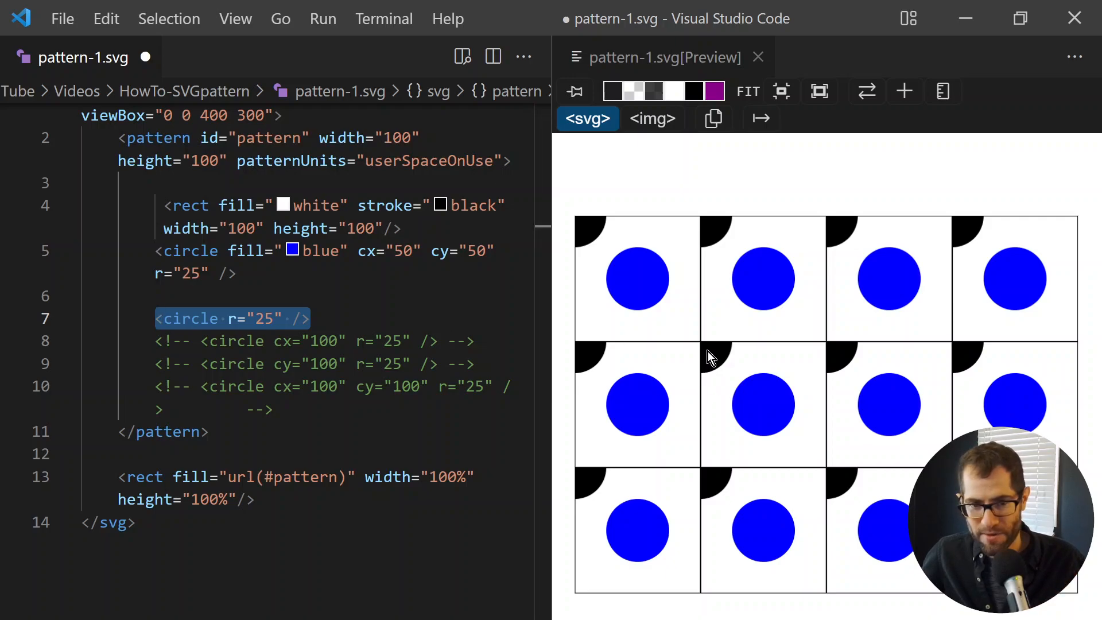
mouse_move(817, 356)
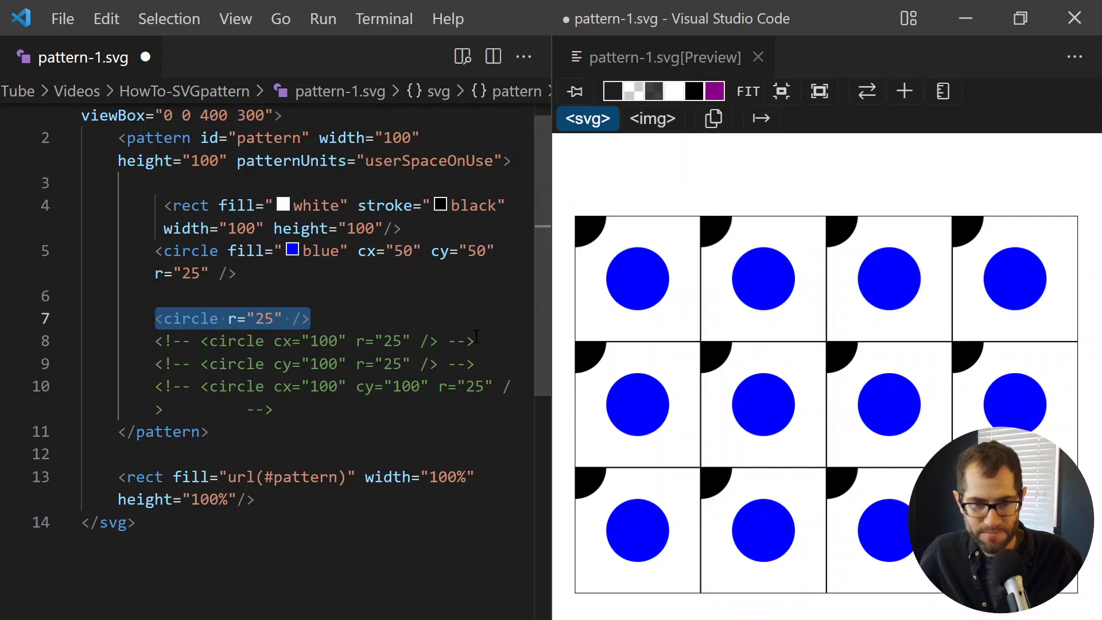
click(312, 340)
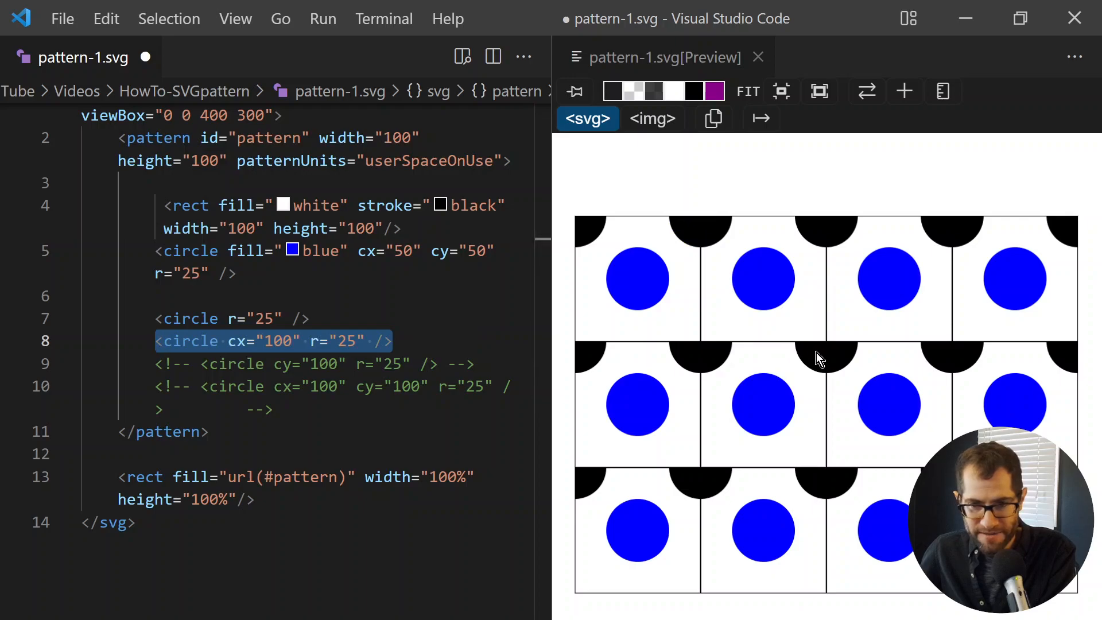
mouse_move(705, 483)
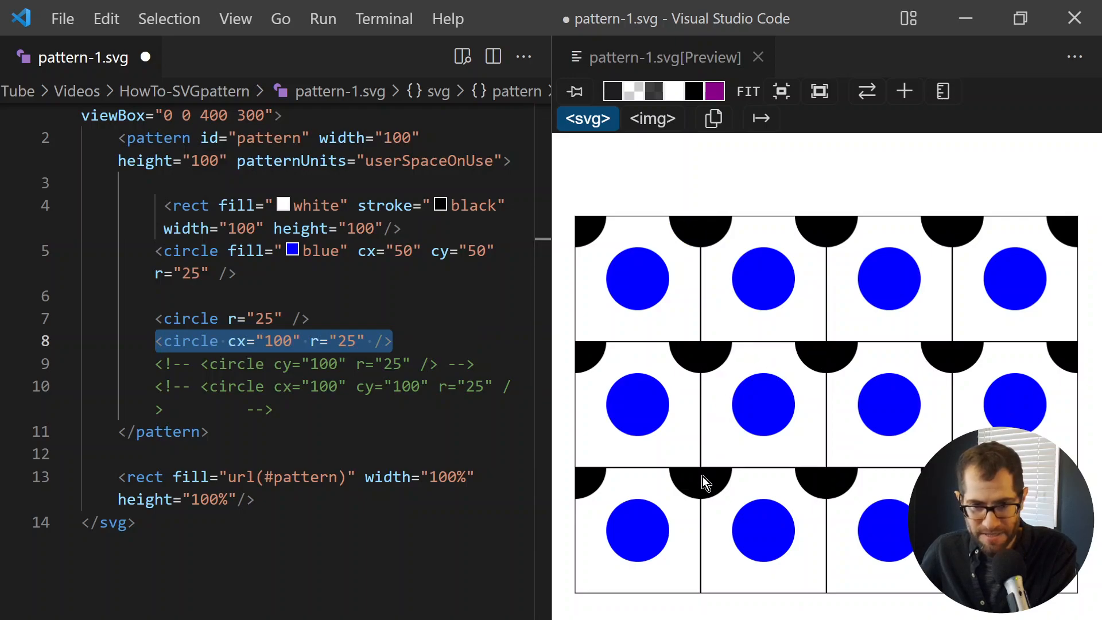
mouse_move(711, 373)
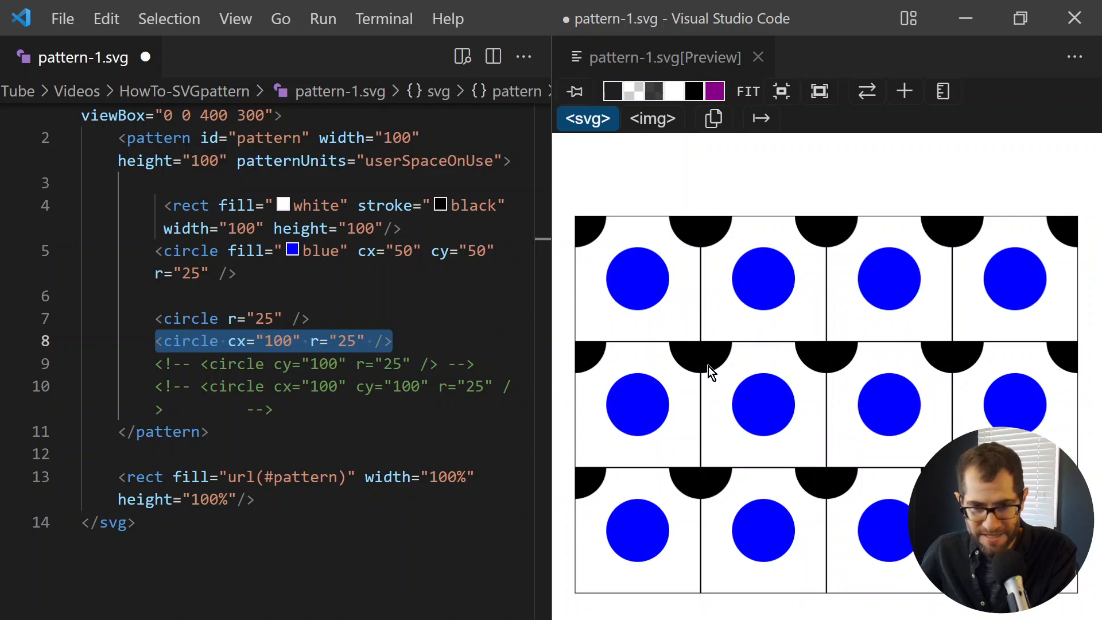
mouse_move(708, 354)
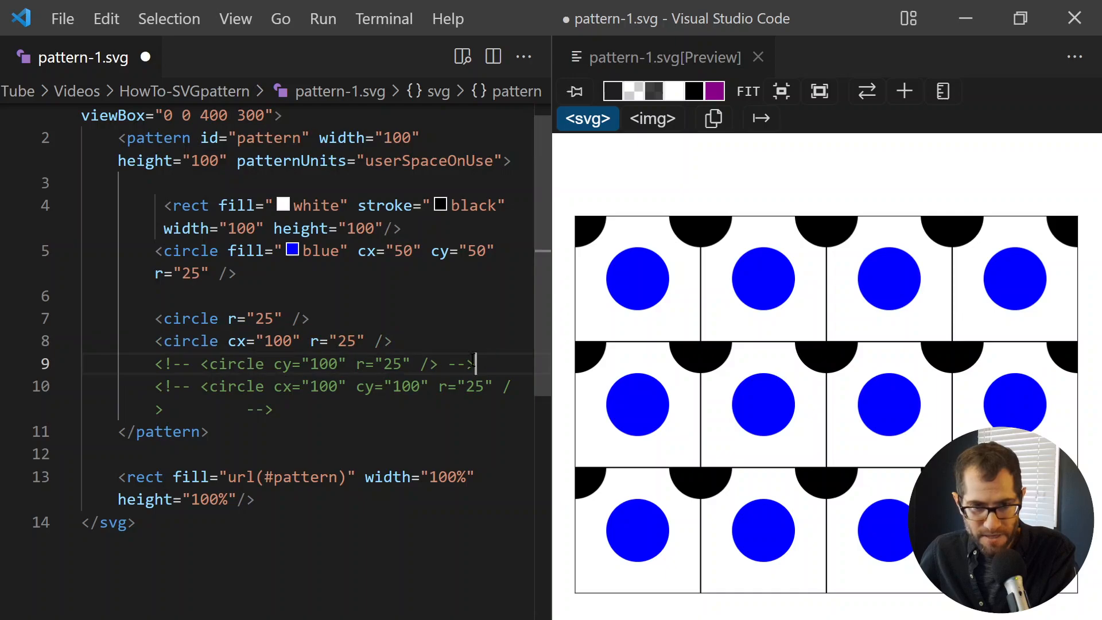
Uncomment the cx=100, cy=100 and cx=100 cy=100 corner circle lines
triple_click(309, 363)
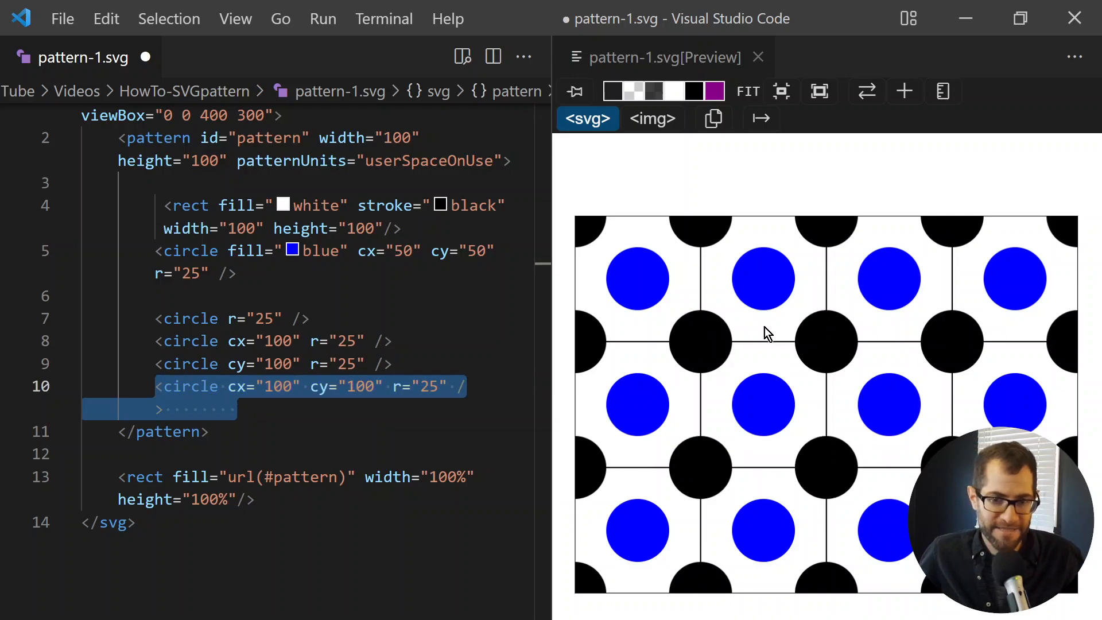
mouse_move(776, 472)
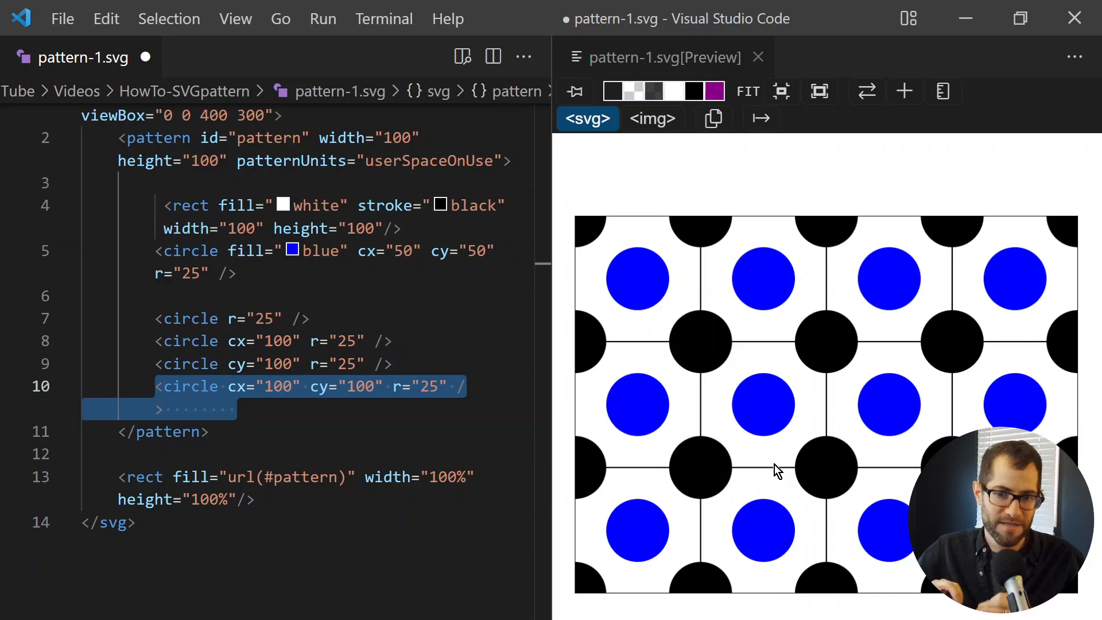
mouse_move(777, 496)
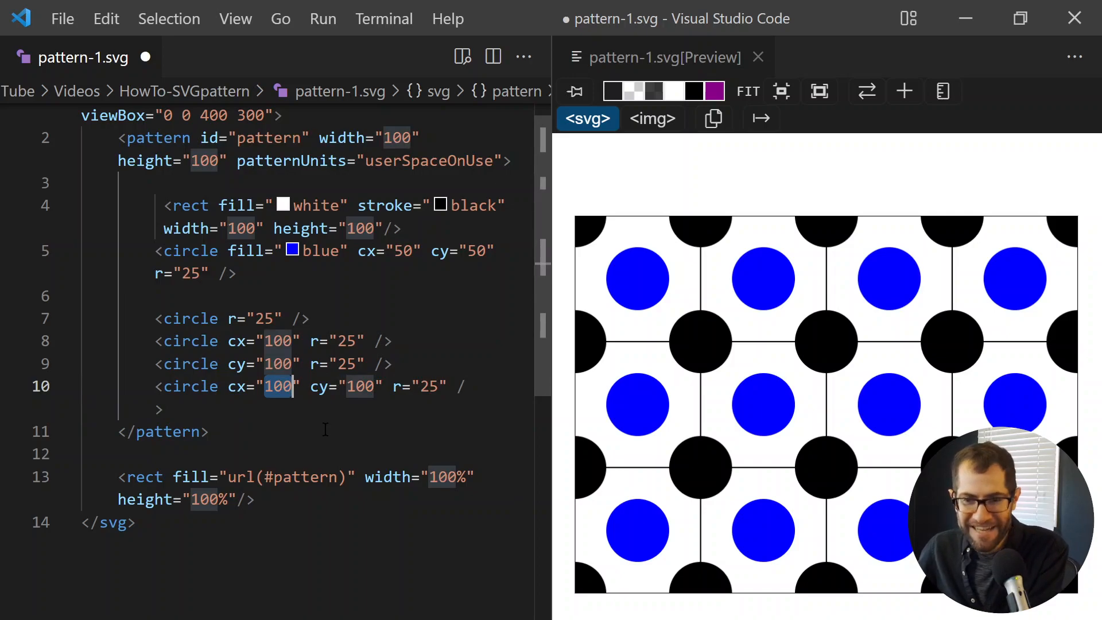
text(90)
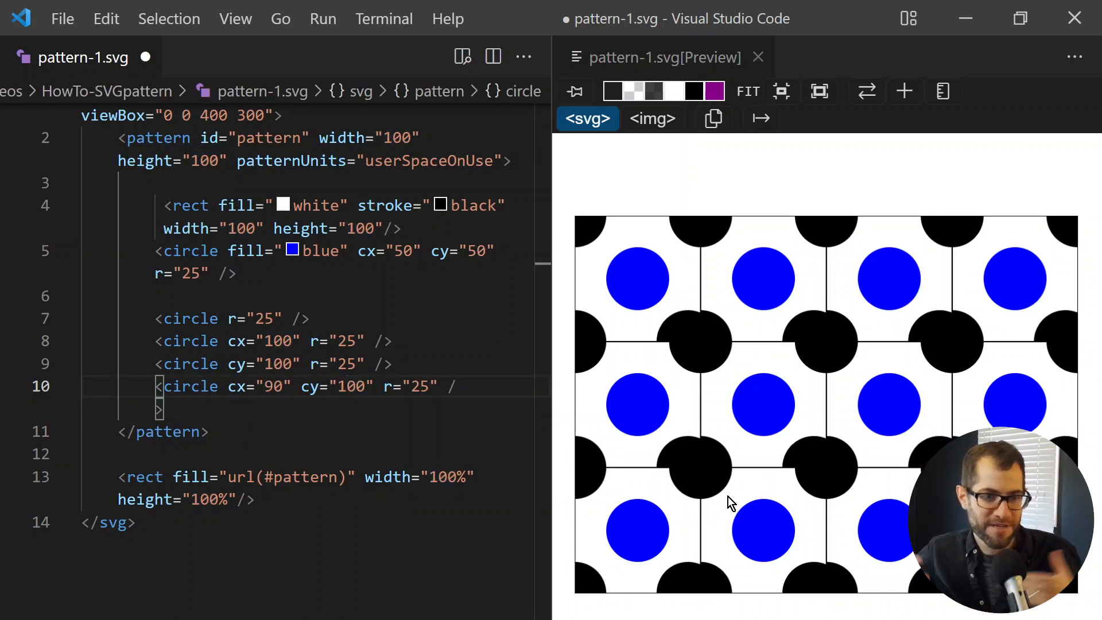
text(100)
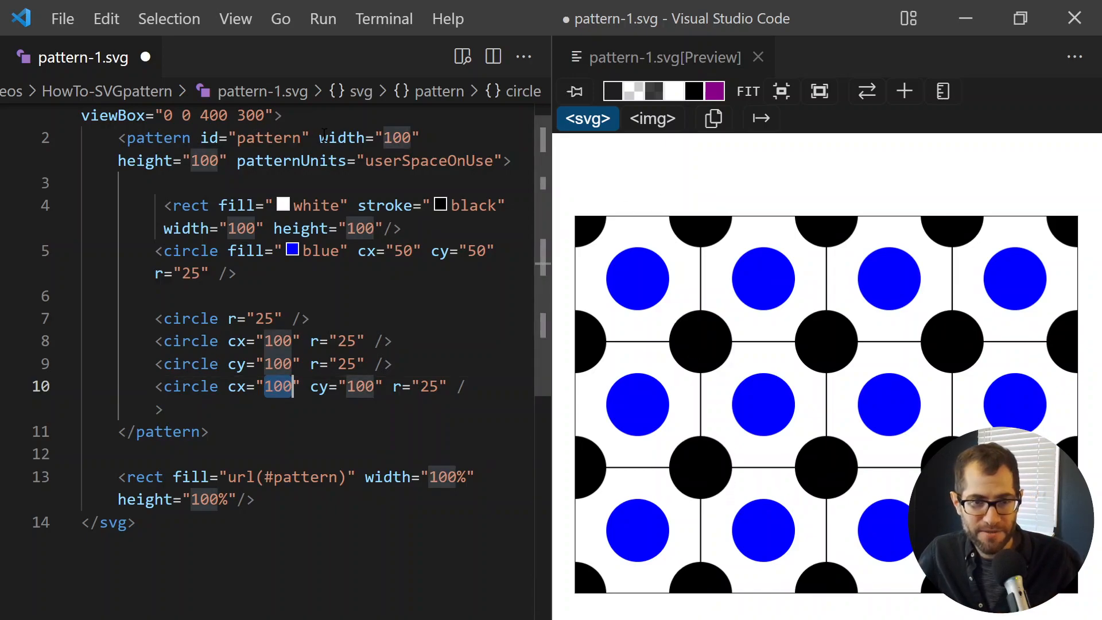
click(394, 137)
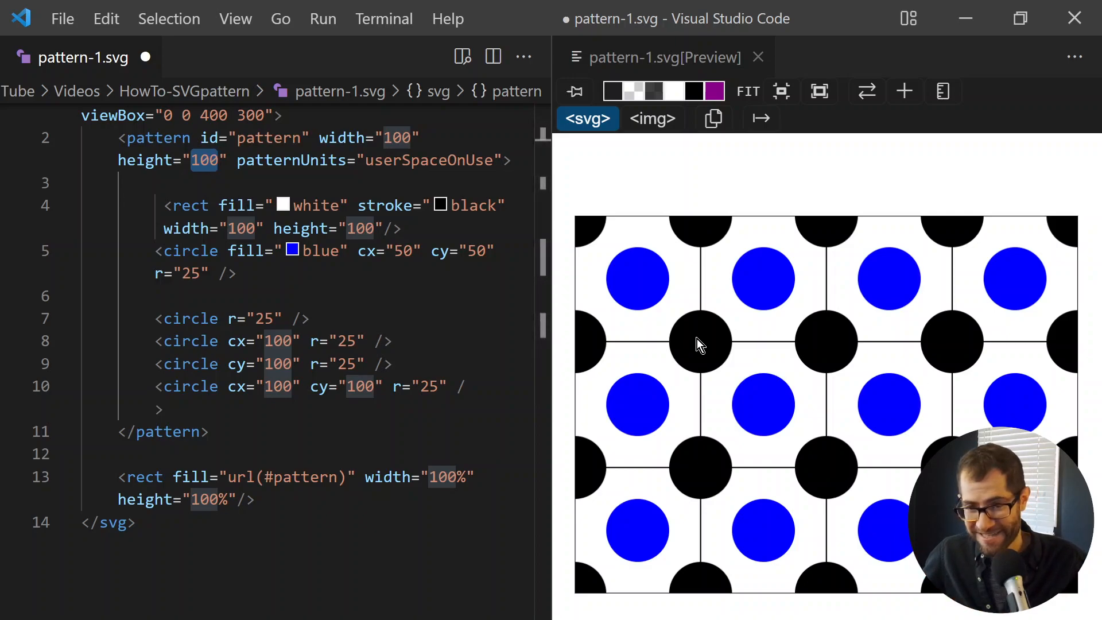
mouse_move(823, 470)
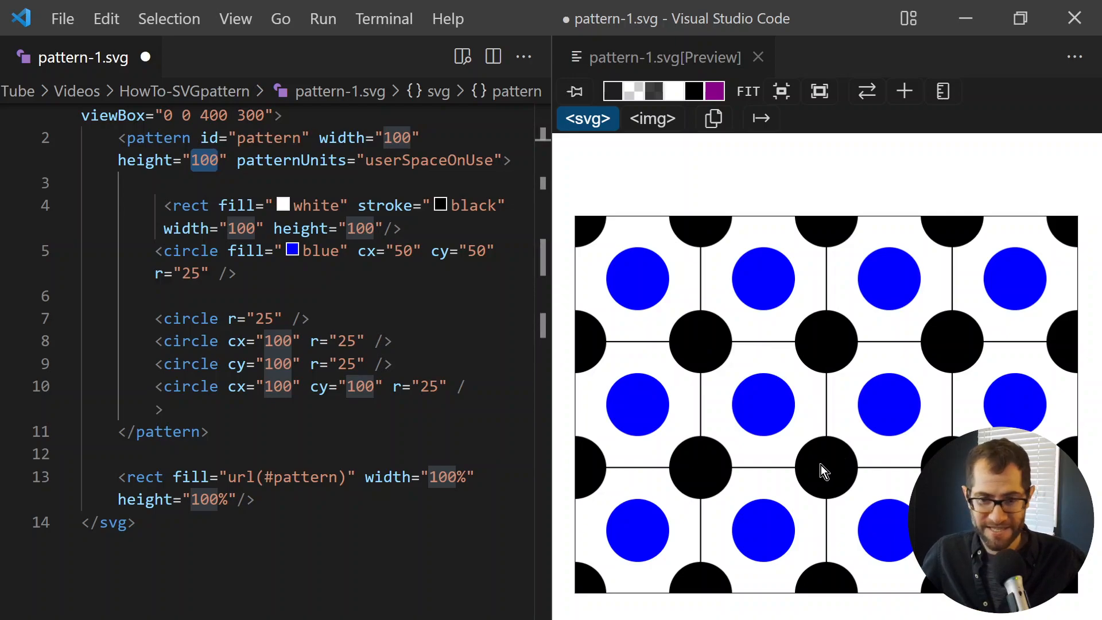
mouse_move(835, 475)
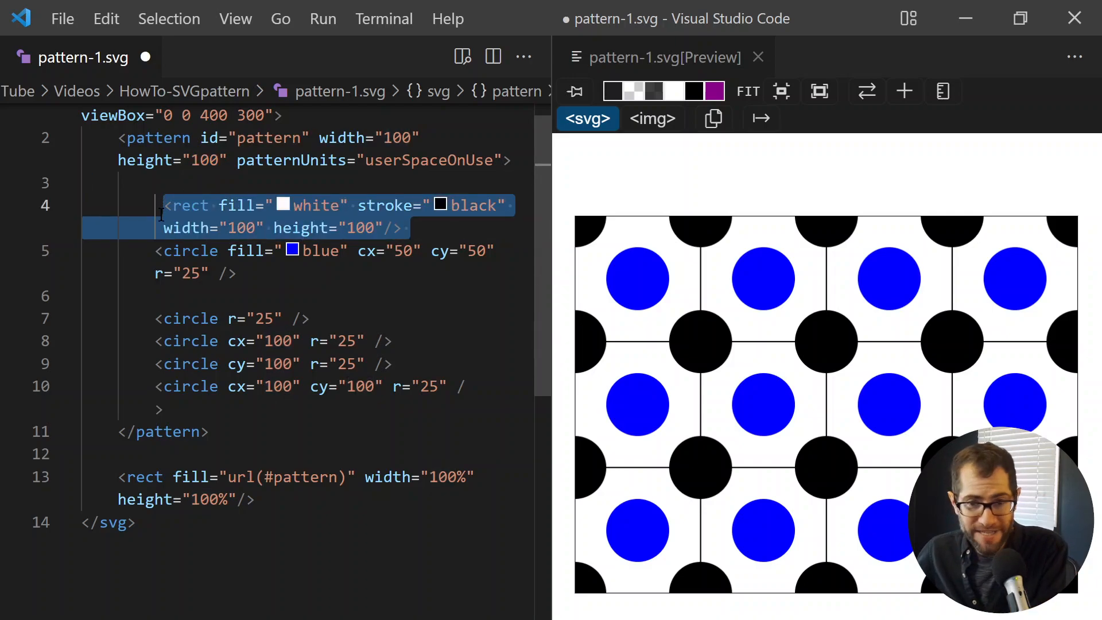
Comment out the <rect fill="white" stroke="black"> tile rectangle to drop the grid lines
key(ctrl+/)
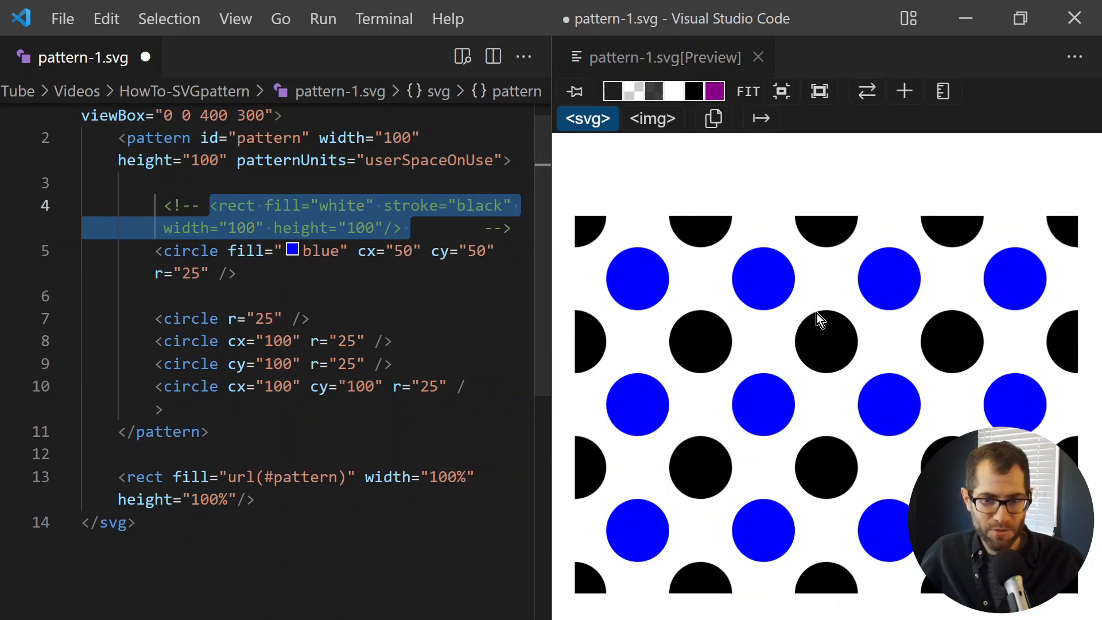
mouse_move(762, 301)
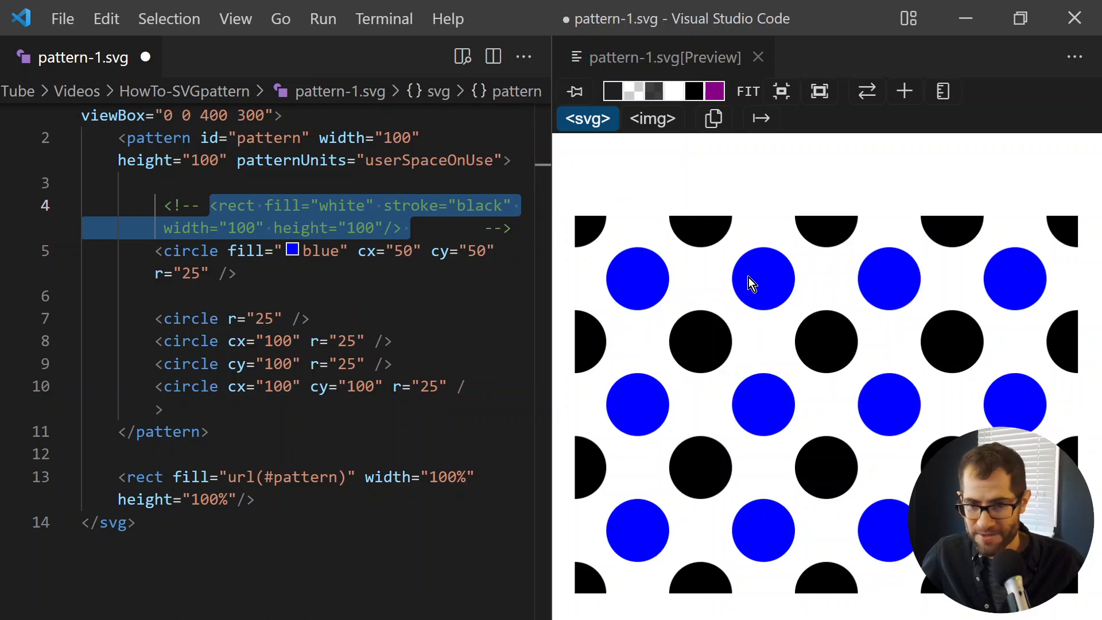
mouse_move(759, 325)
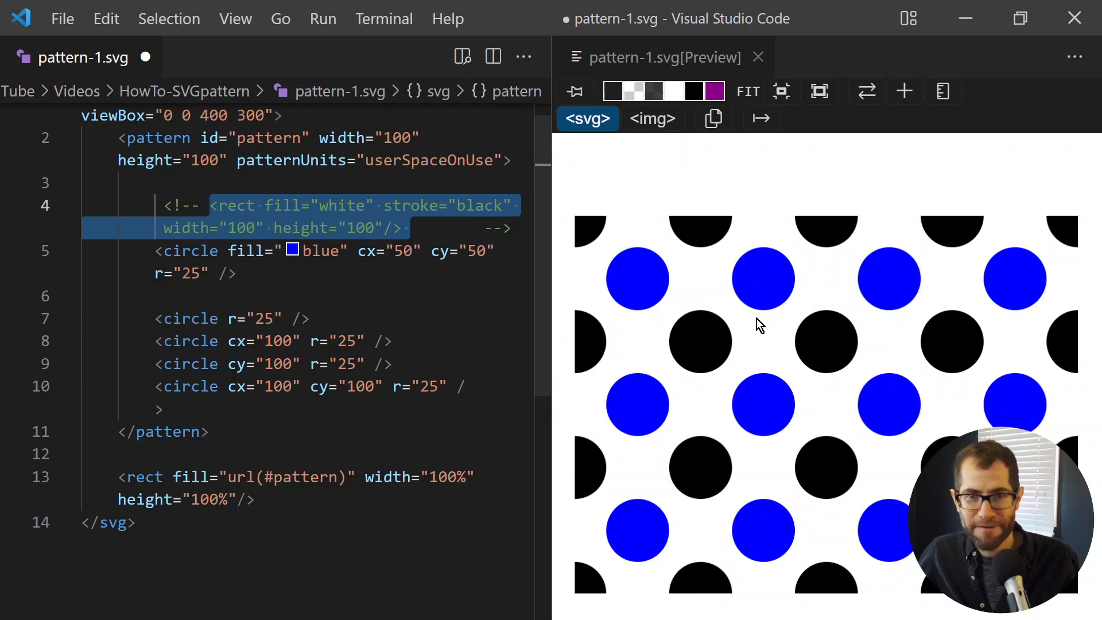
mouse_move(778, 290)
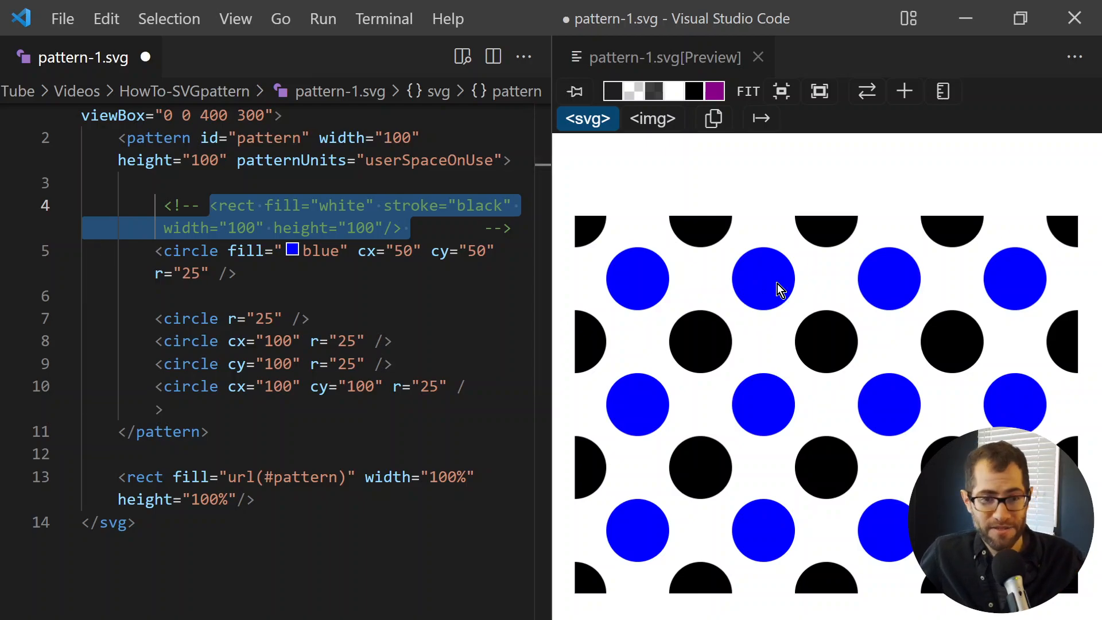
mouse_move(788, 292)
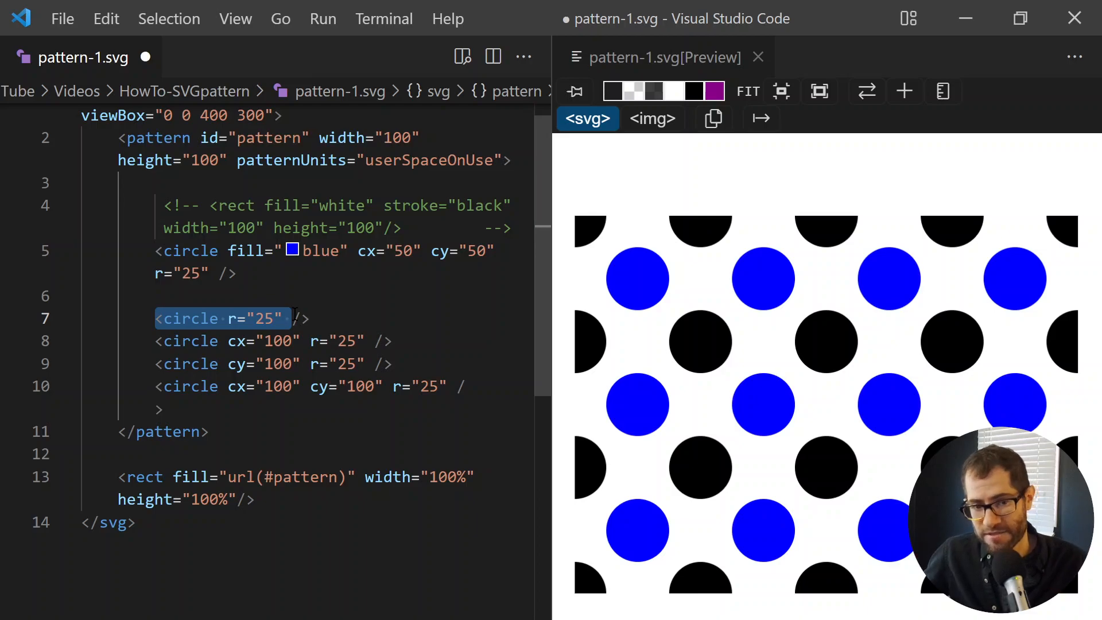
mouse_move(295, 311)
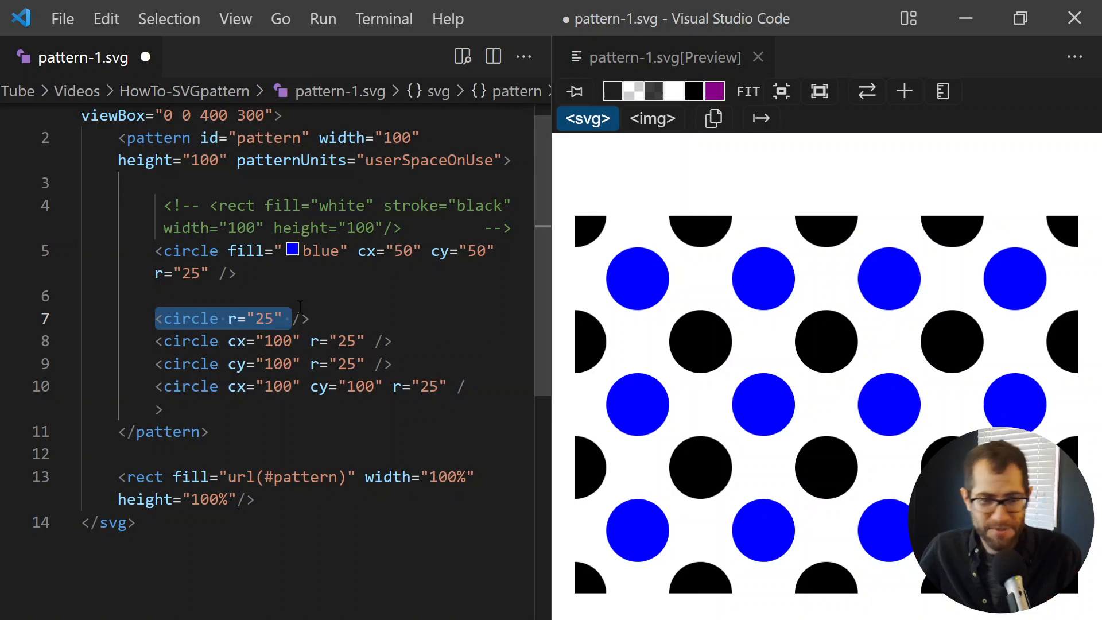